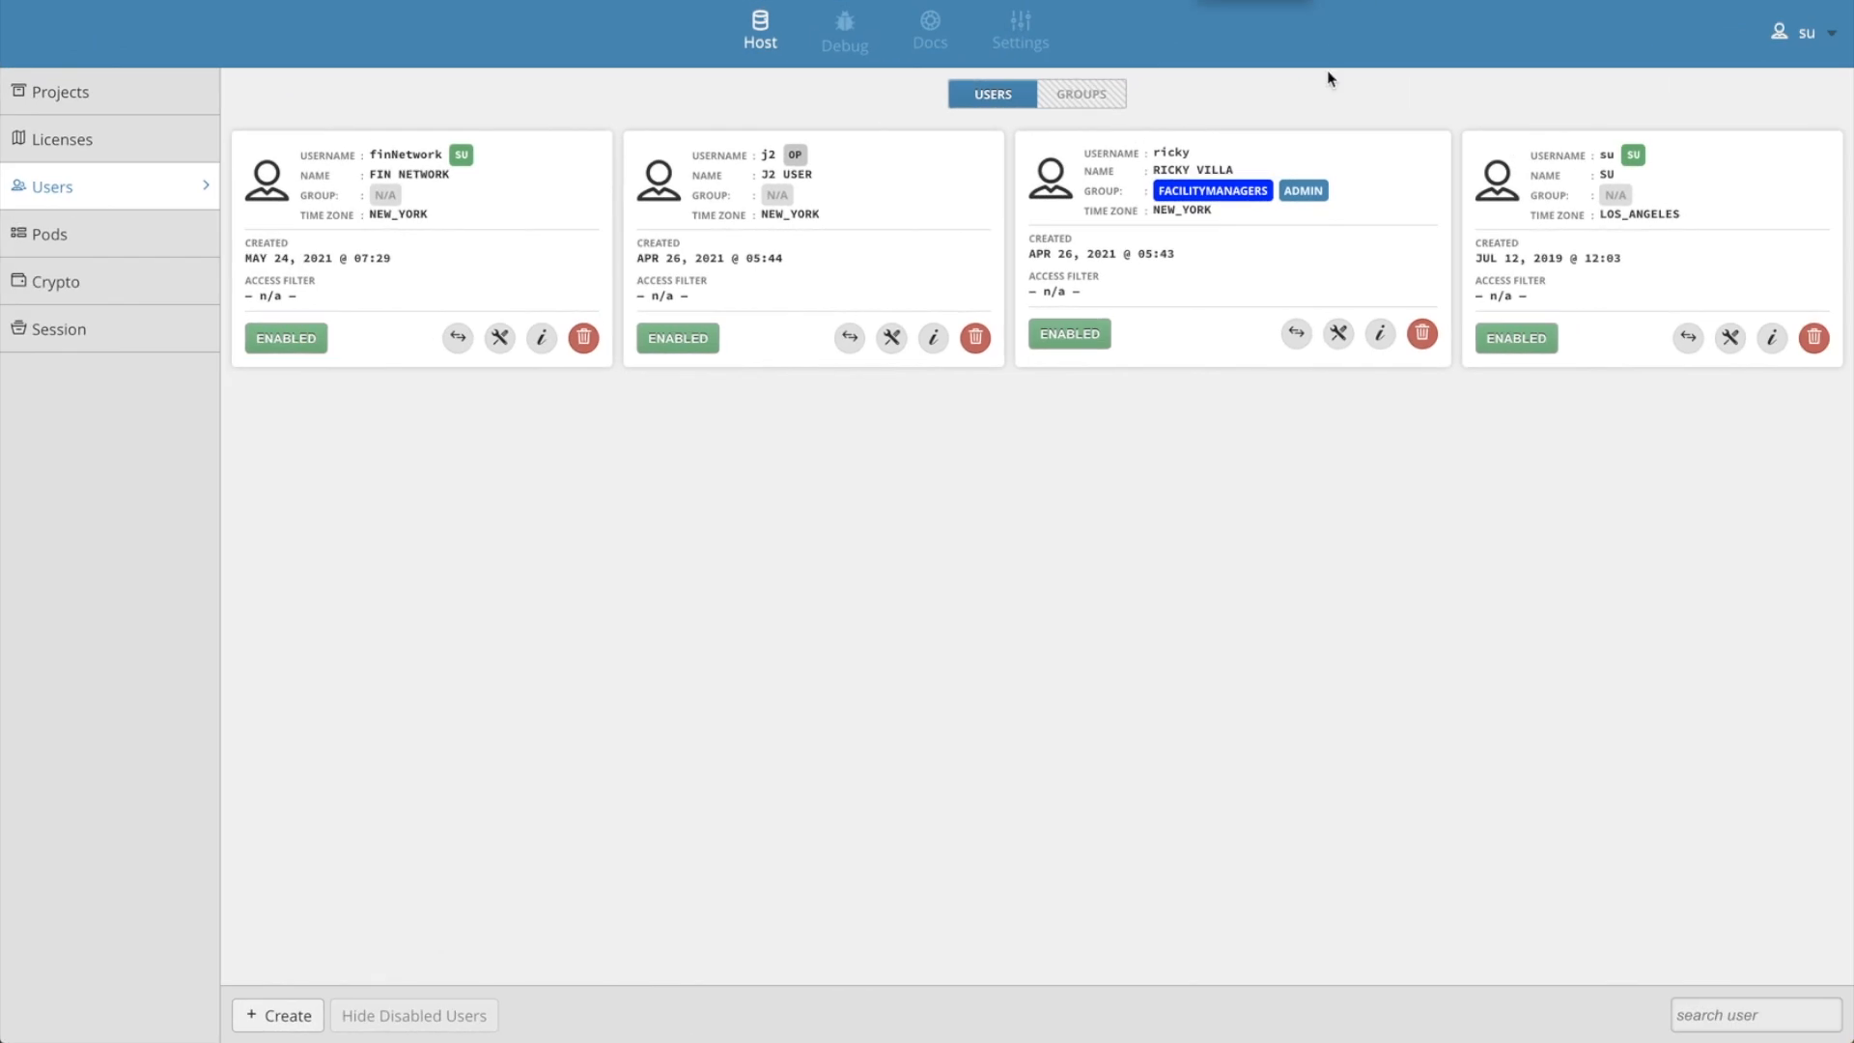
mouse_move(1019, 557)
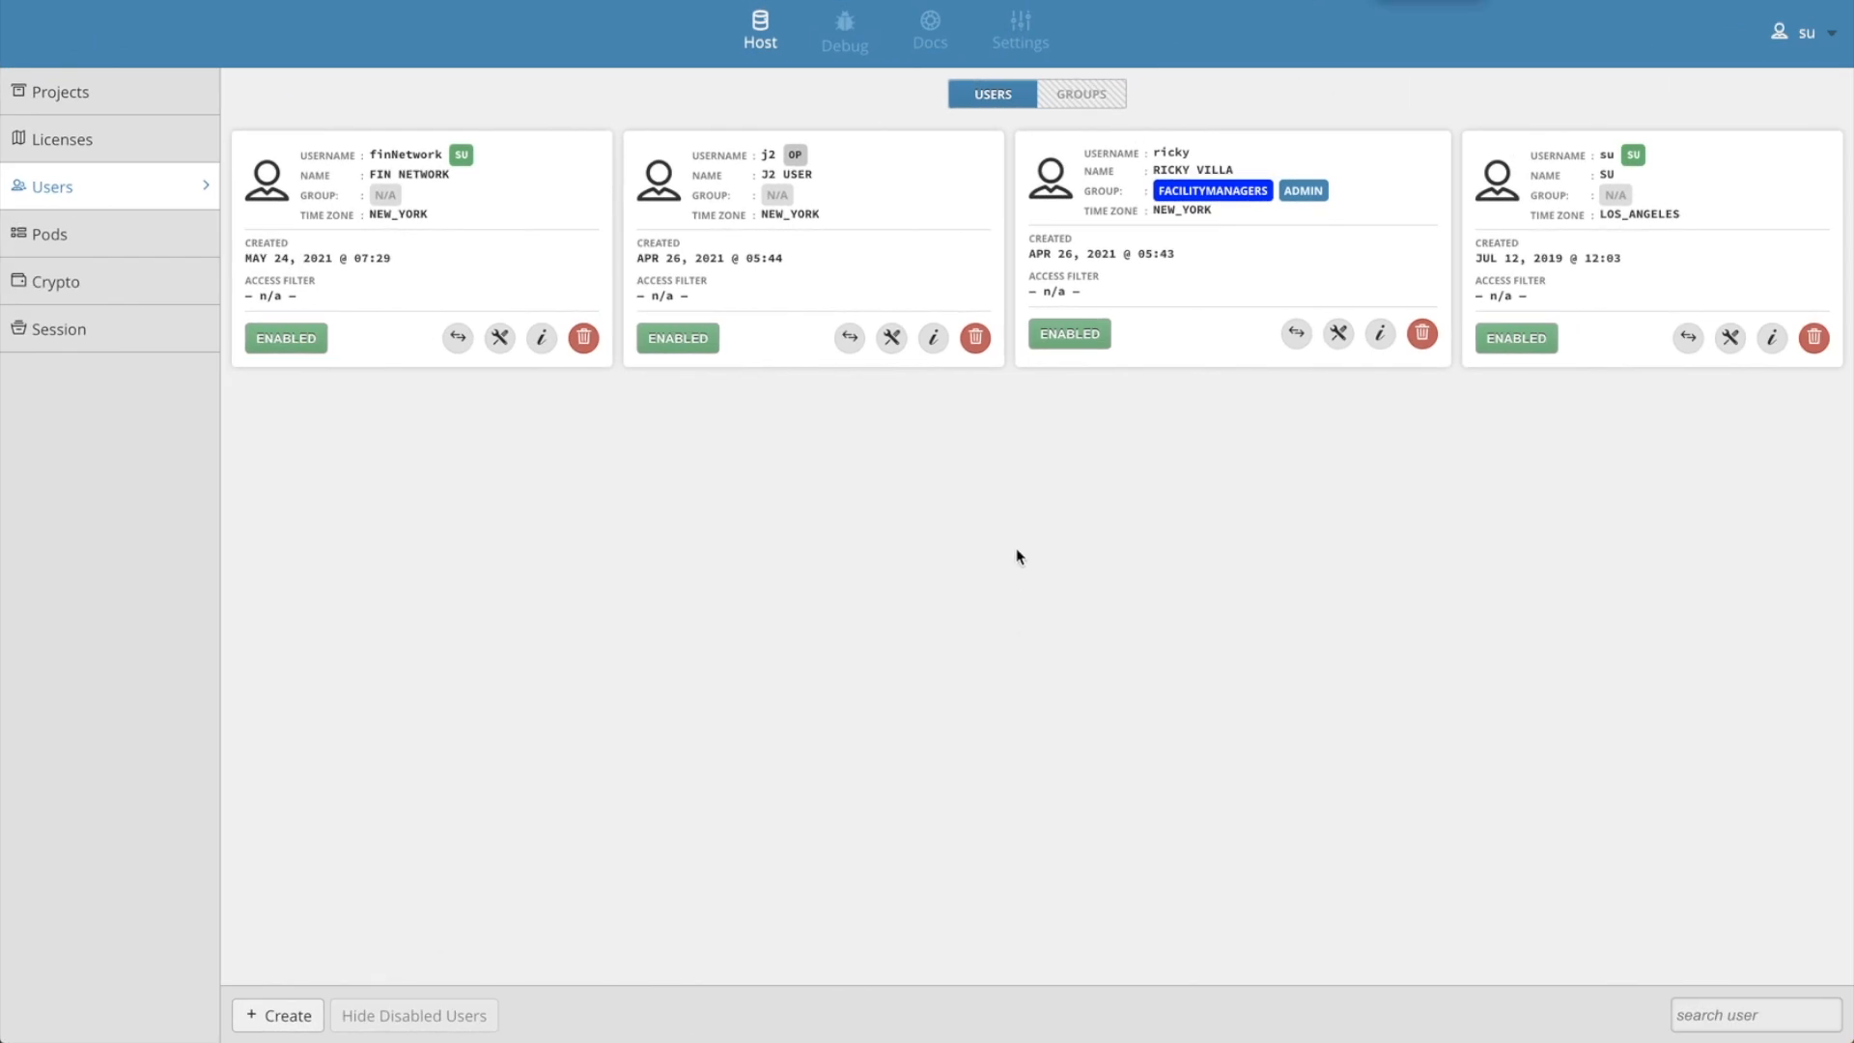
mouse_move(1217, 120)
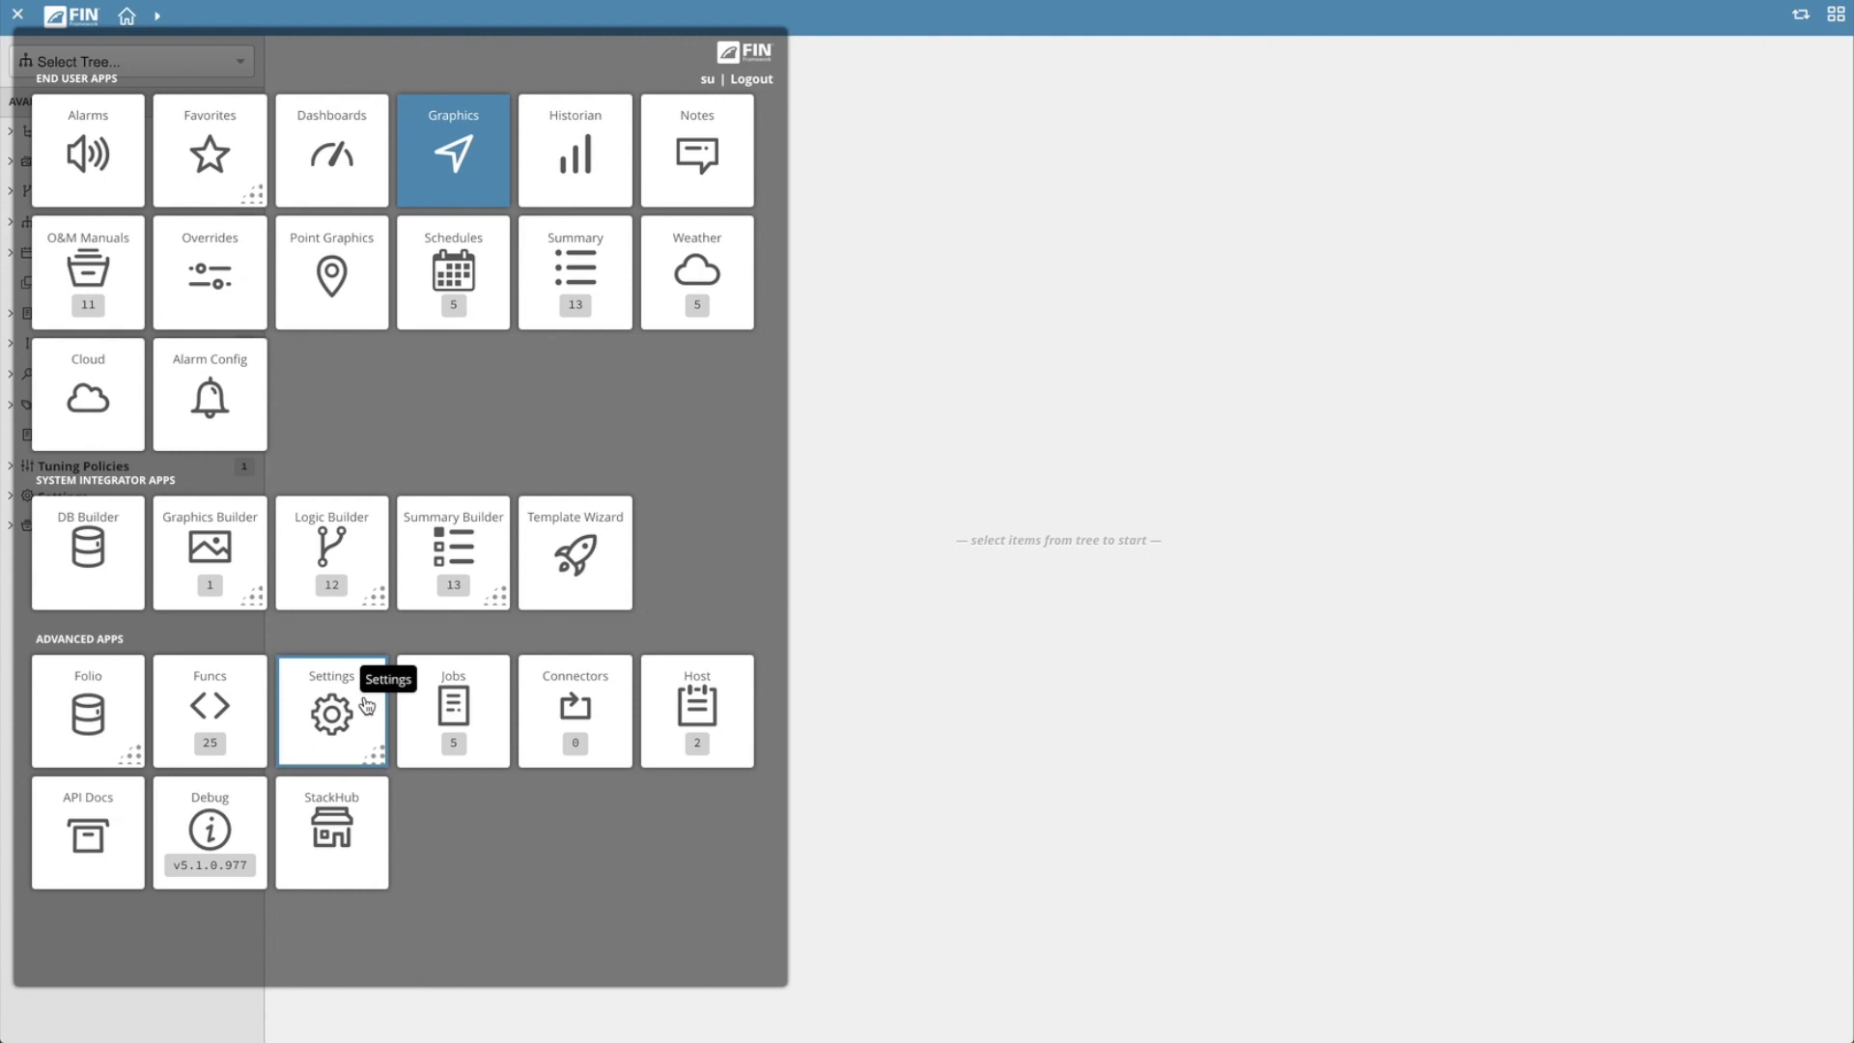
Flip the Settings tile and open Ext to list installed extensions and versions.
click(330, 710)
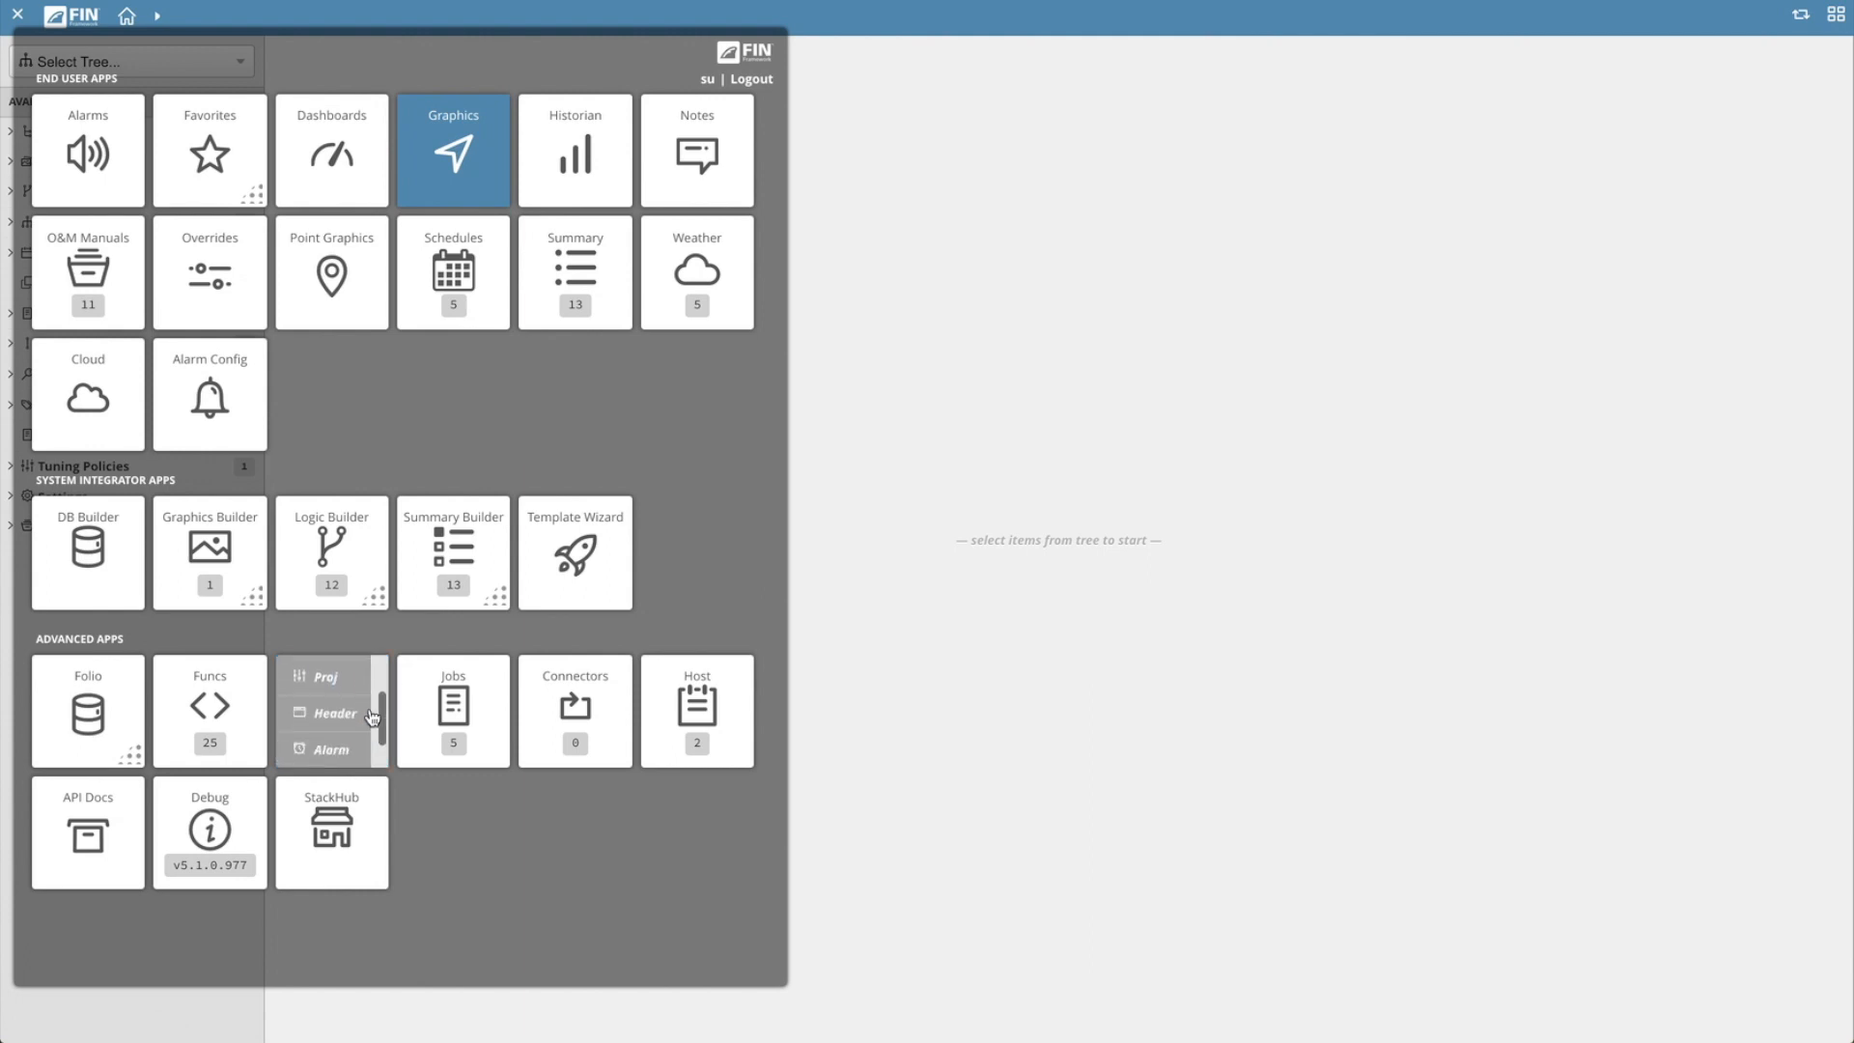
scroll(down, 3)
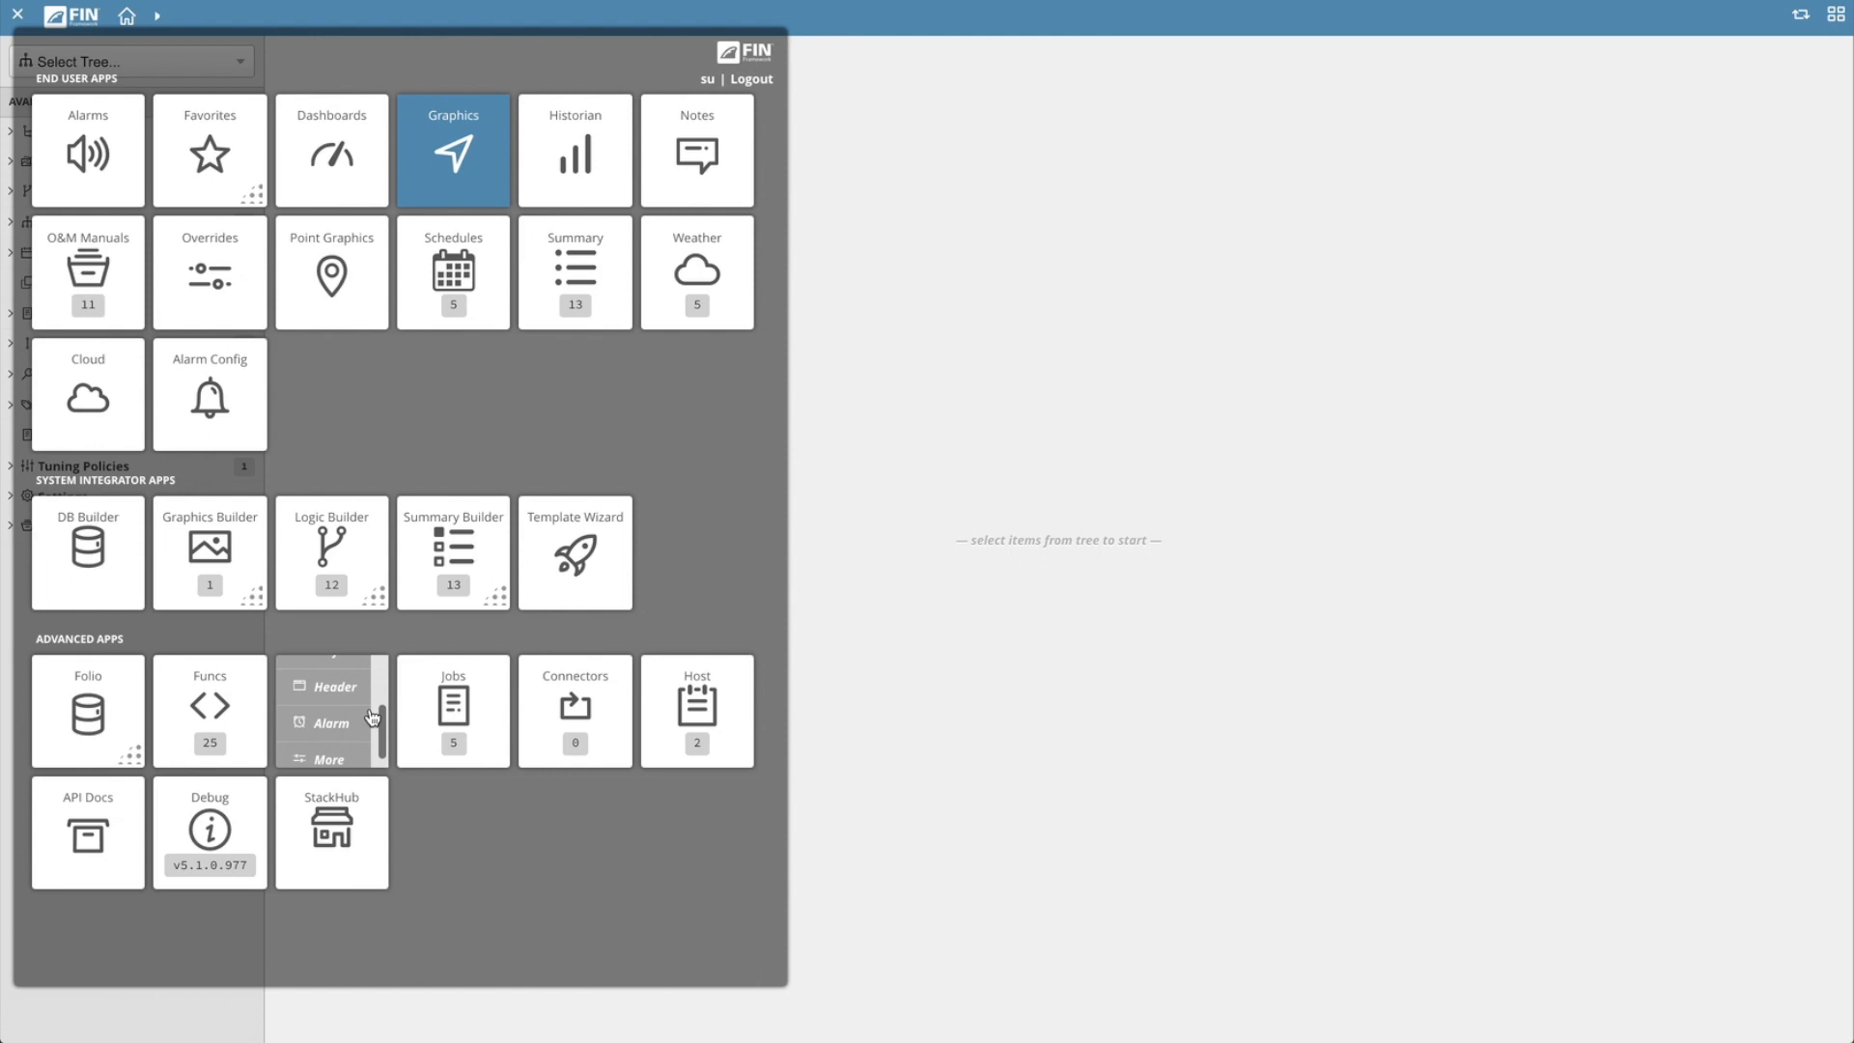
scroll(down, 3)
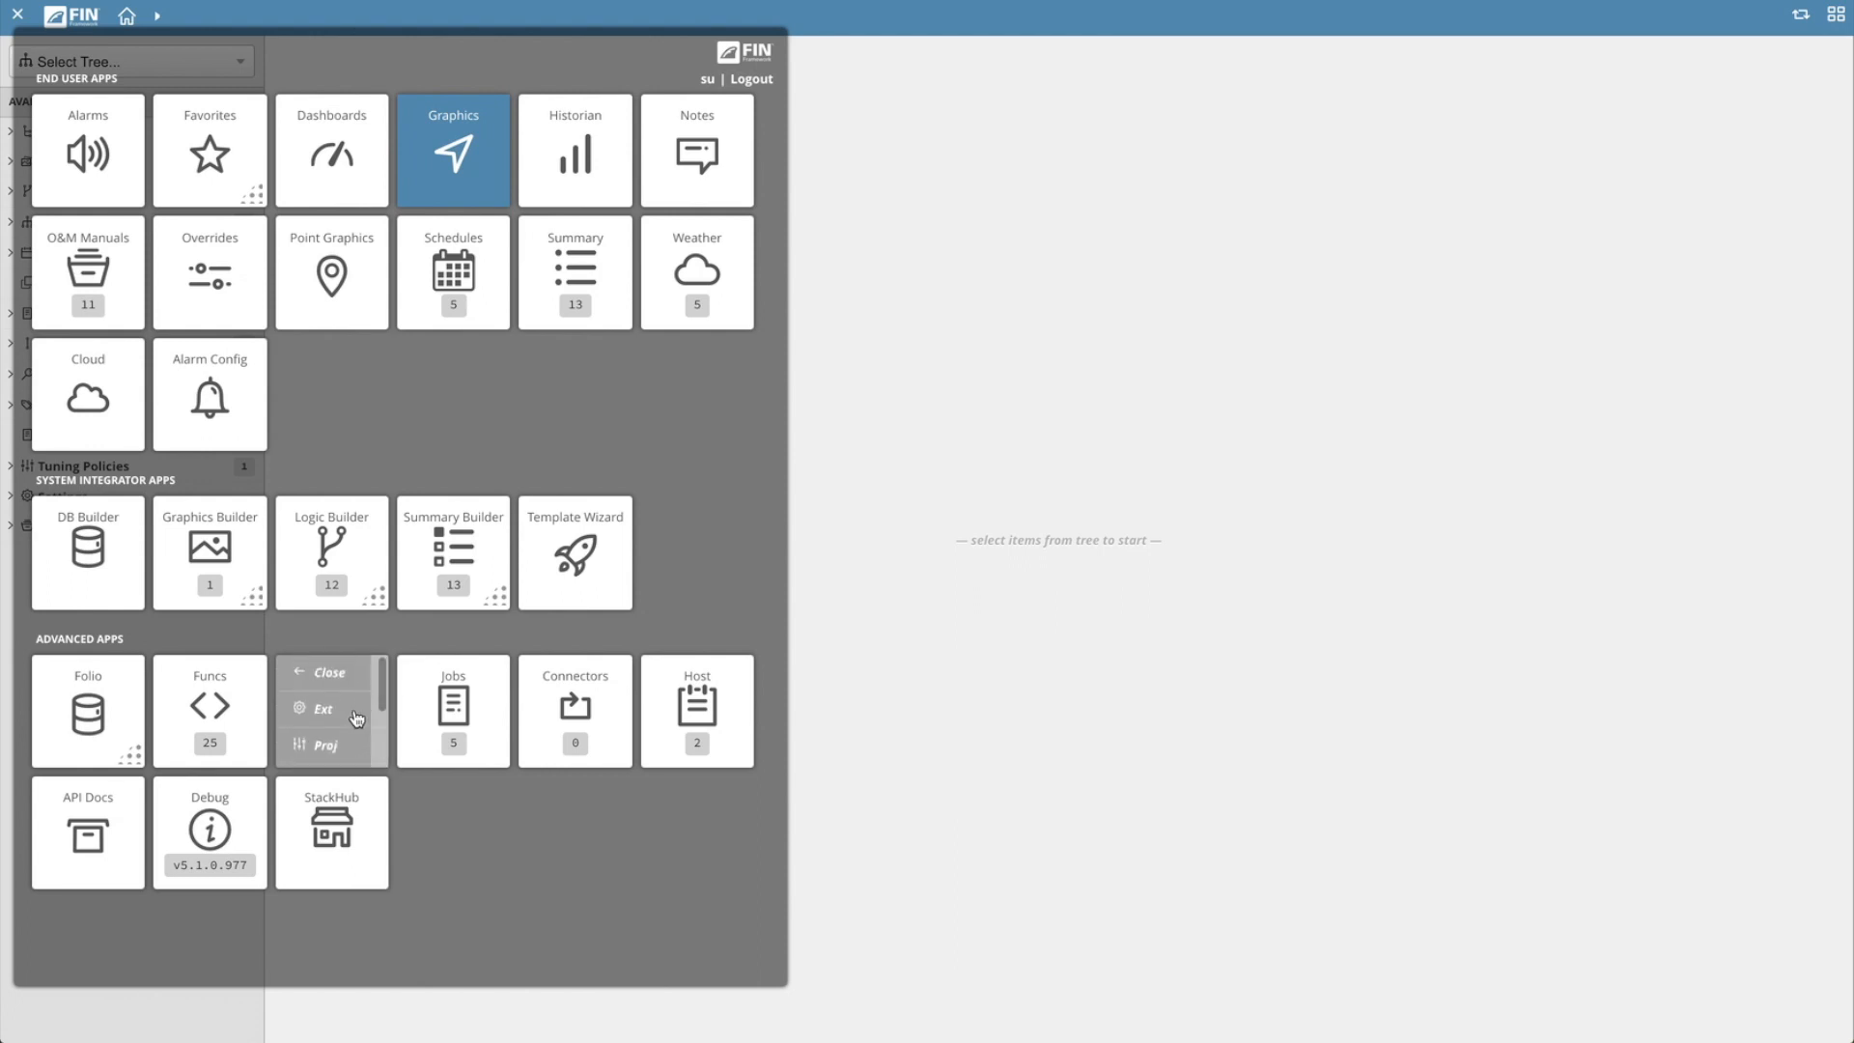
click(453, 150)
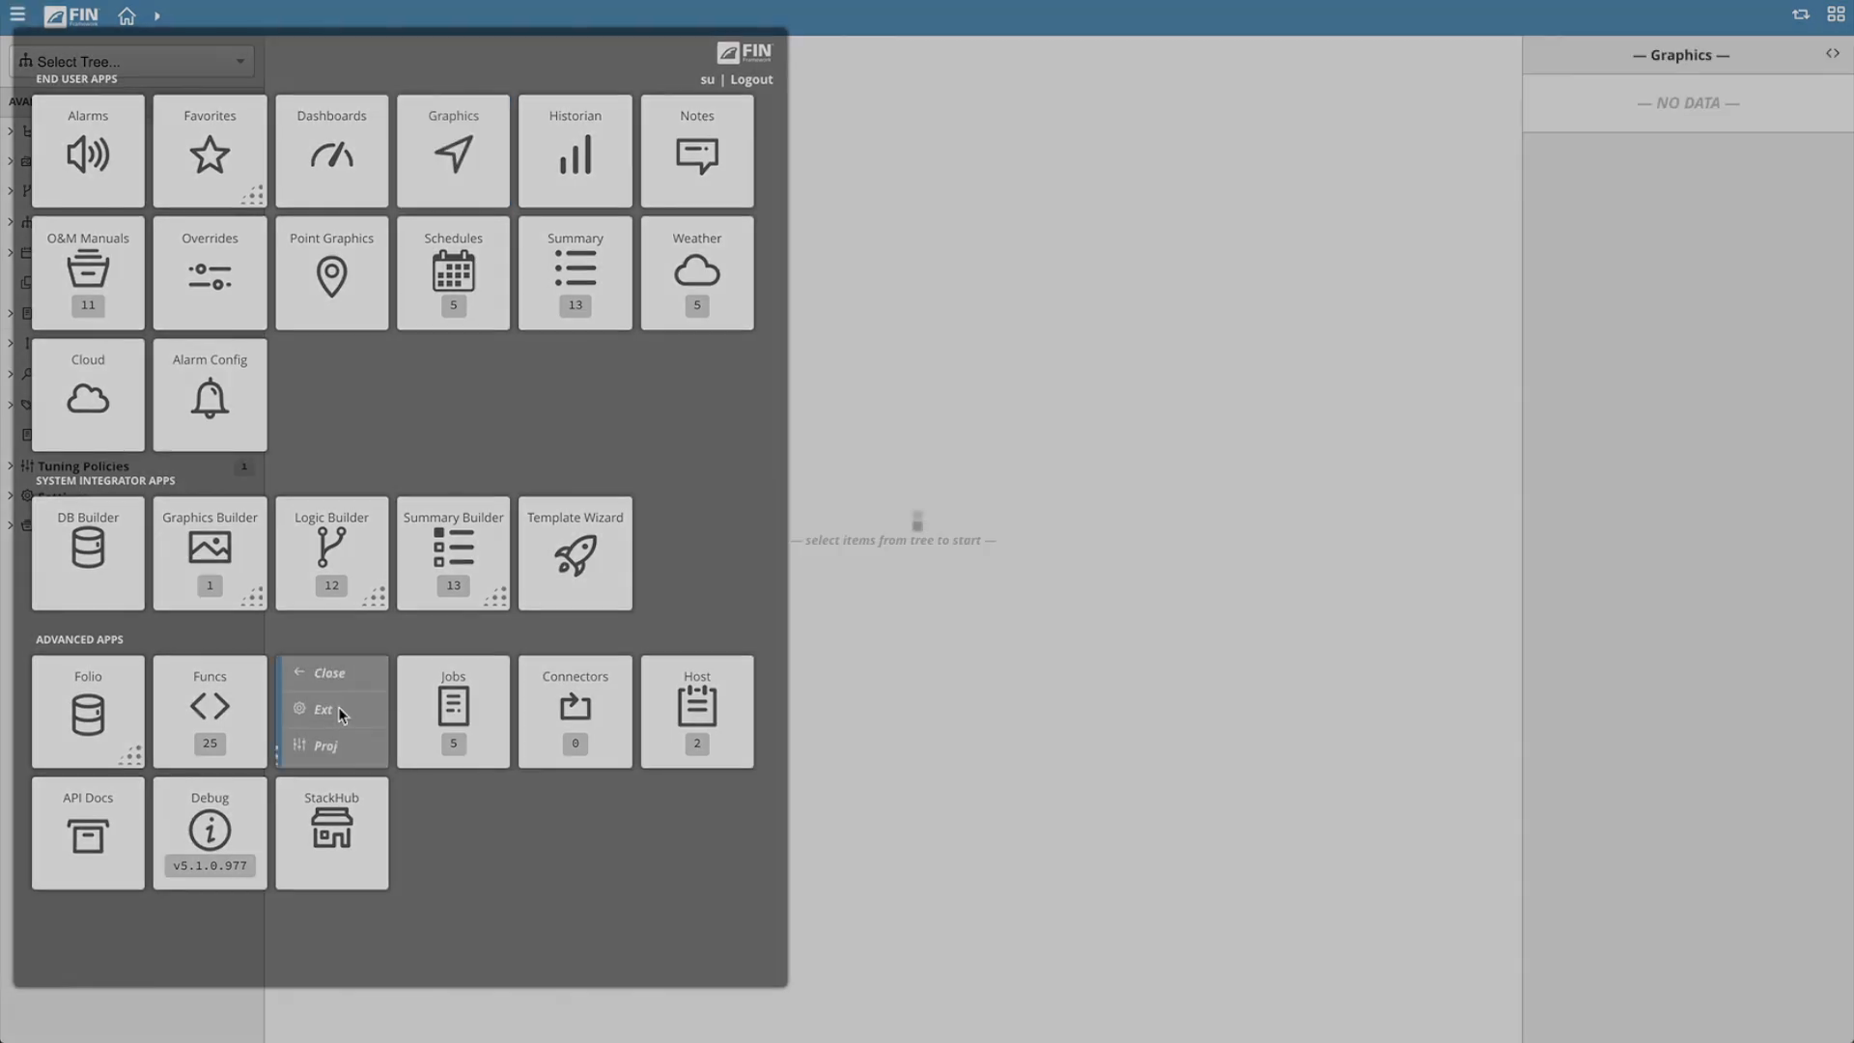
click(324, 709)
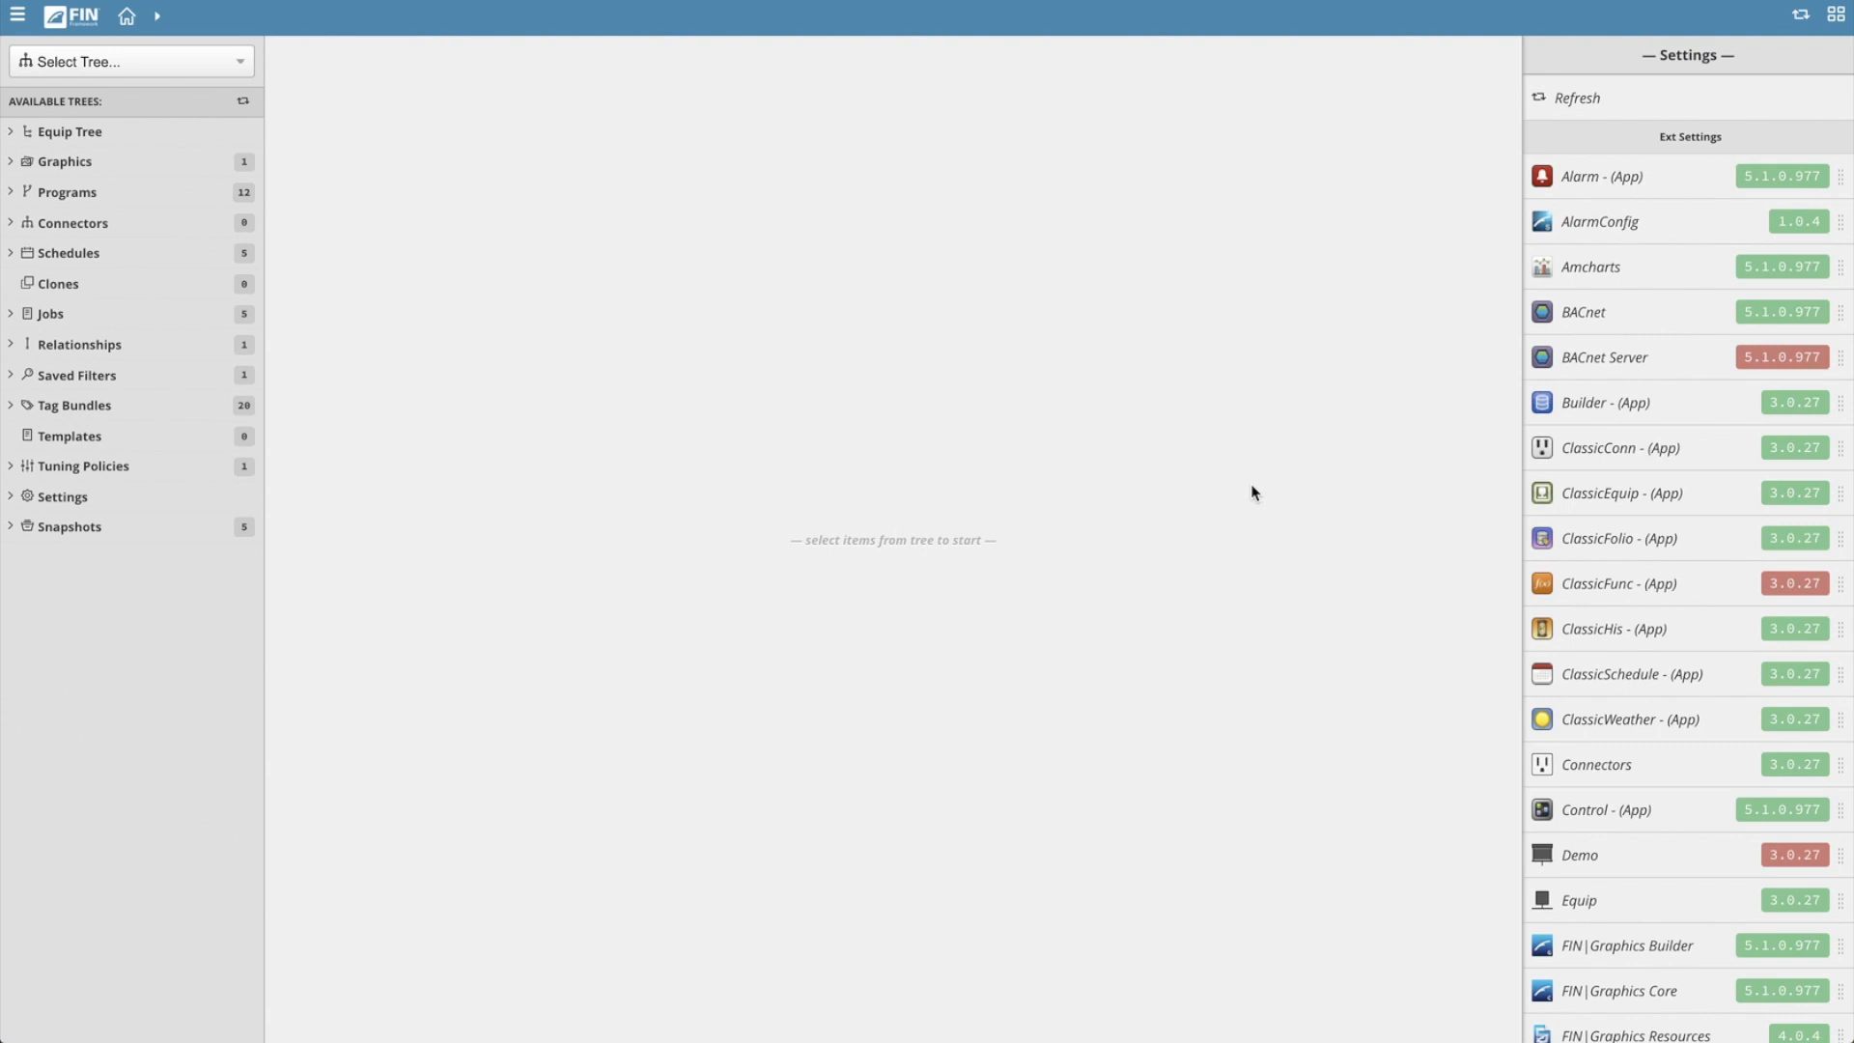
Scroll the extension list to the entries from FIN|StackHub Tools through Html2pdf.
scroll(down, 3)
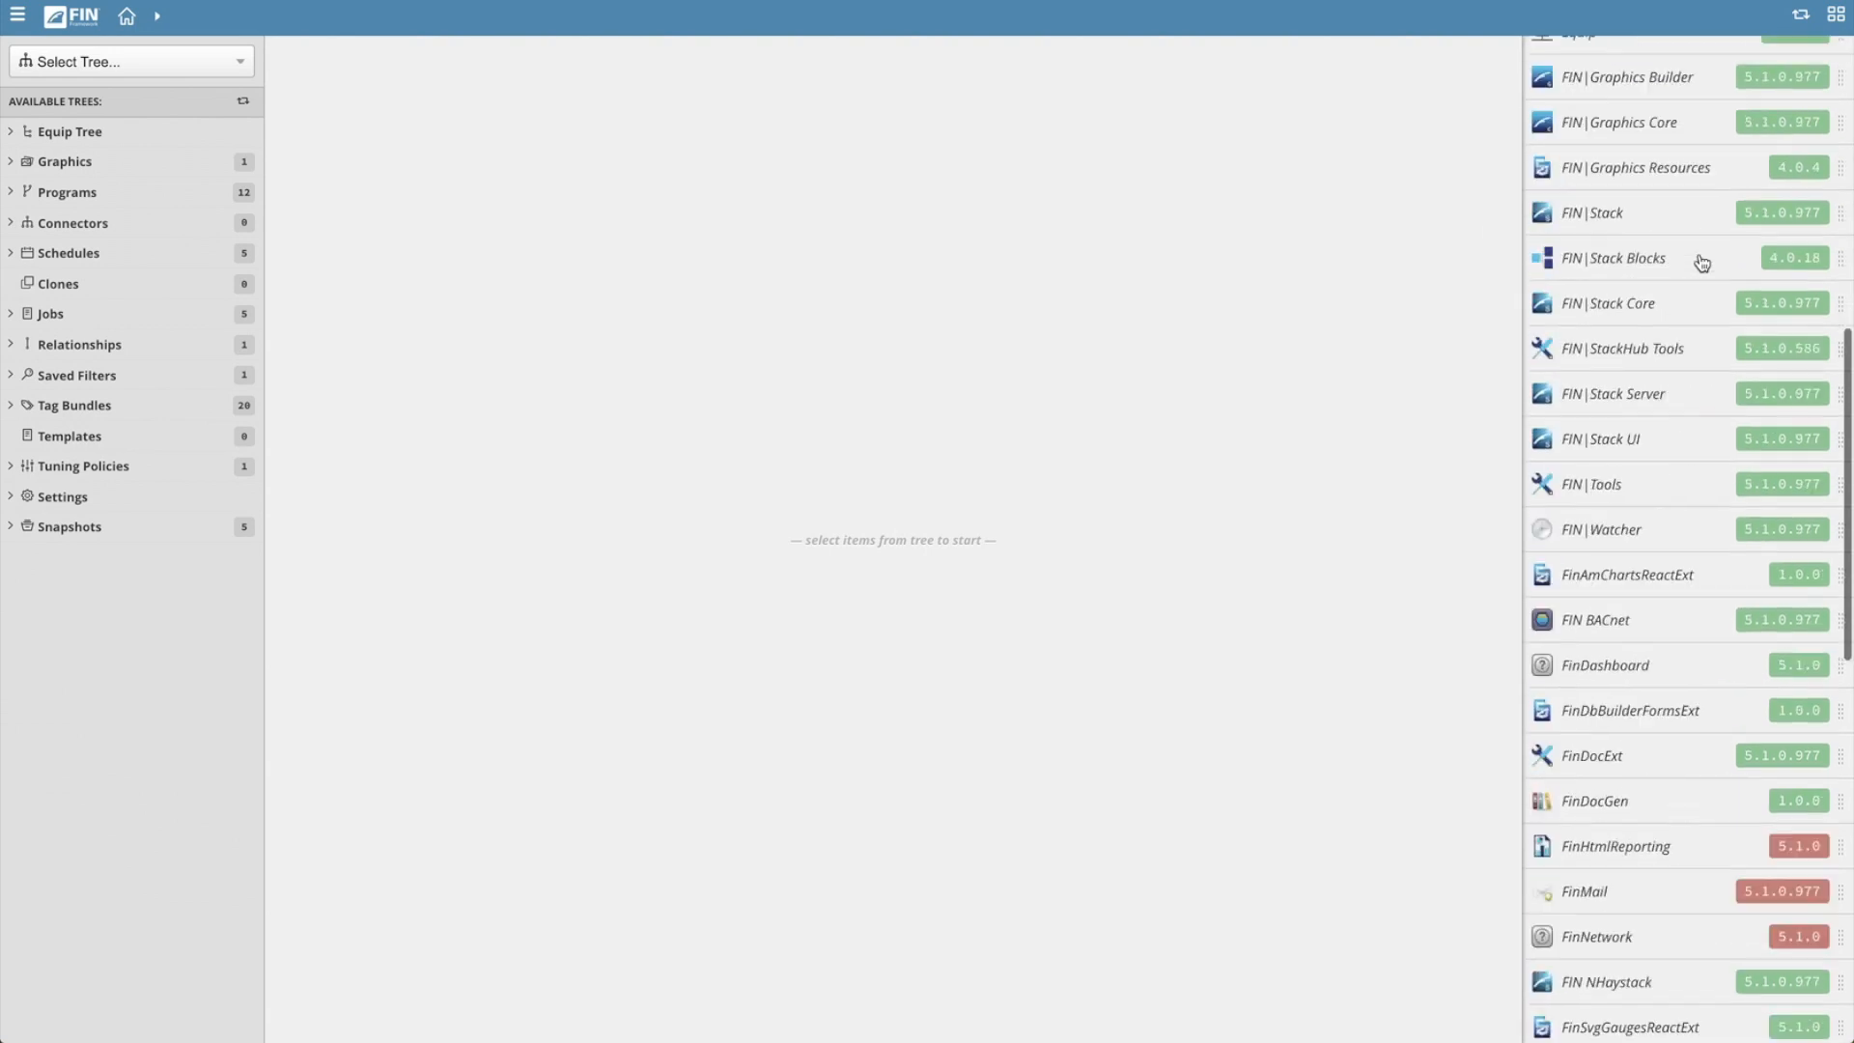
scroll(down, 3)
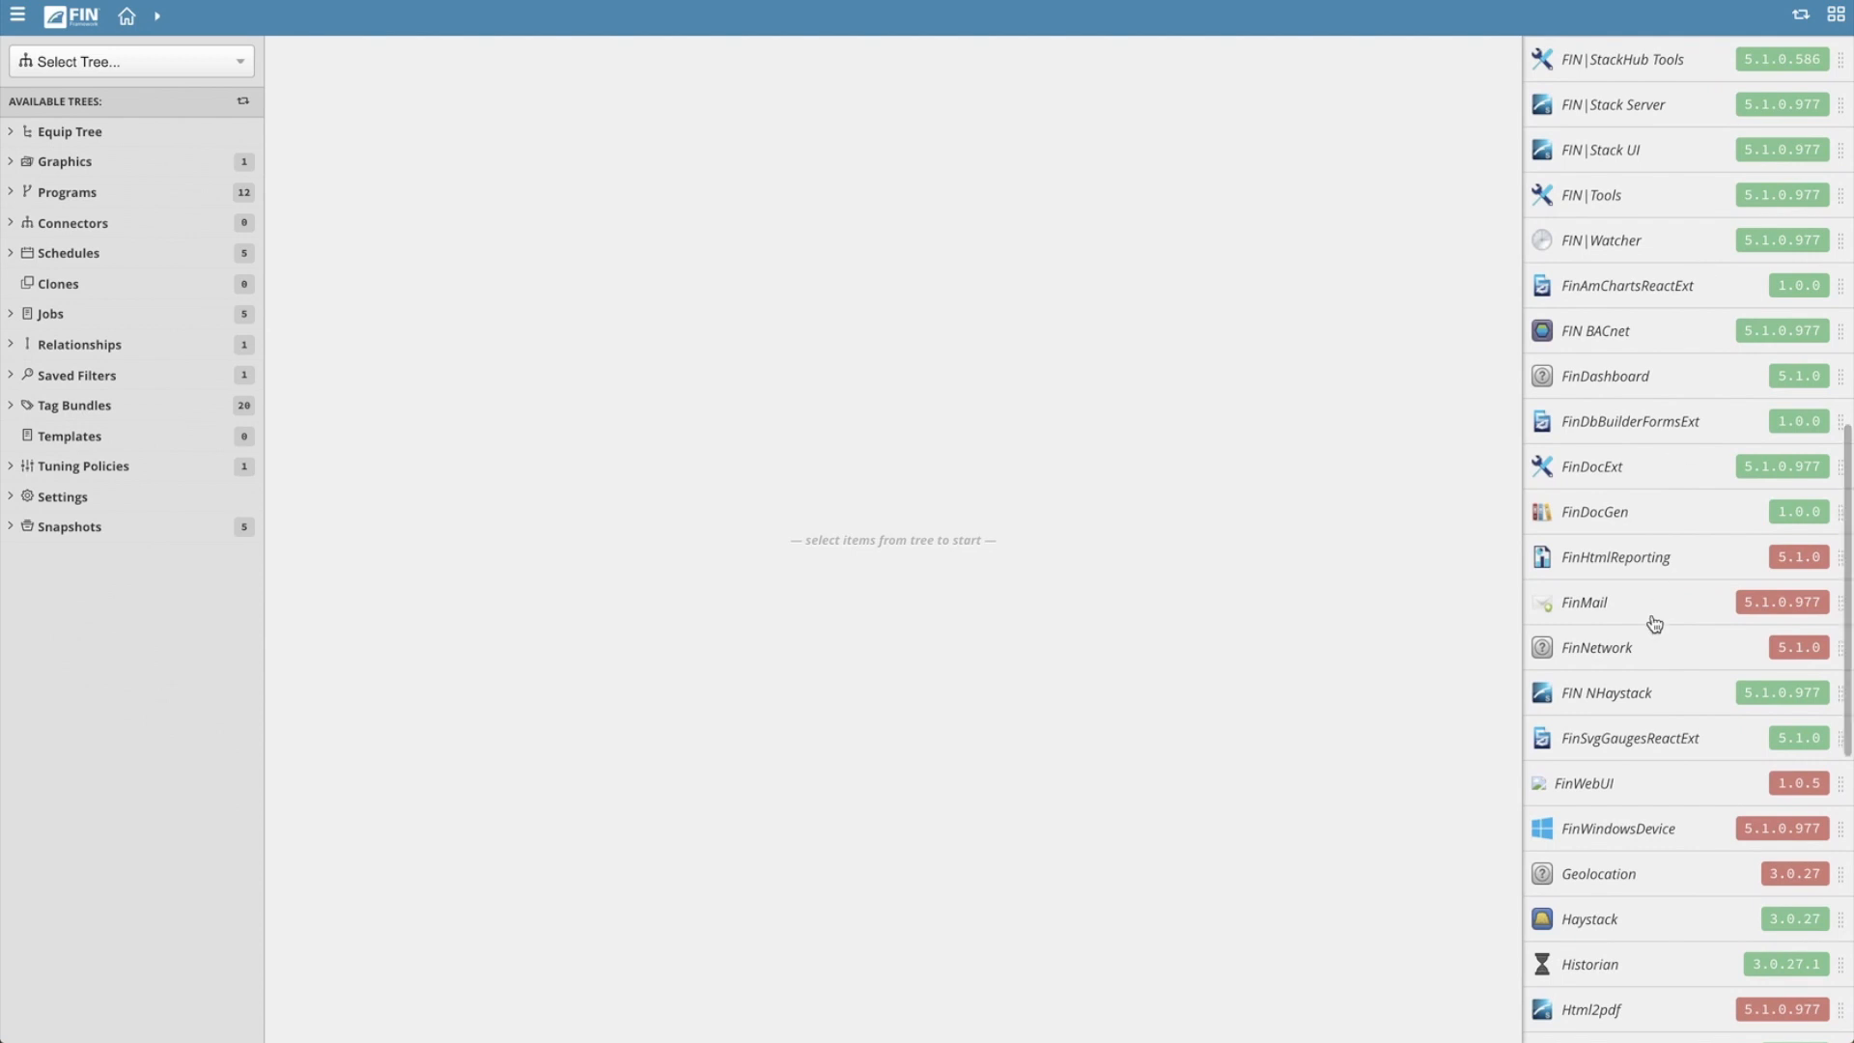
mouse_move(1641, 652)
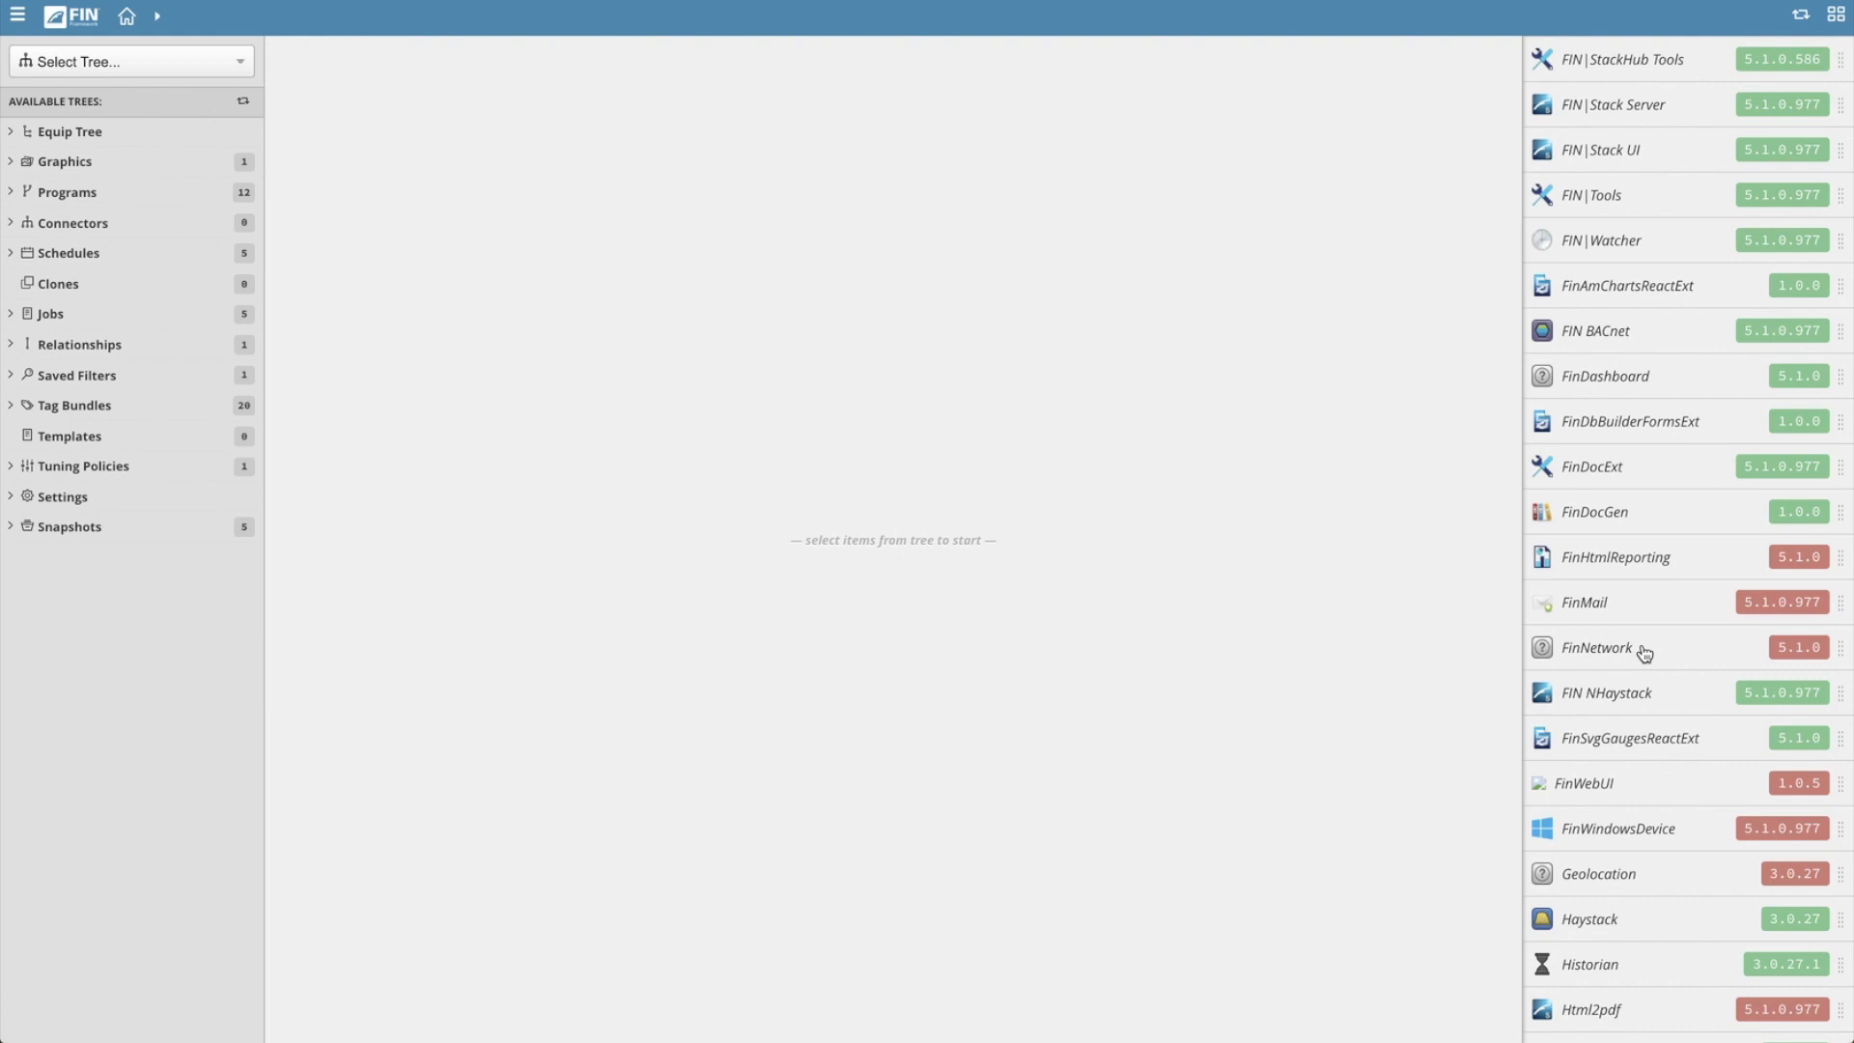
mouse_move(1643, 649)
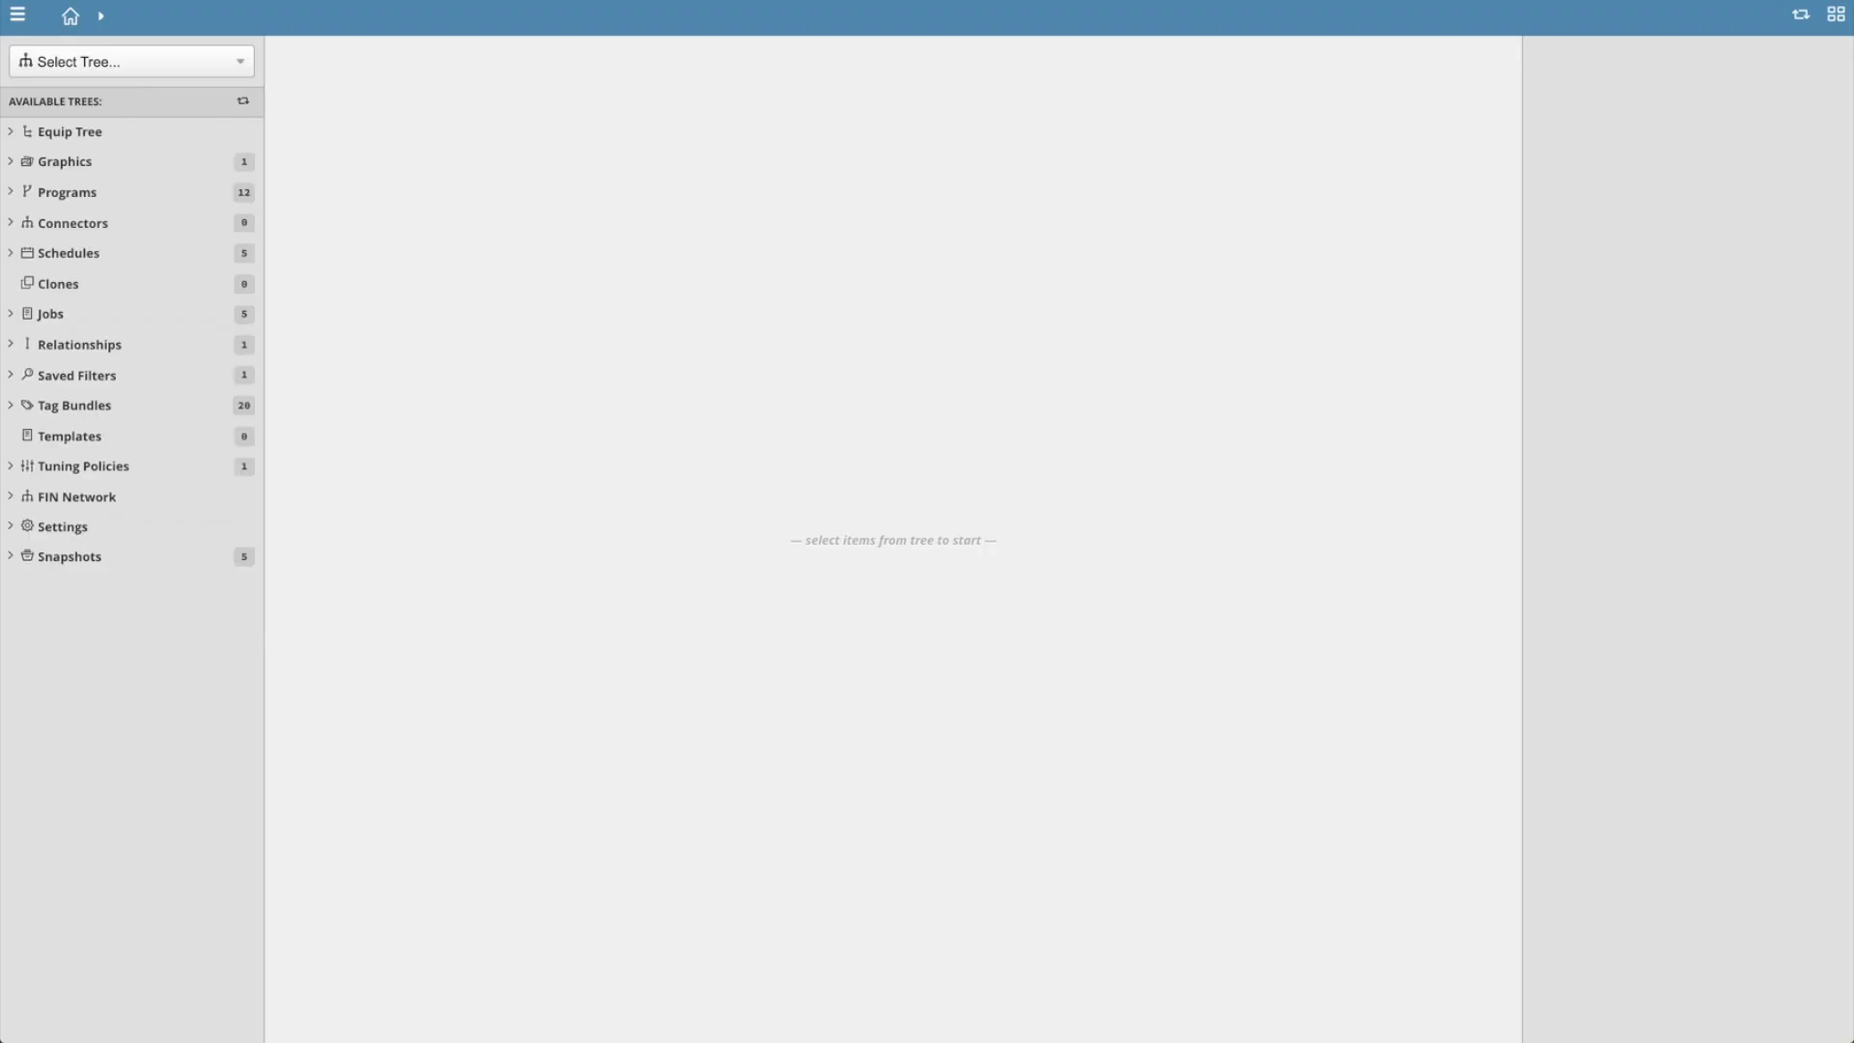
Open the FIN Network overview, then the Haystack list under Connectors.
click(75, 497)
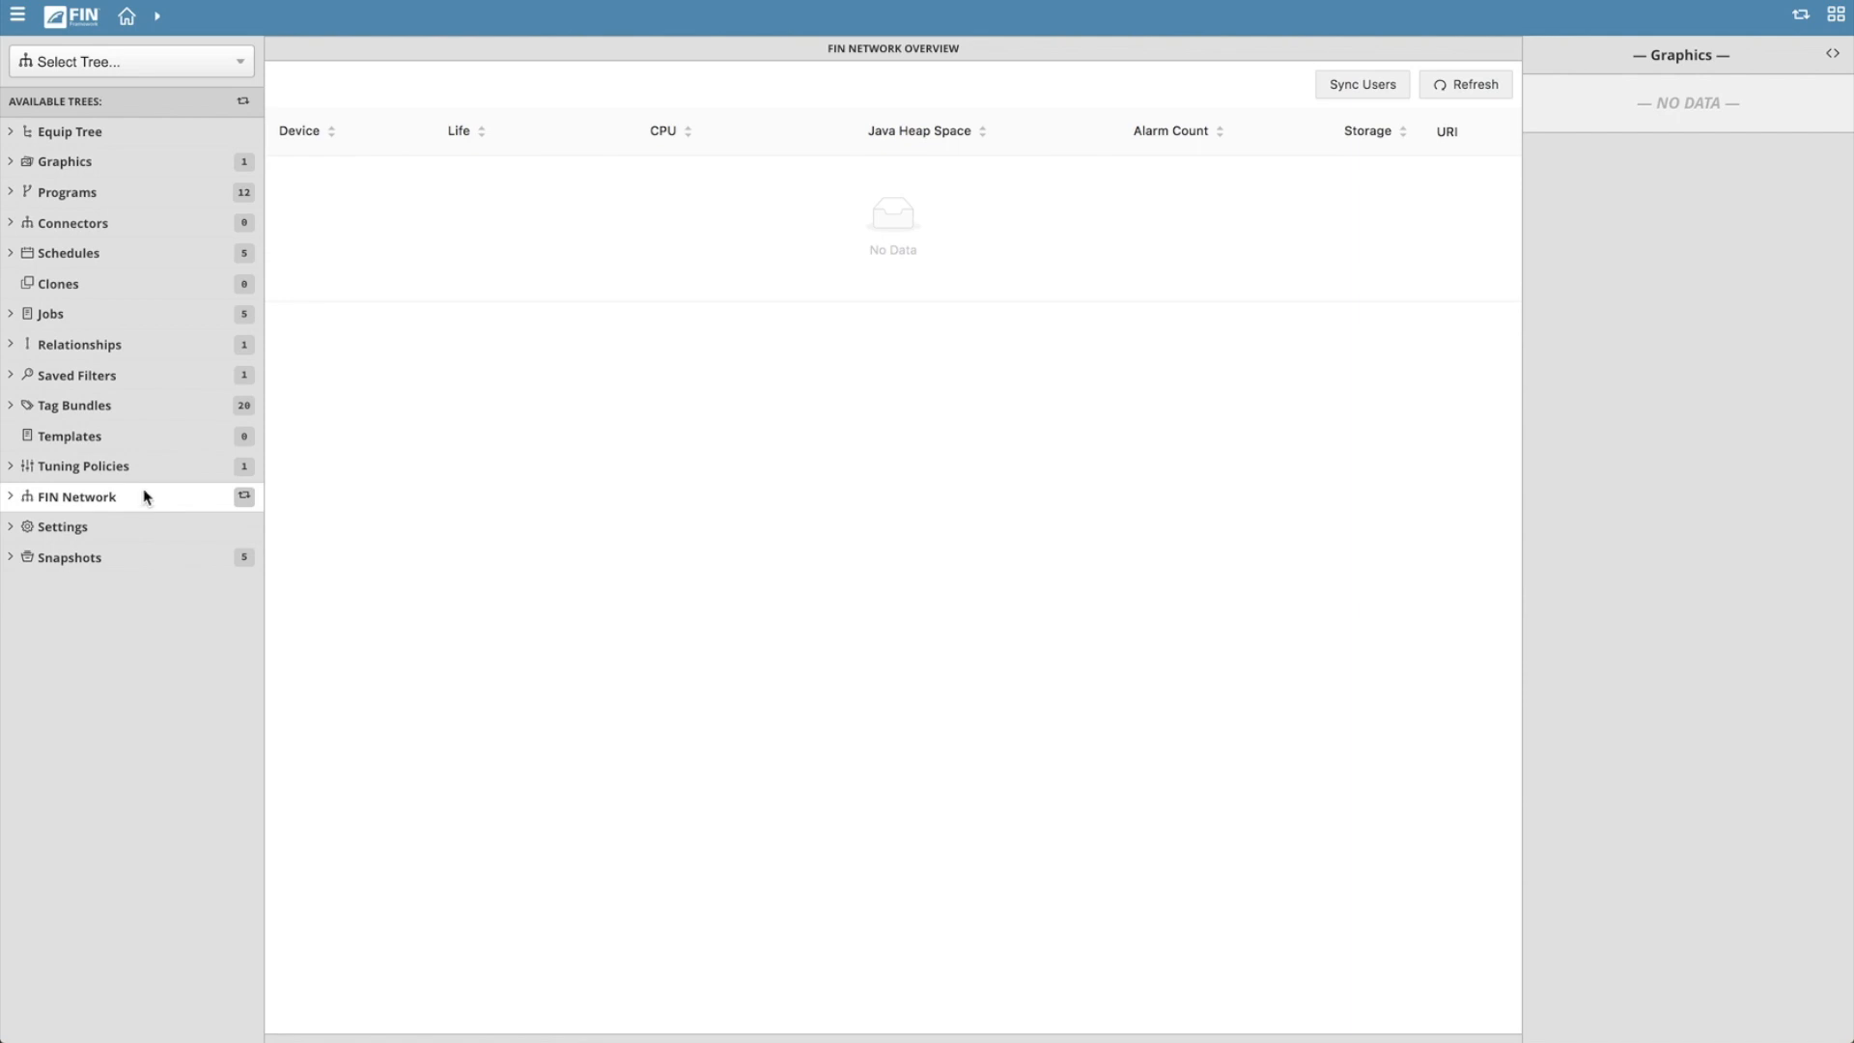
click(68, 223)
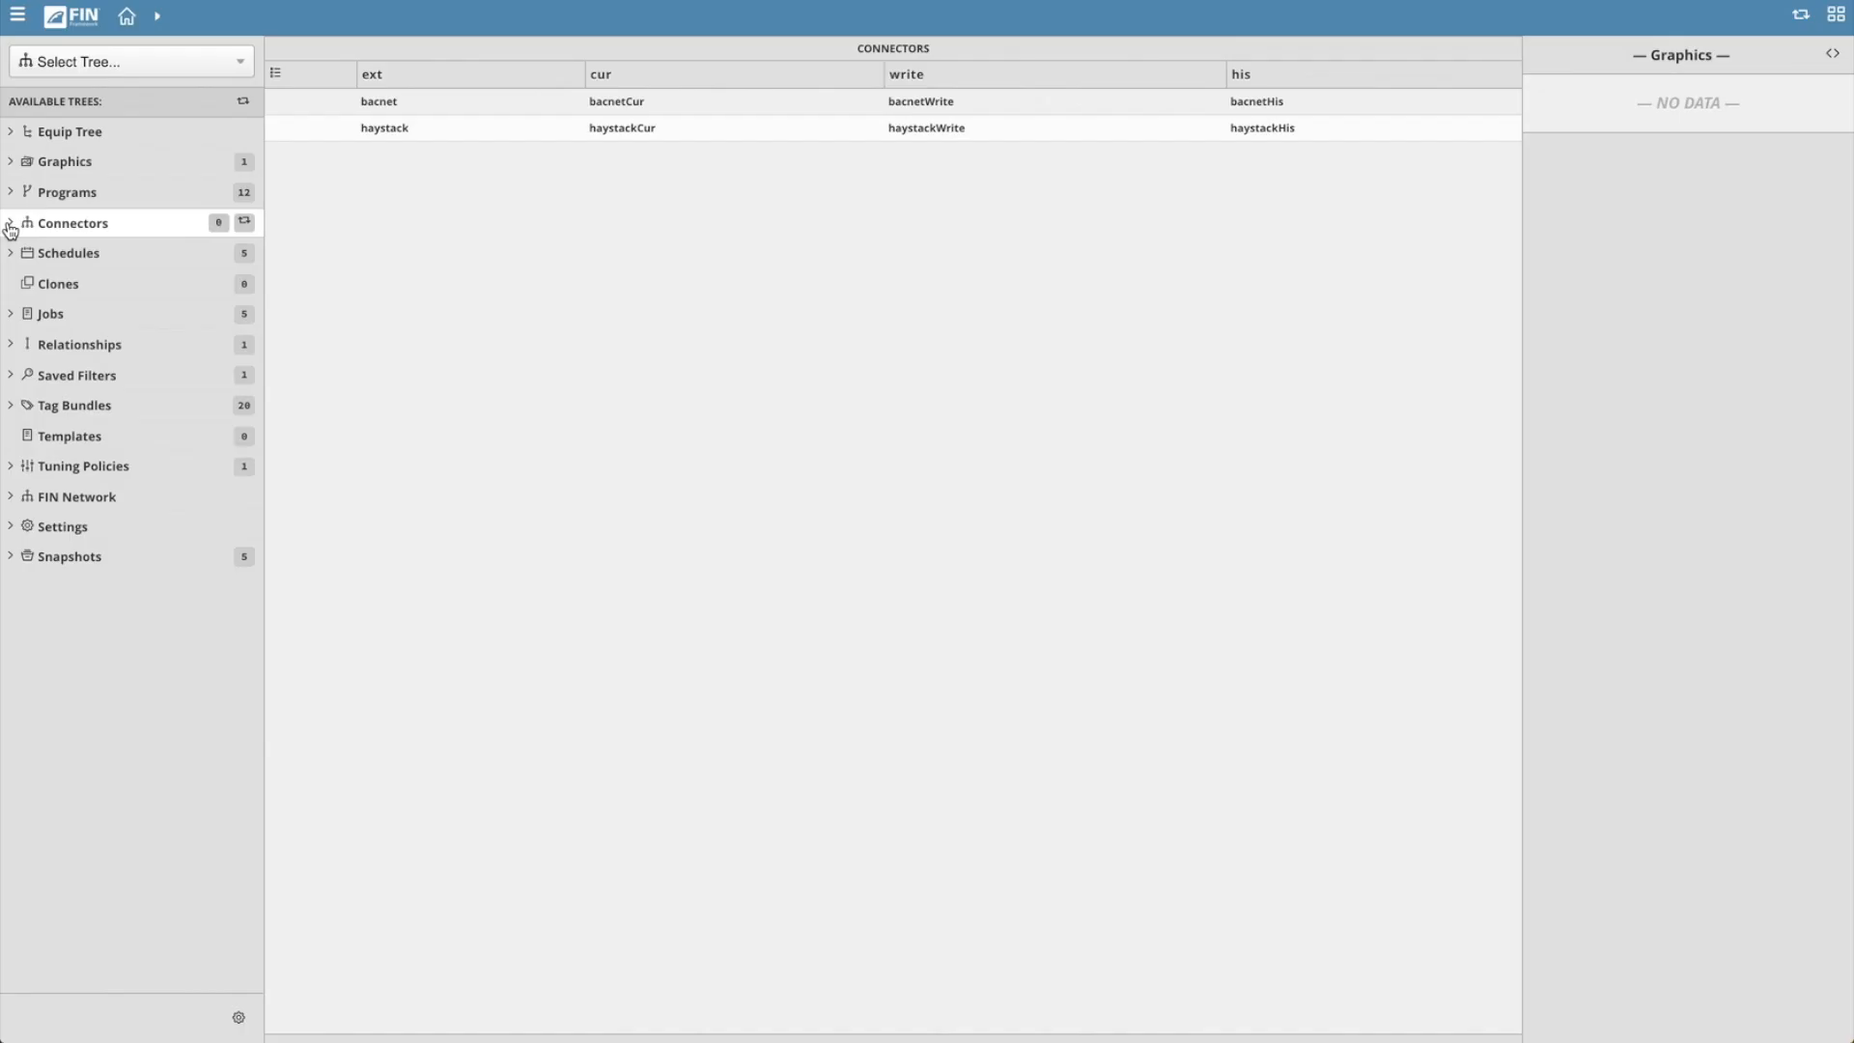
click(13, 223)
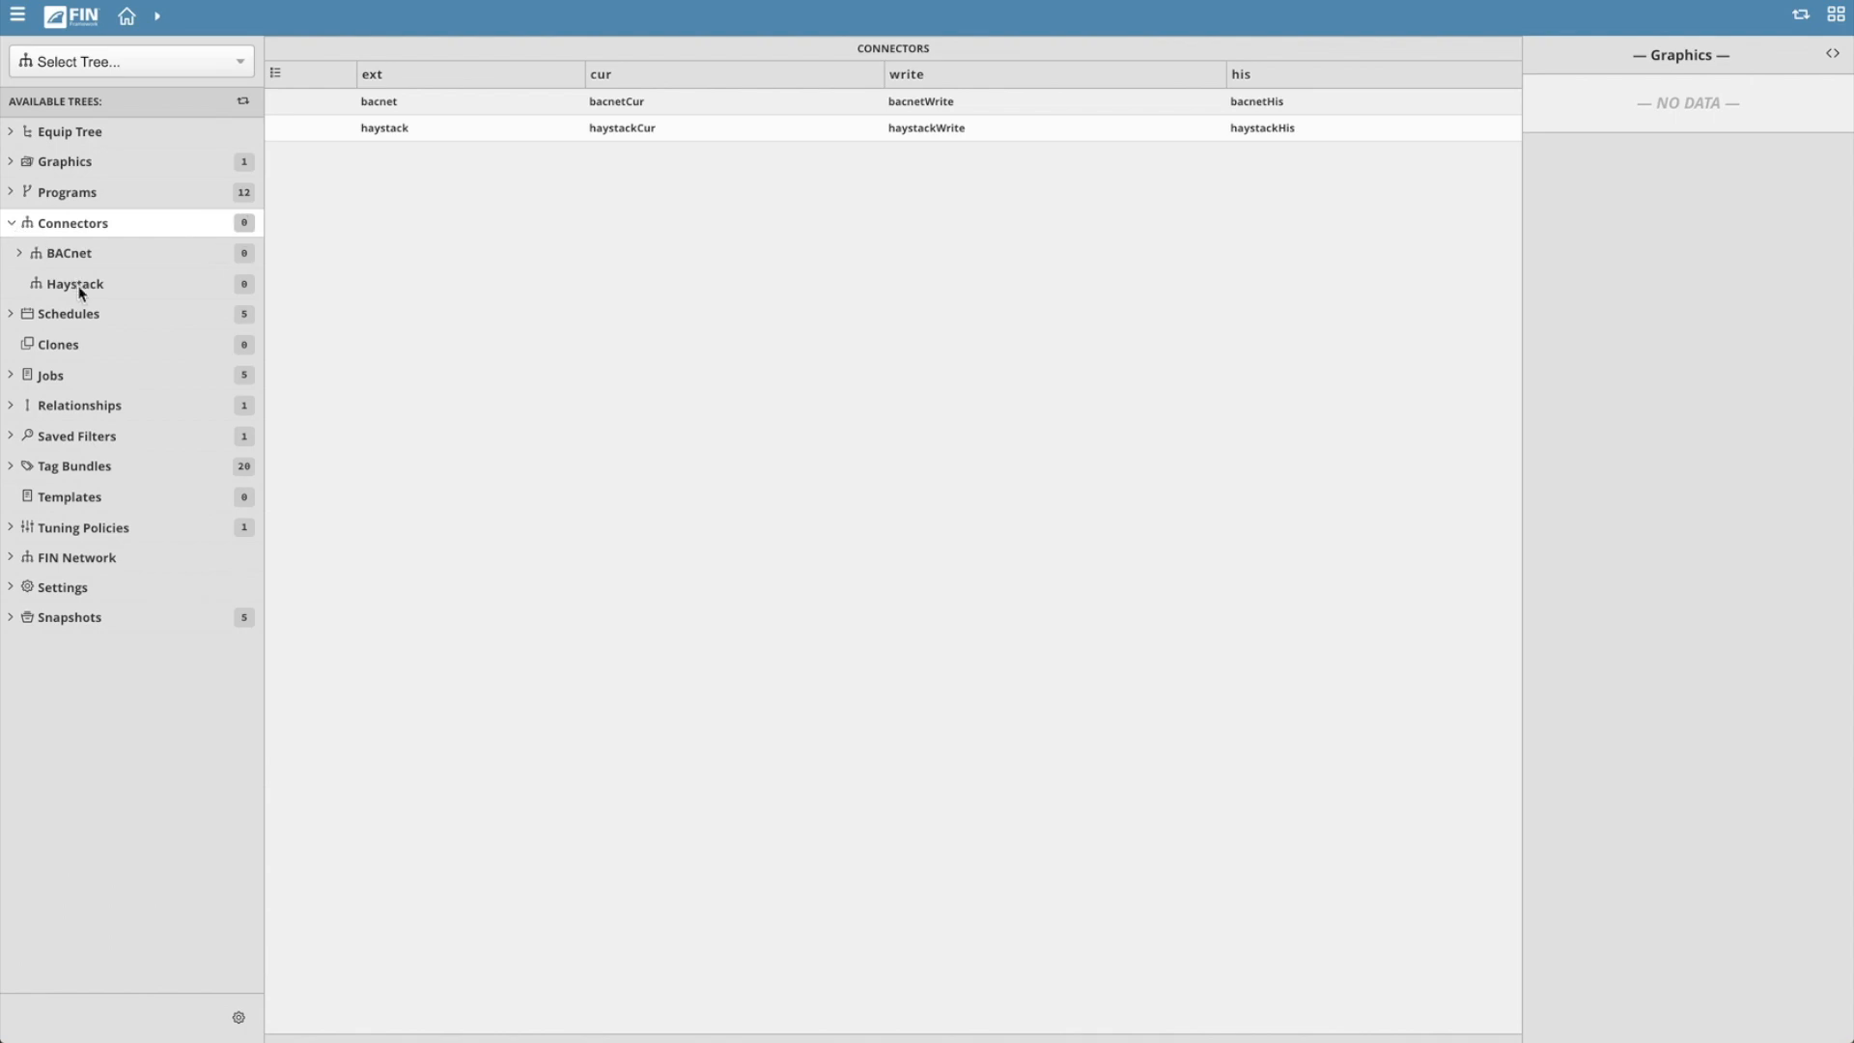
click(72, 283)
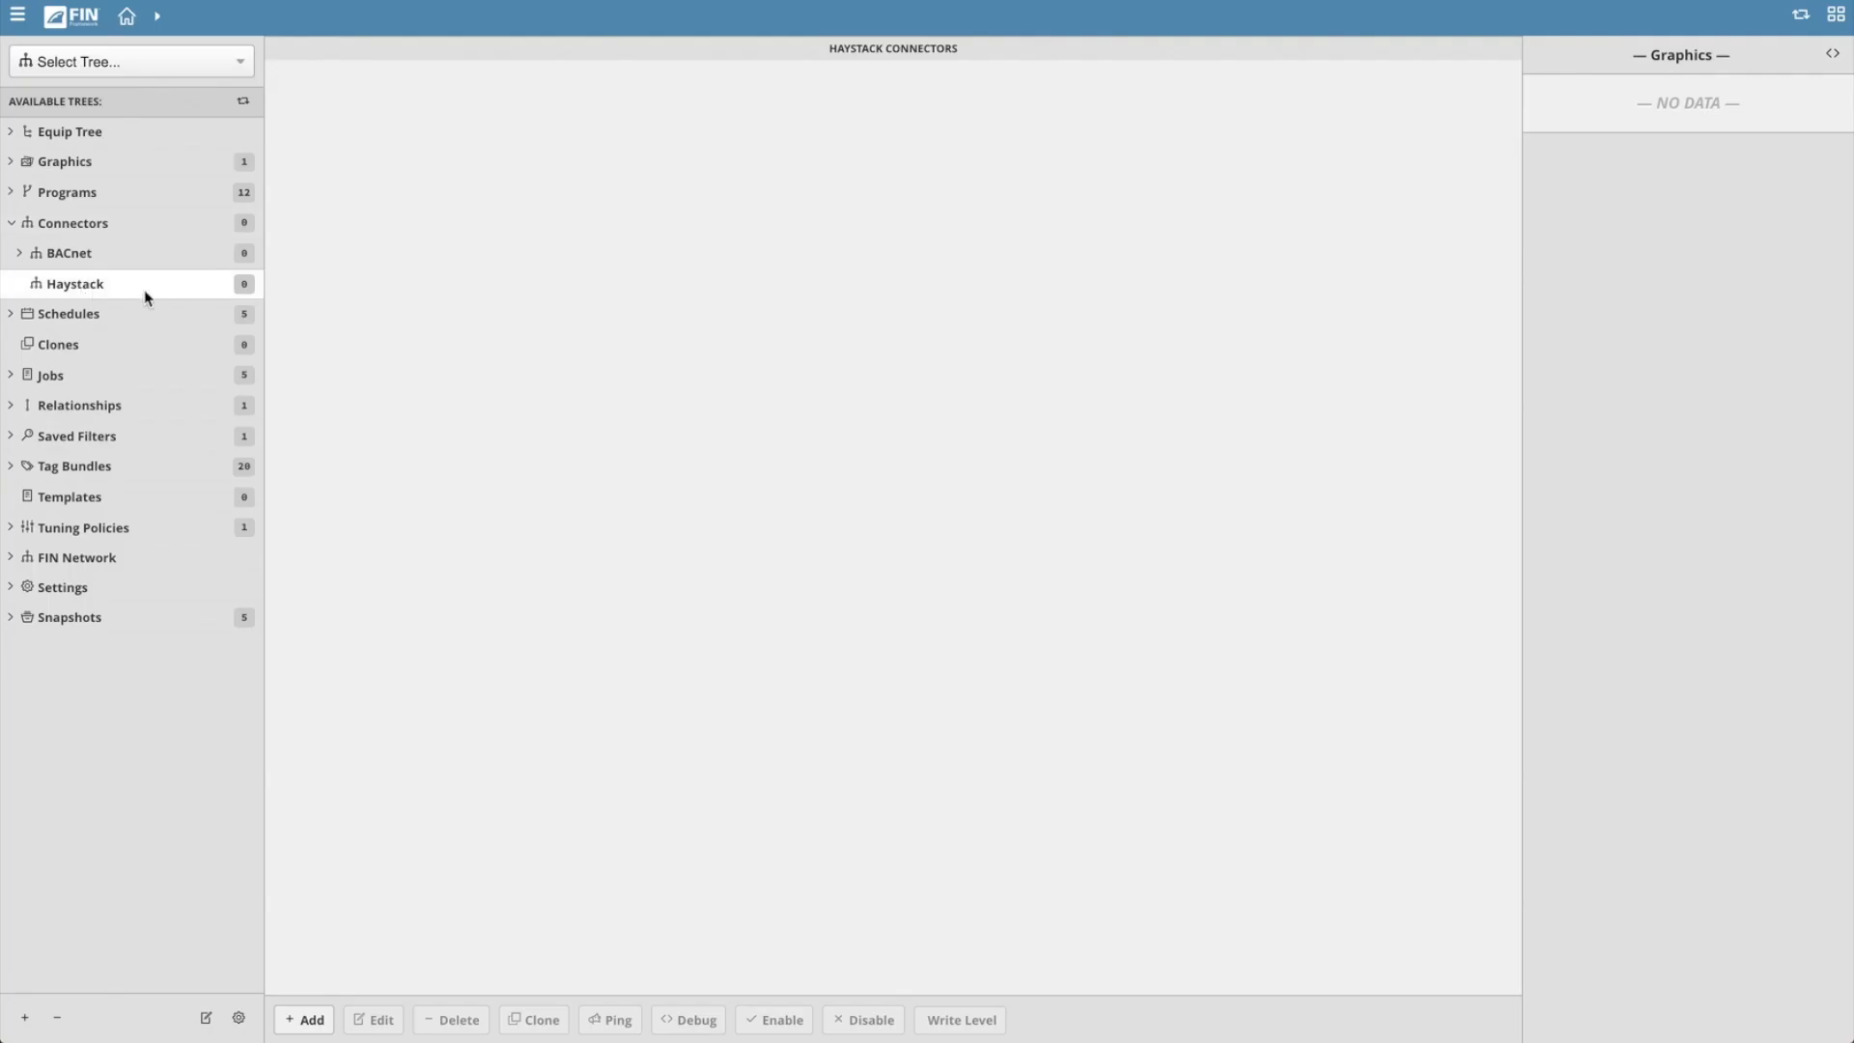
click(303, 1020)
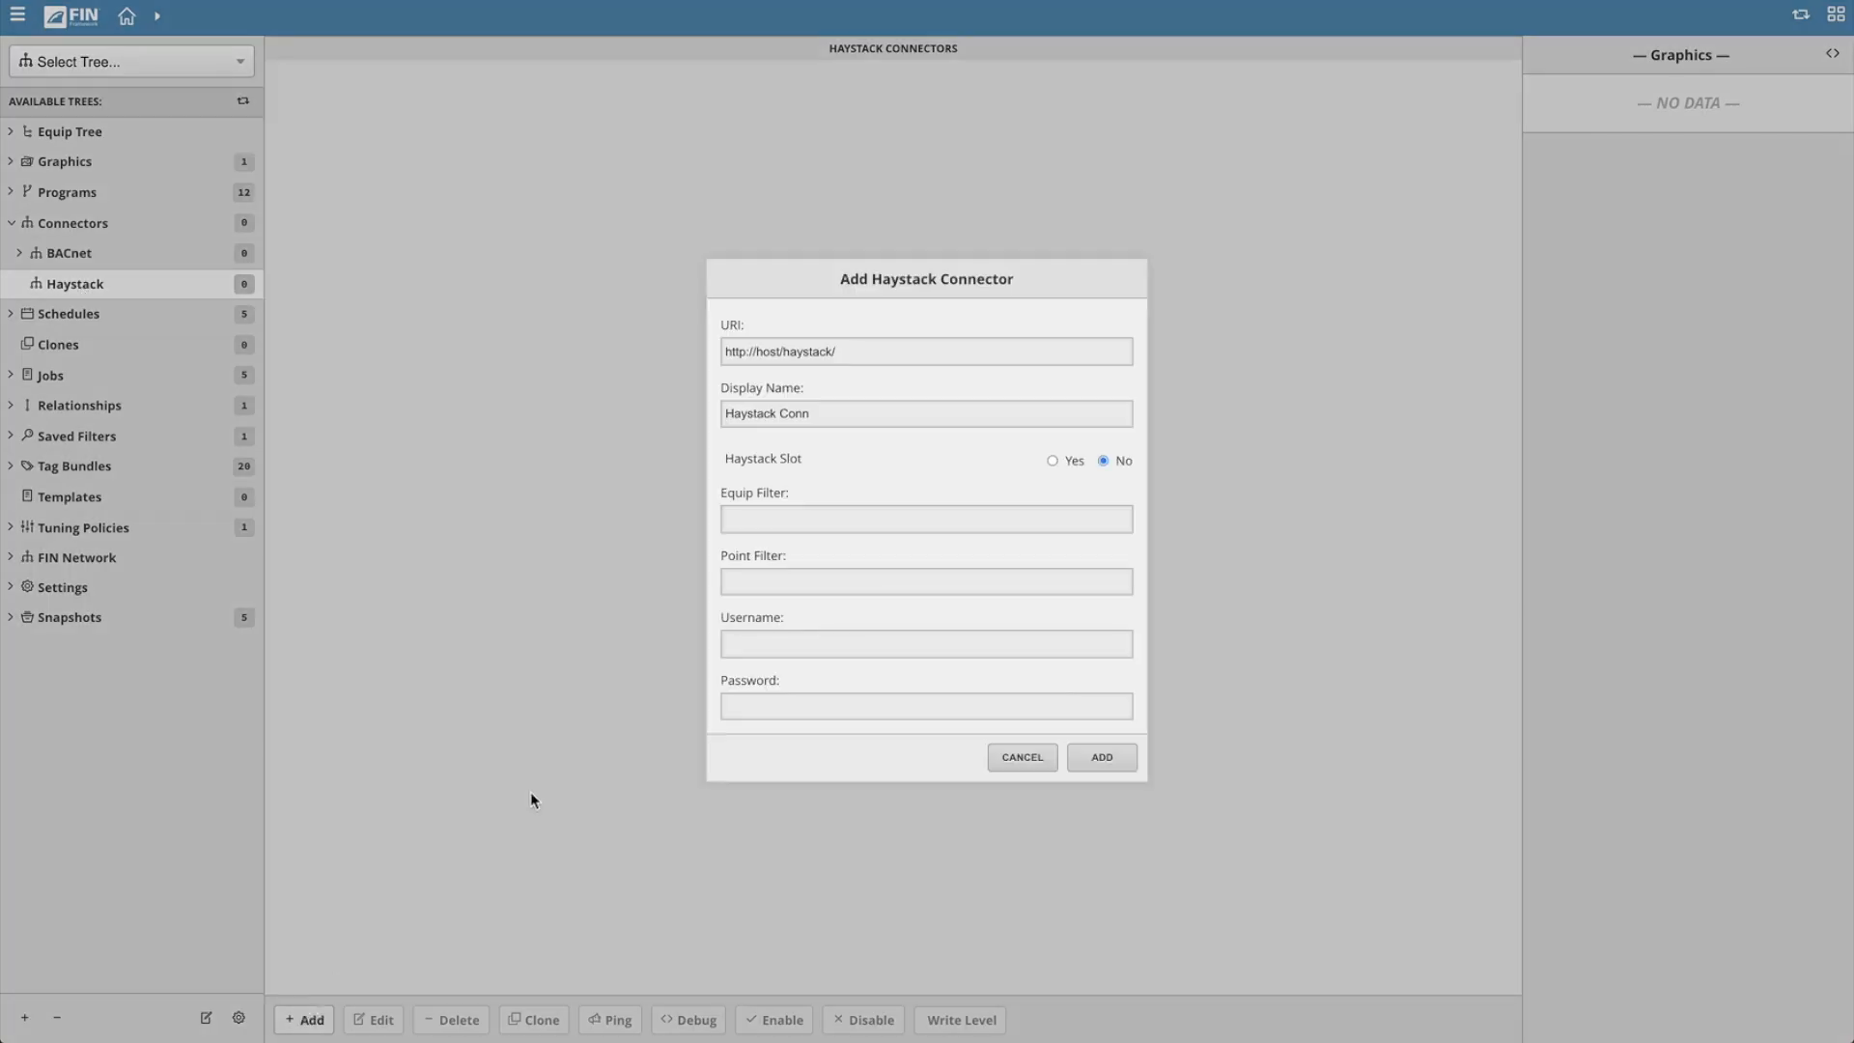
click(882, 351)
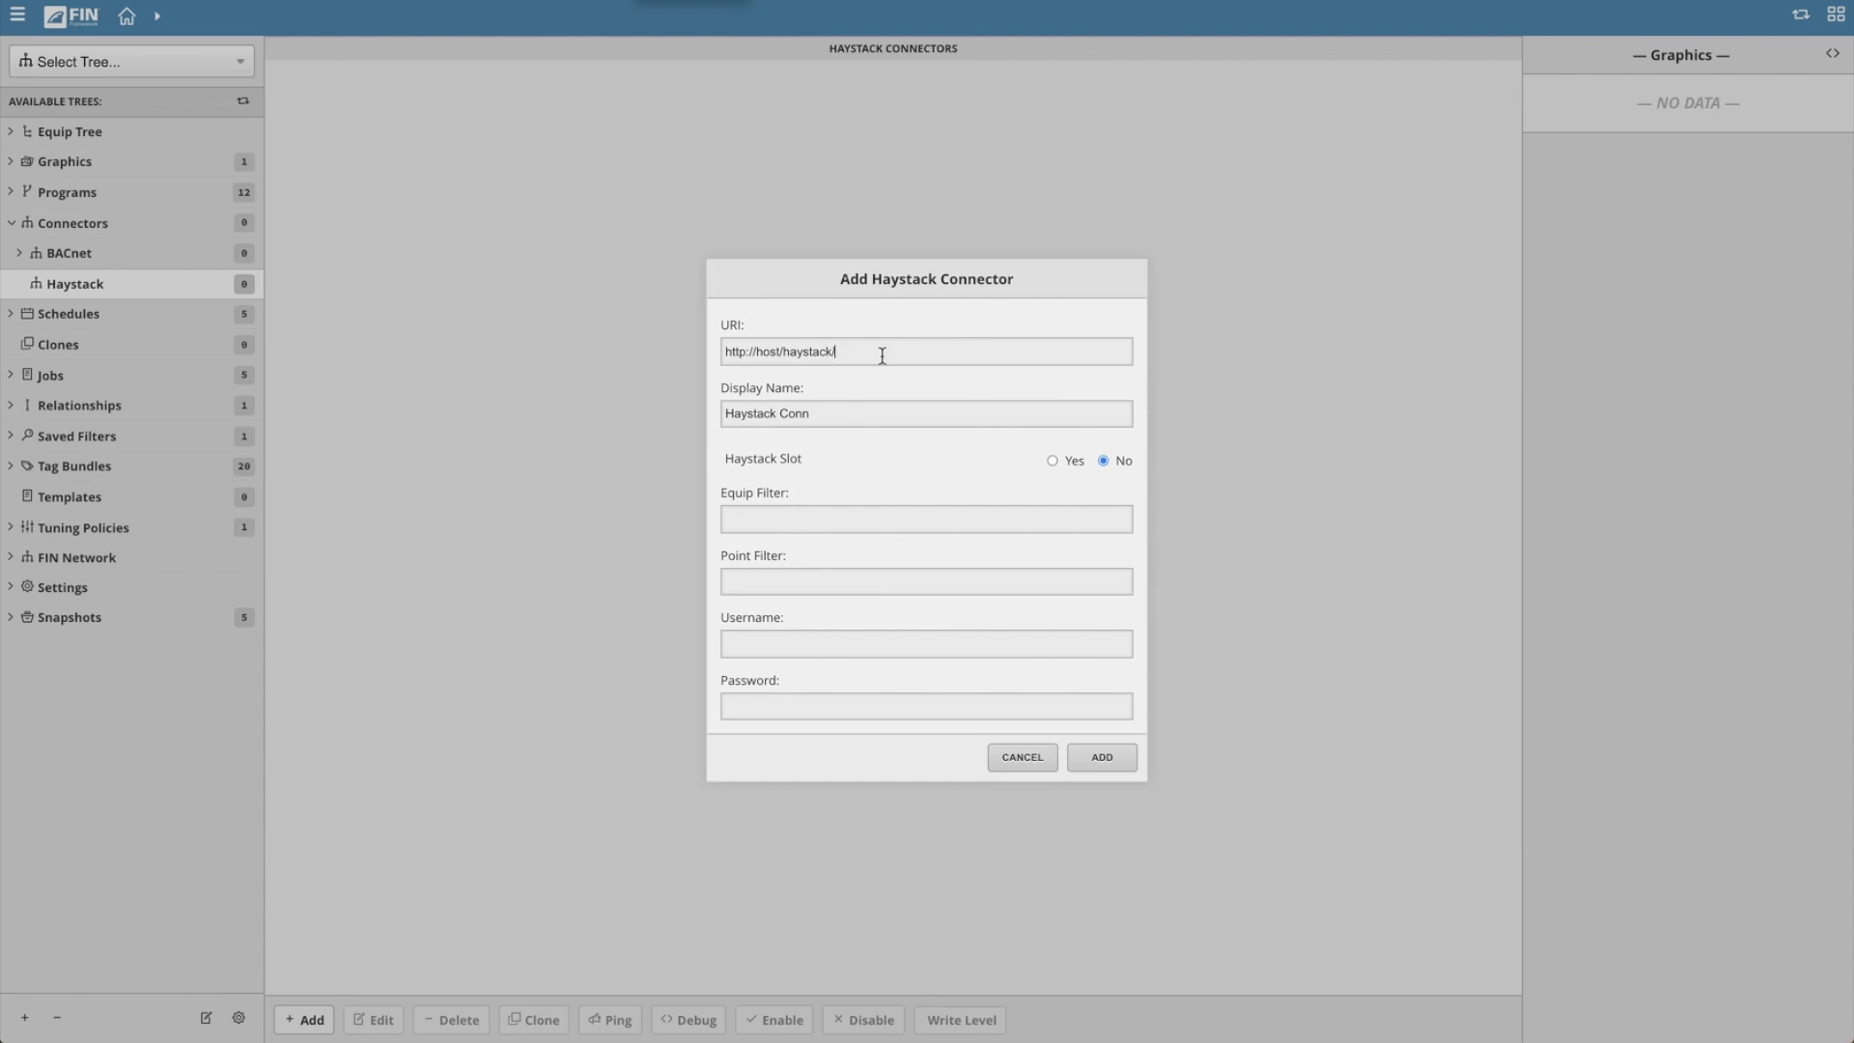
triple_click(780, 352)
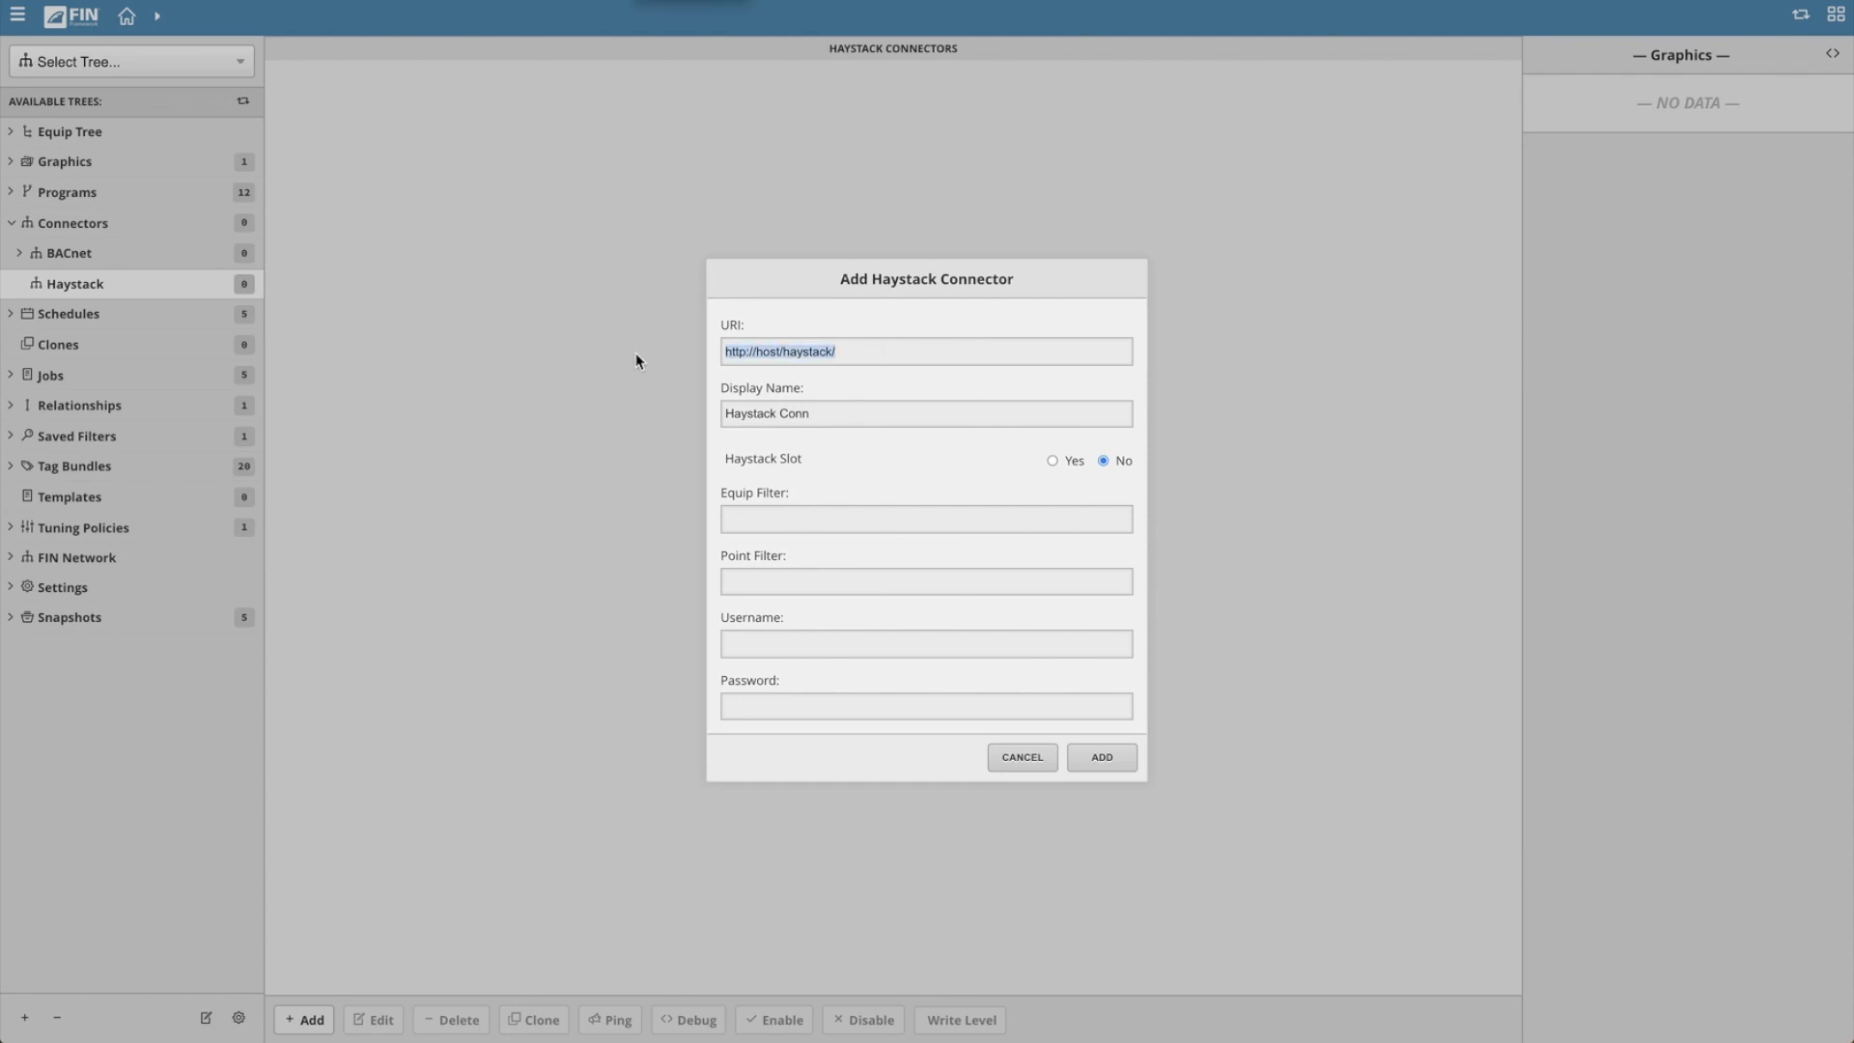
text(http://10.10.15.116:8080/api/siteA)
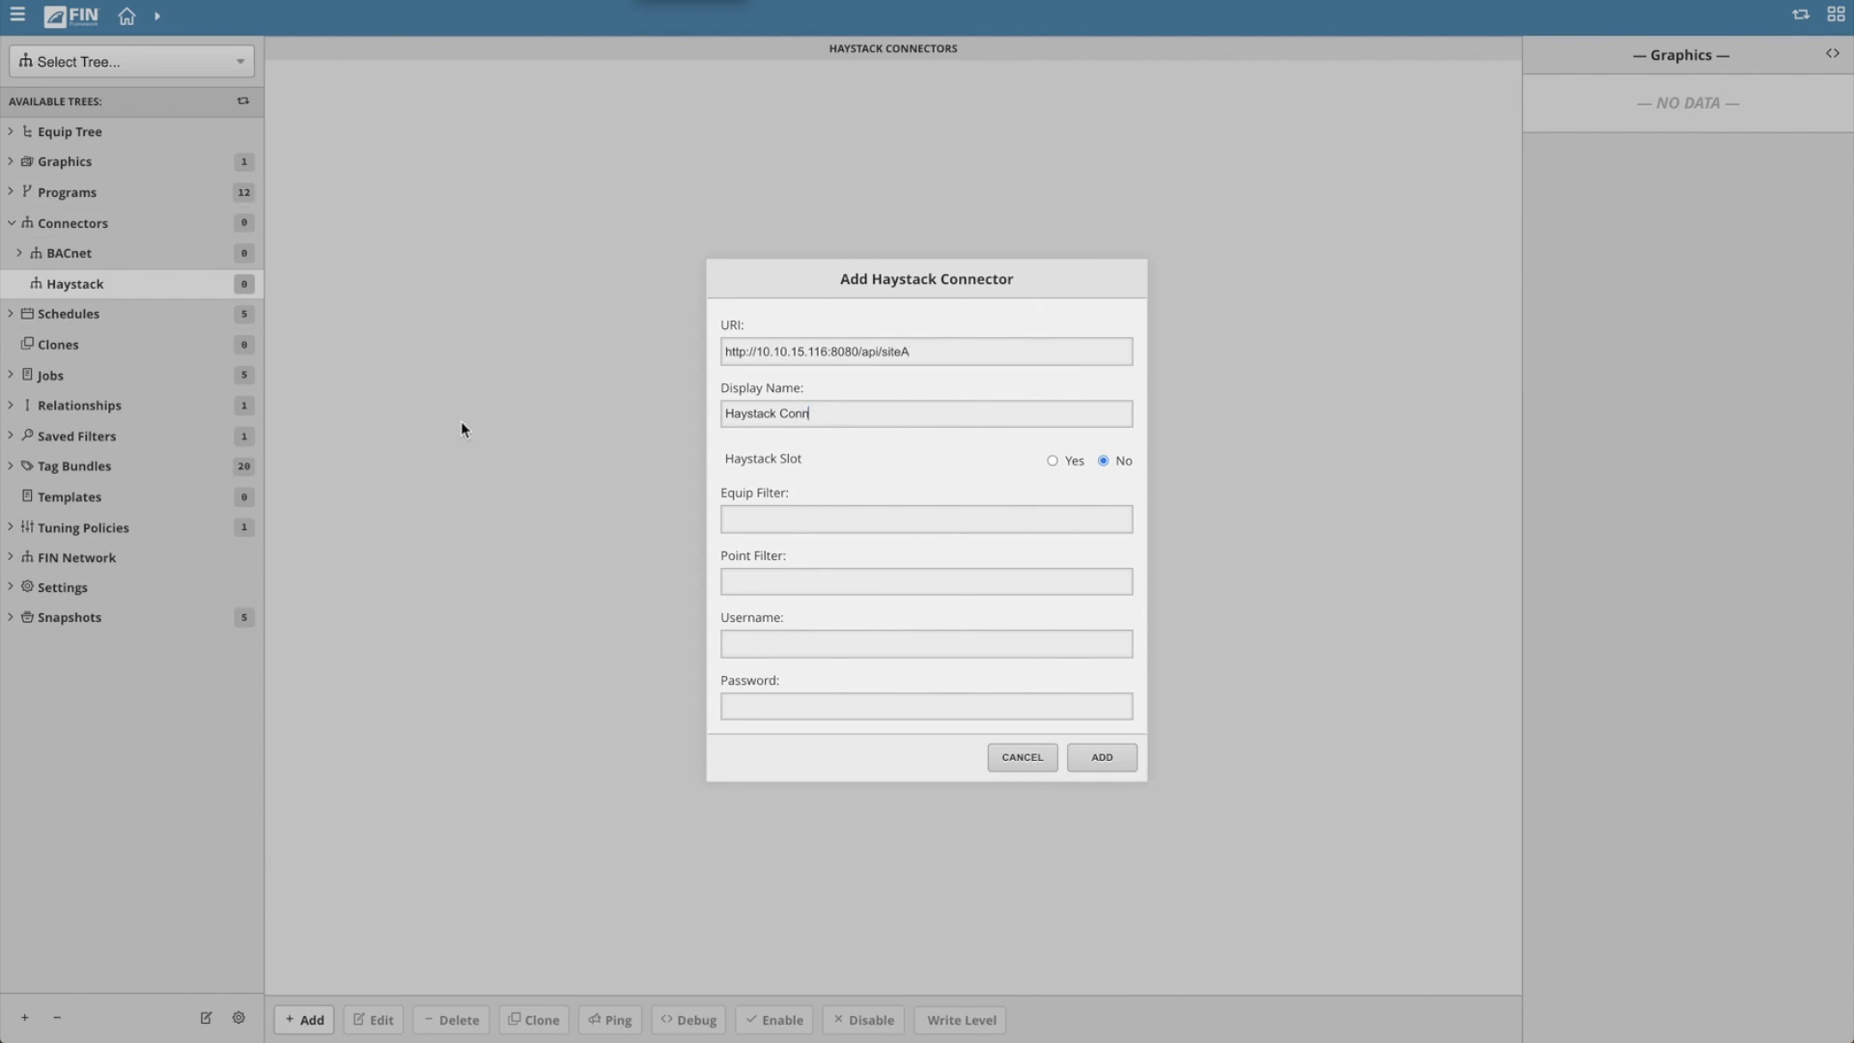
text(Site A)
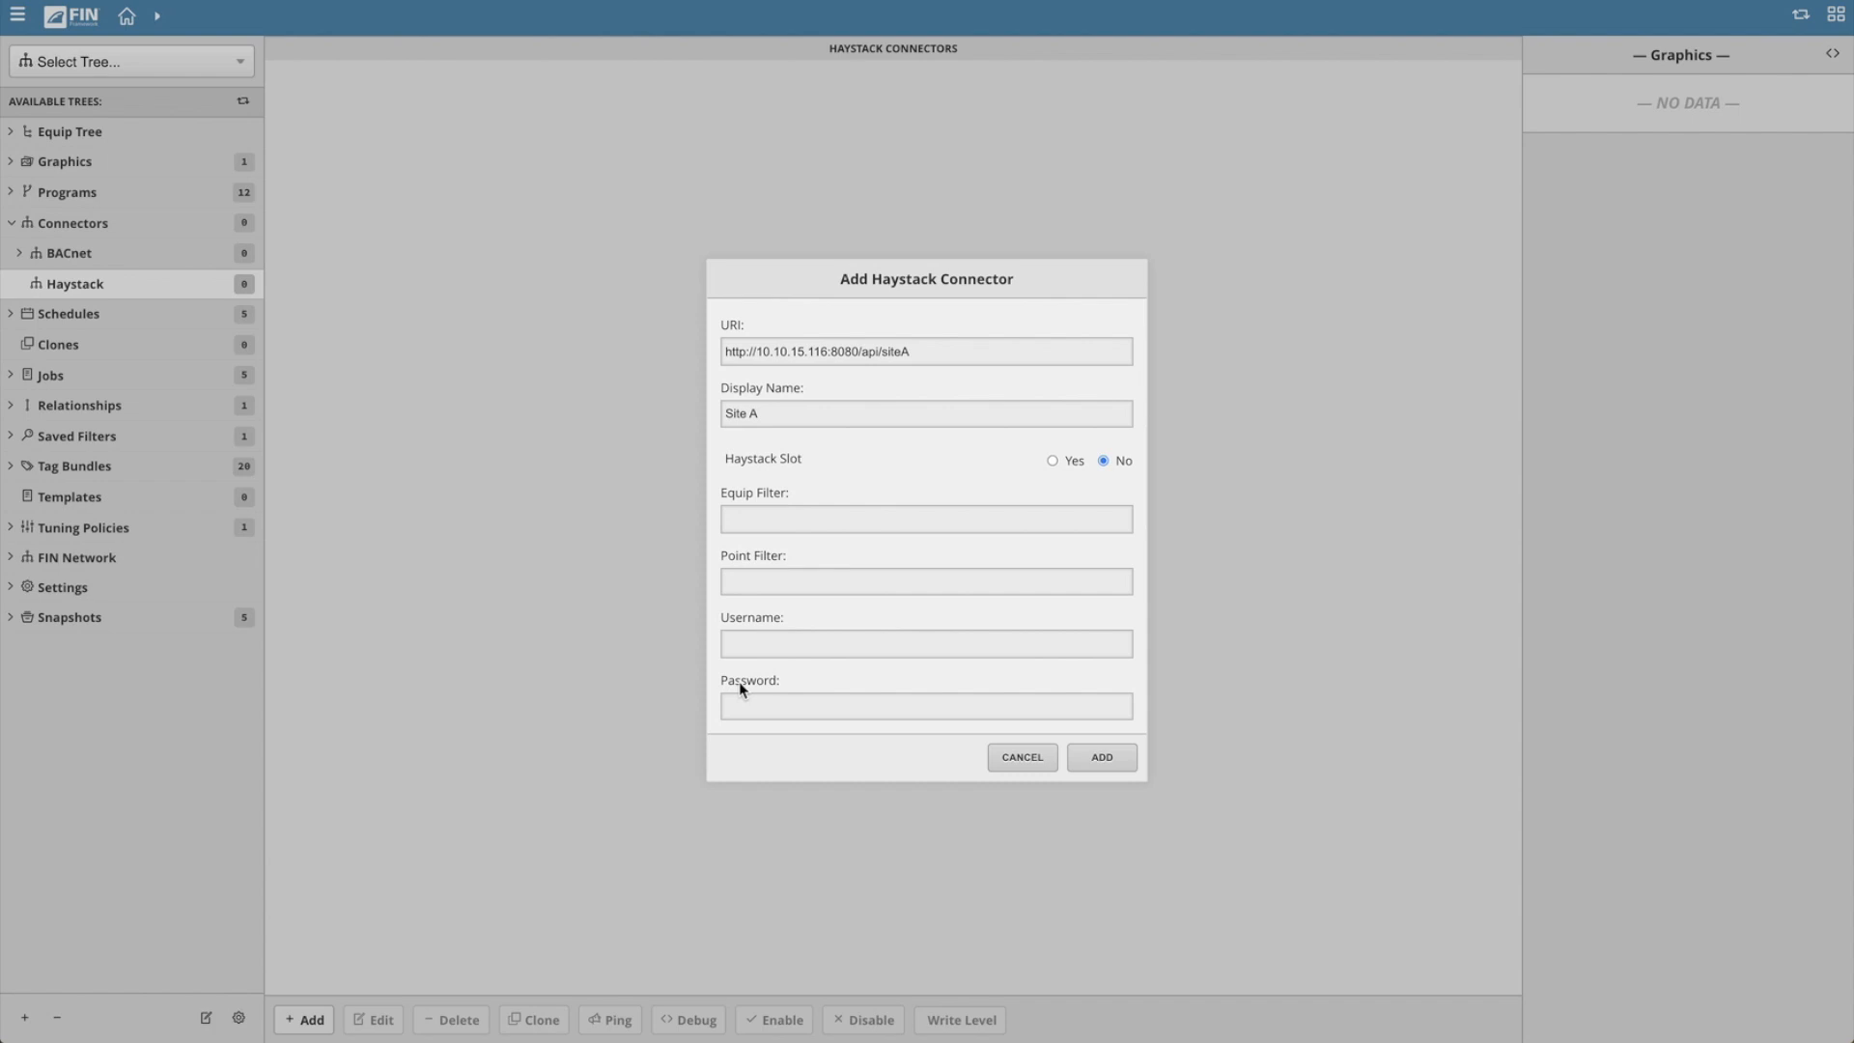
text(su)
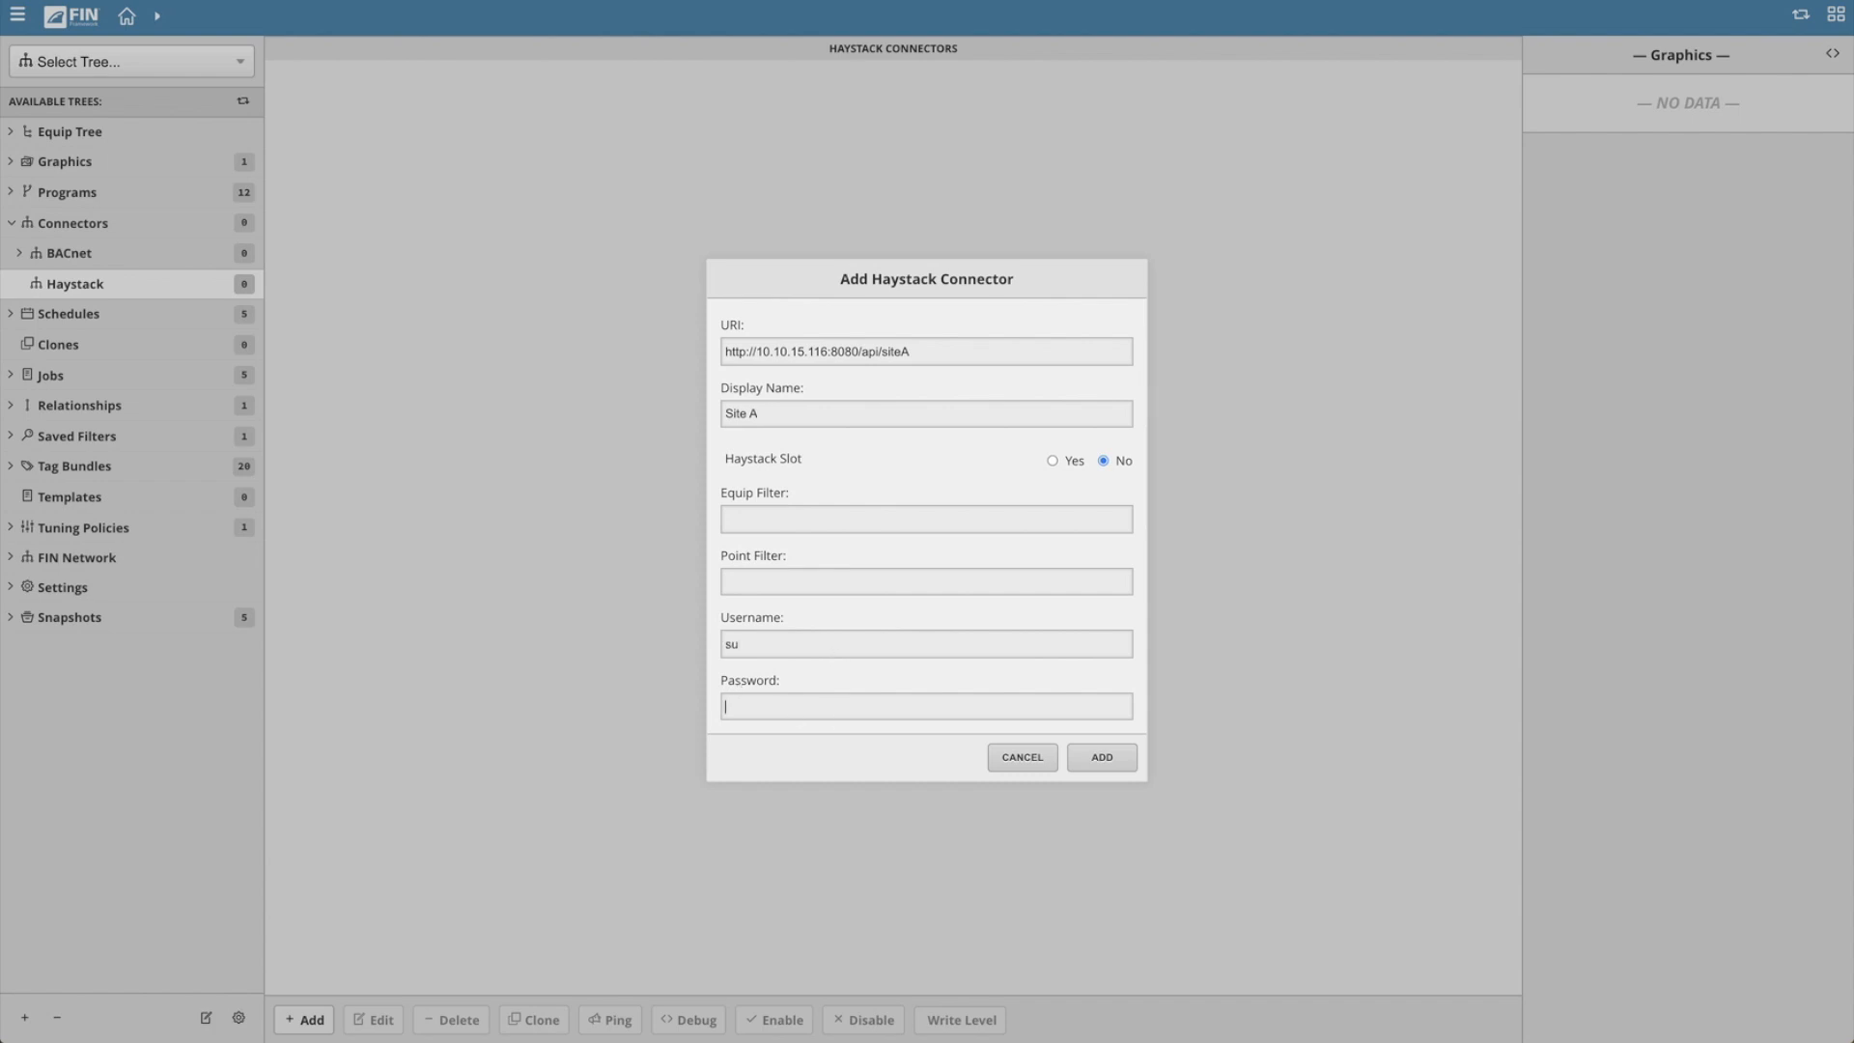
click(1101, 757)
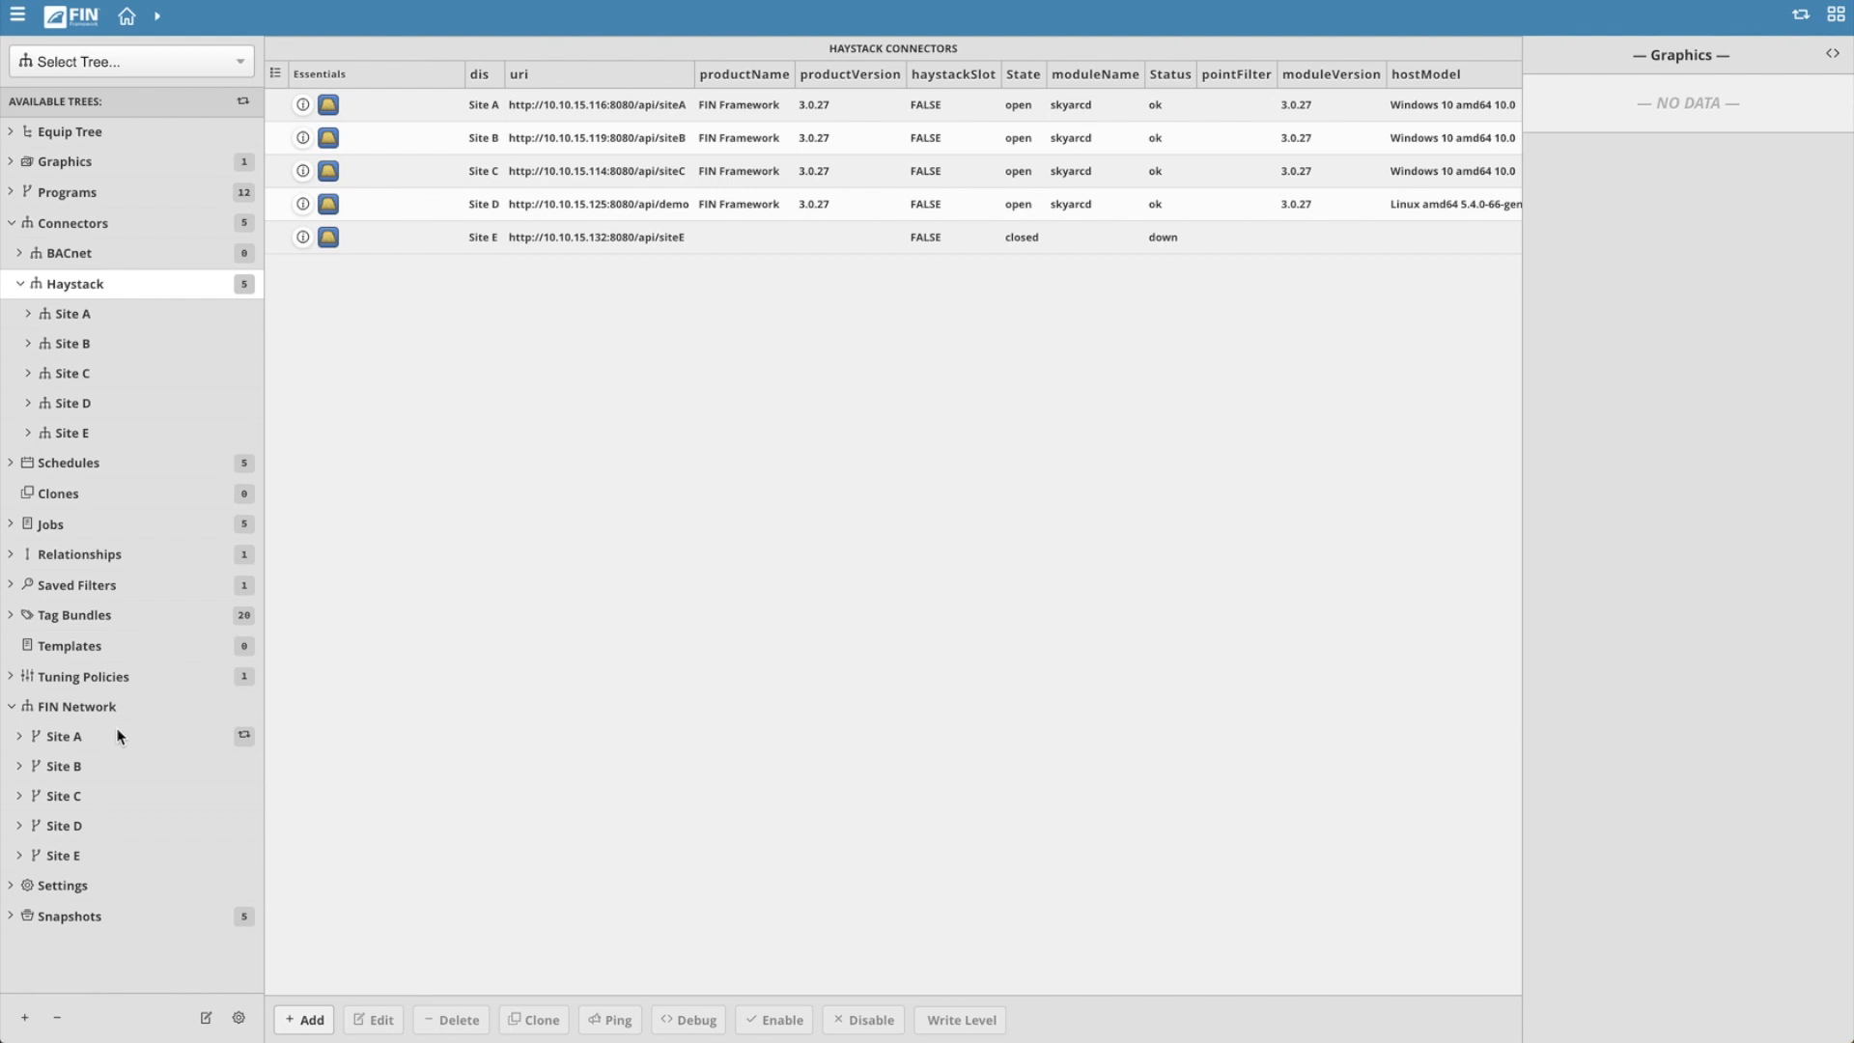
Expand remote Site A's tree down to its floor, equipment and points.
click(16, 735)
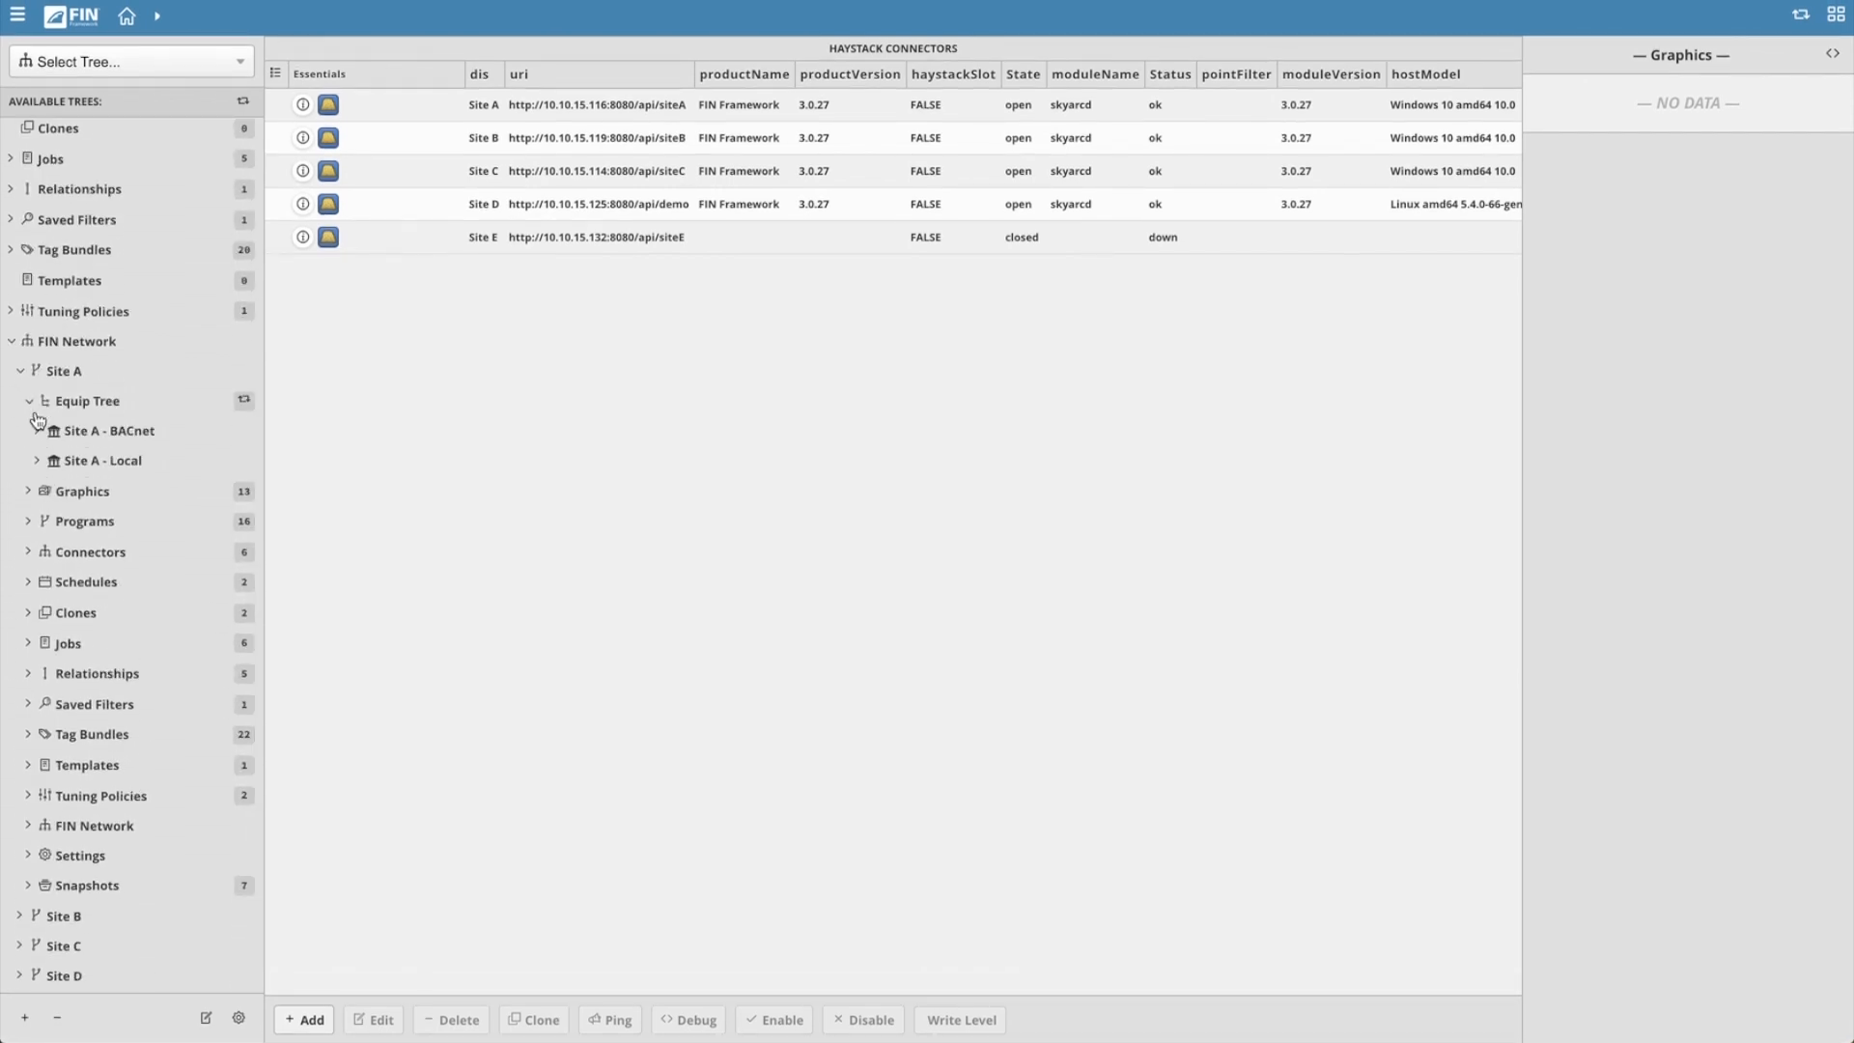
click(39, 460)
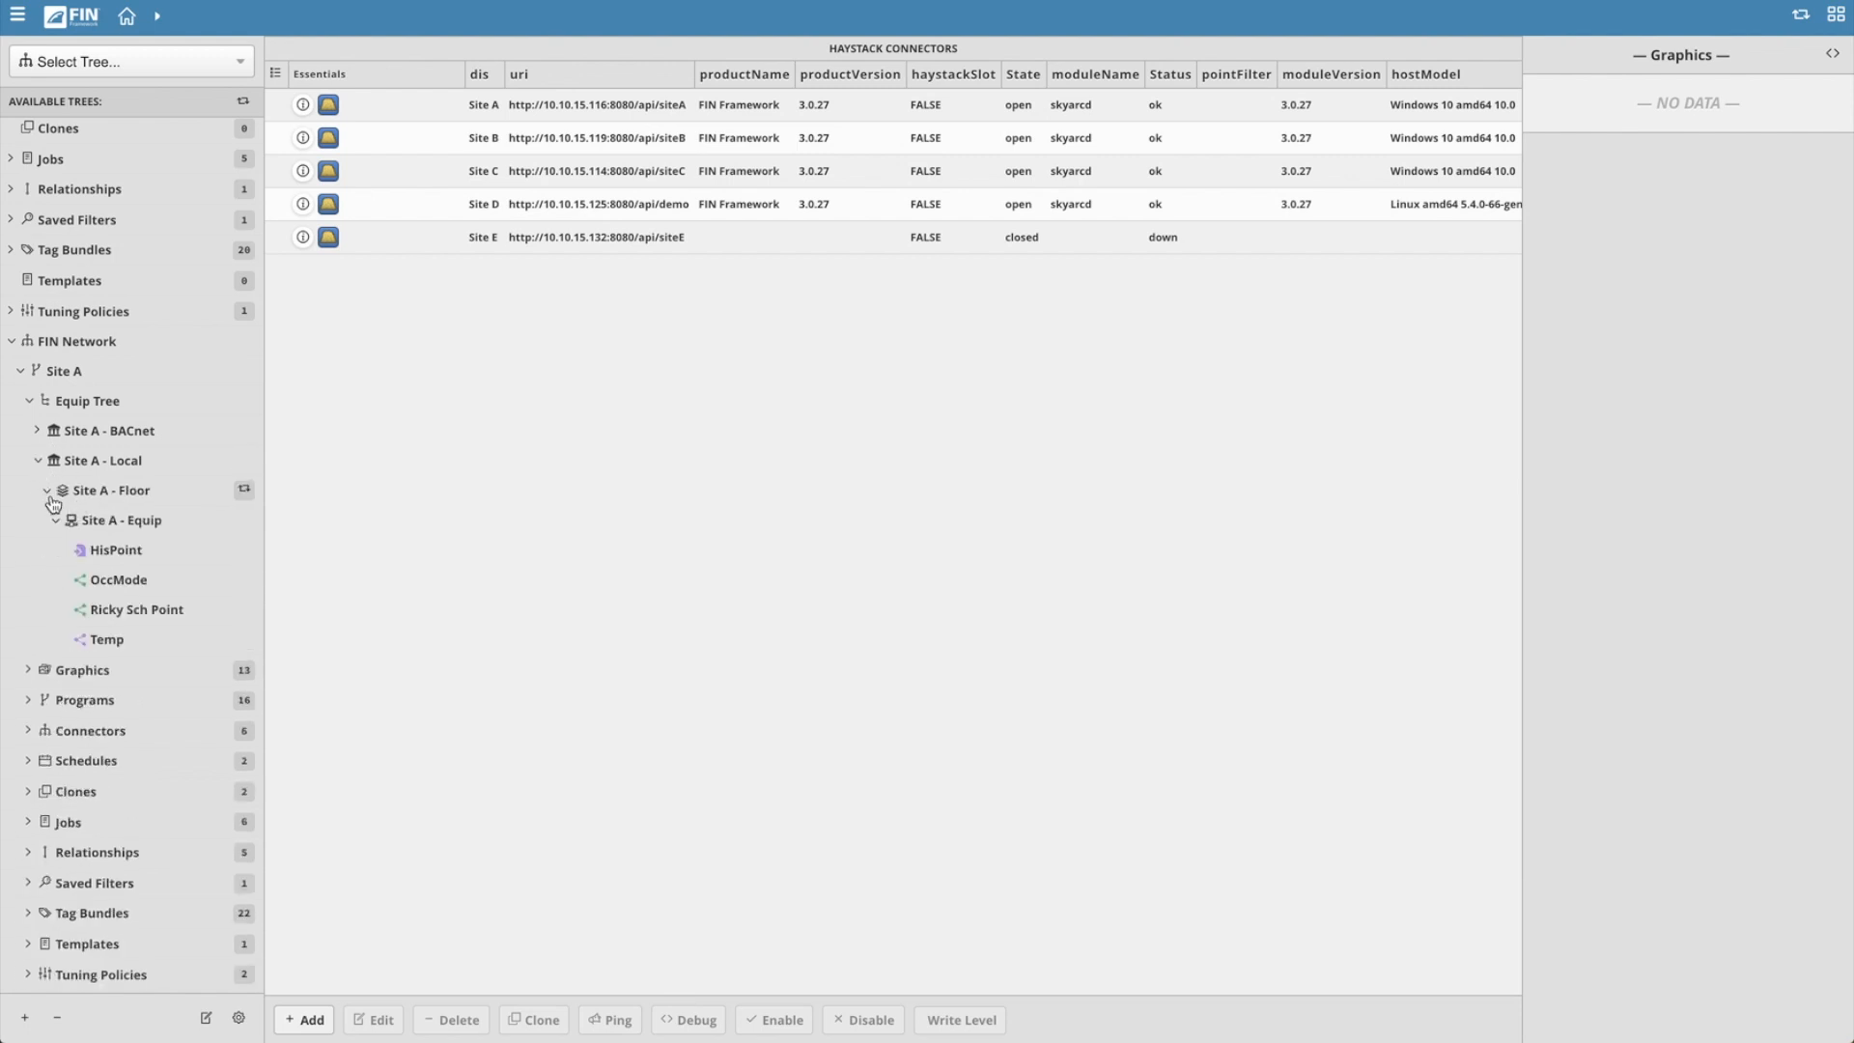
mouse_move(63, 518)
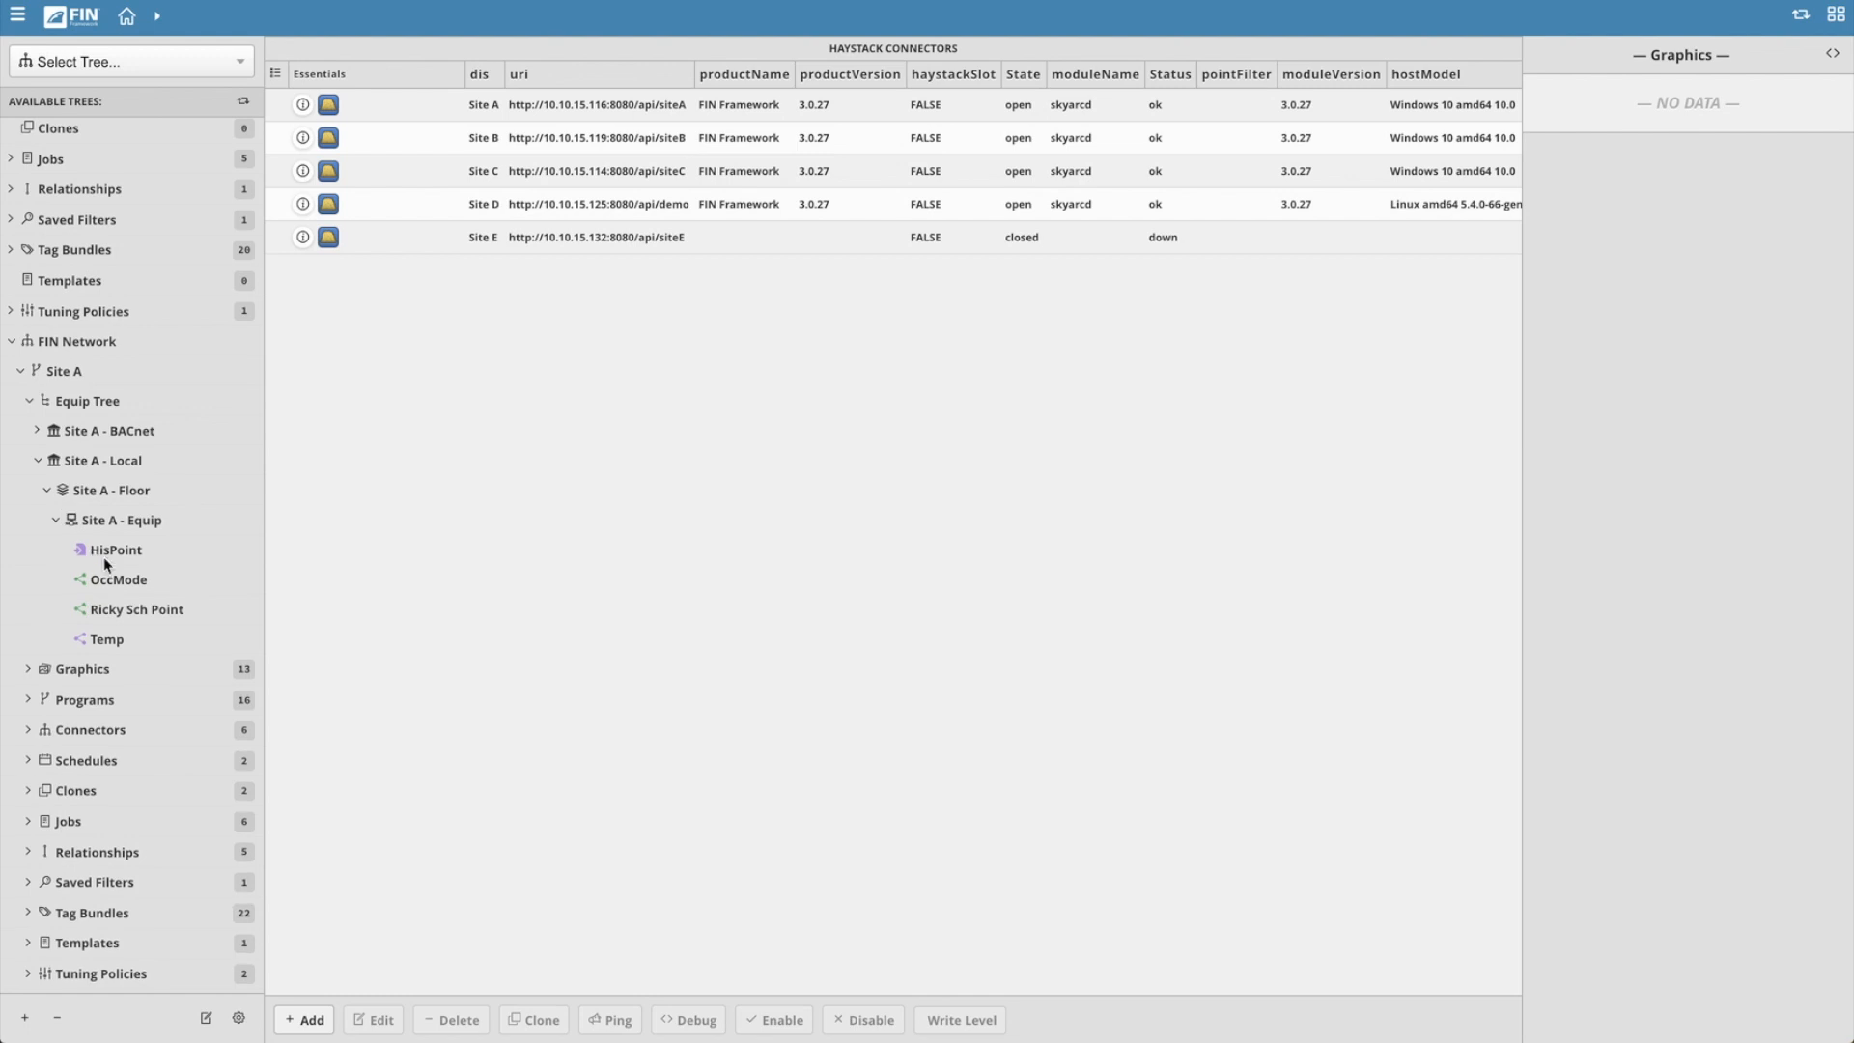
View the OccMode, Site A - Equip and Site A - Floor records, scrolling the floor's tags.
click(118, 579)
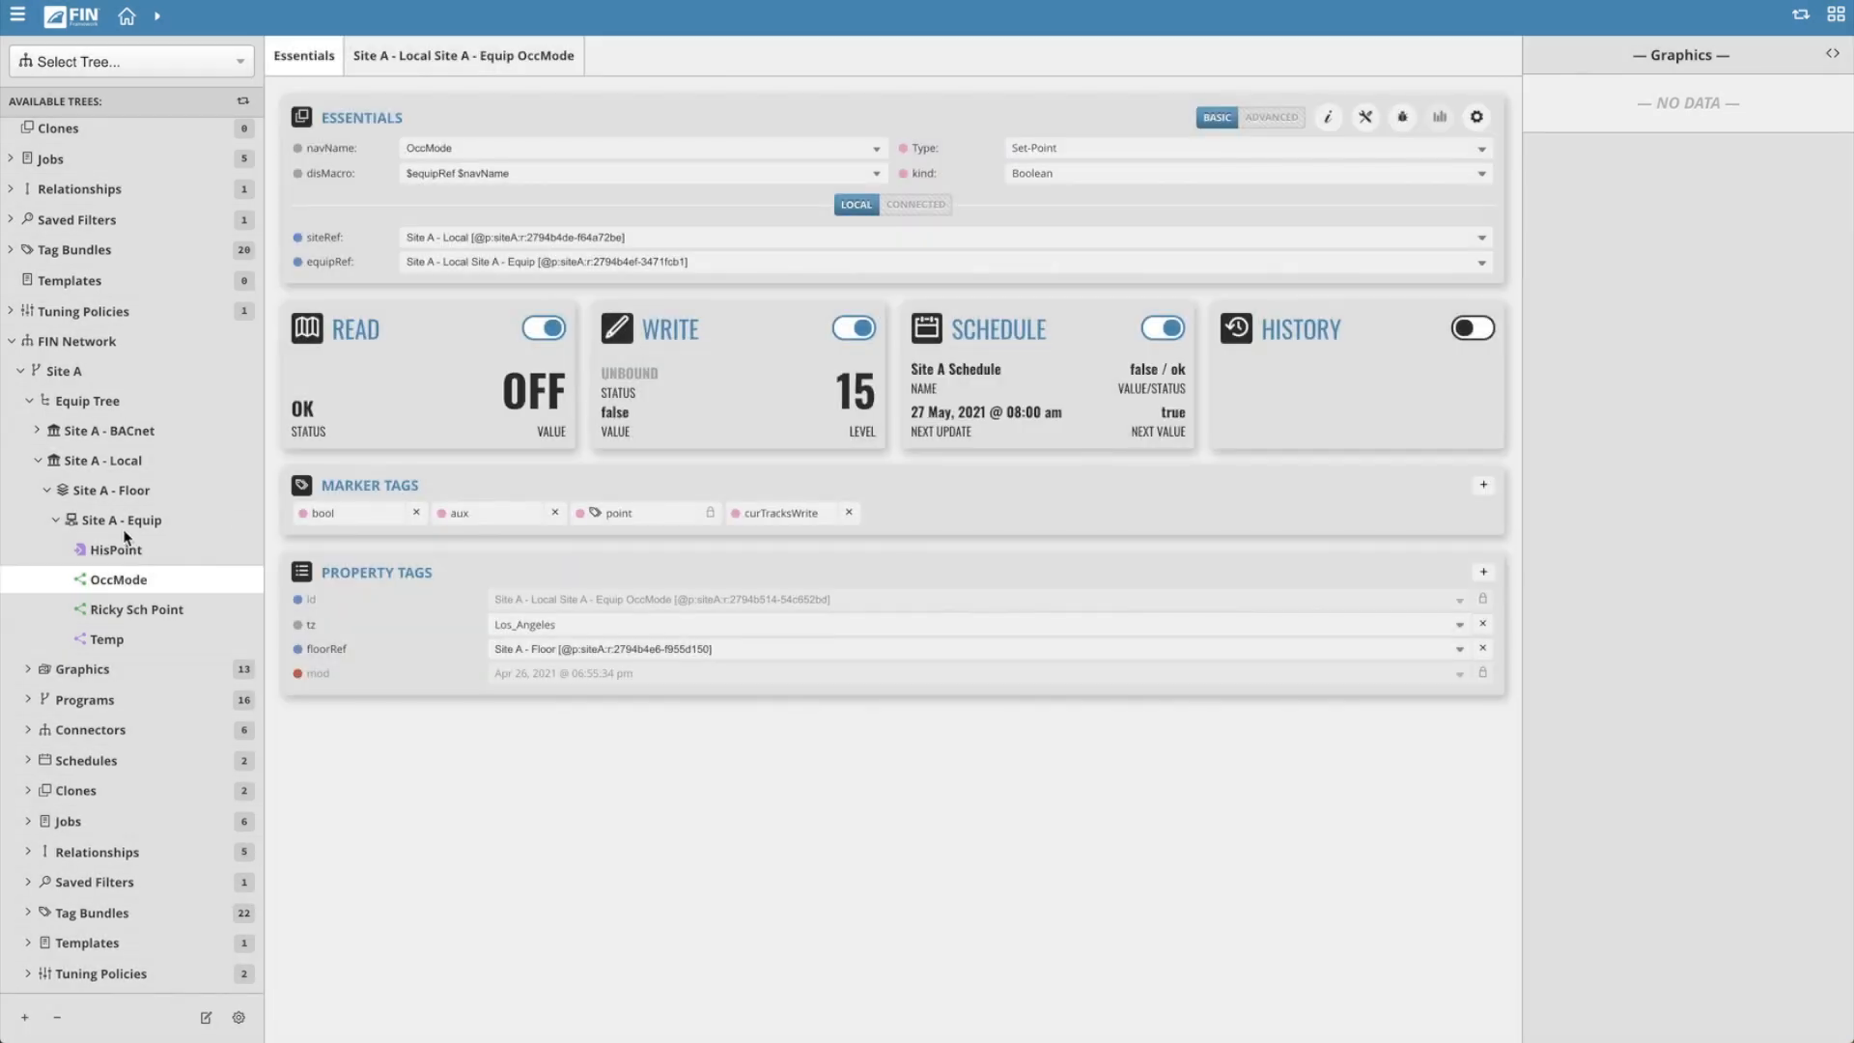
click(123, 519)
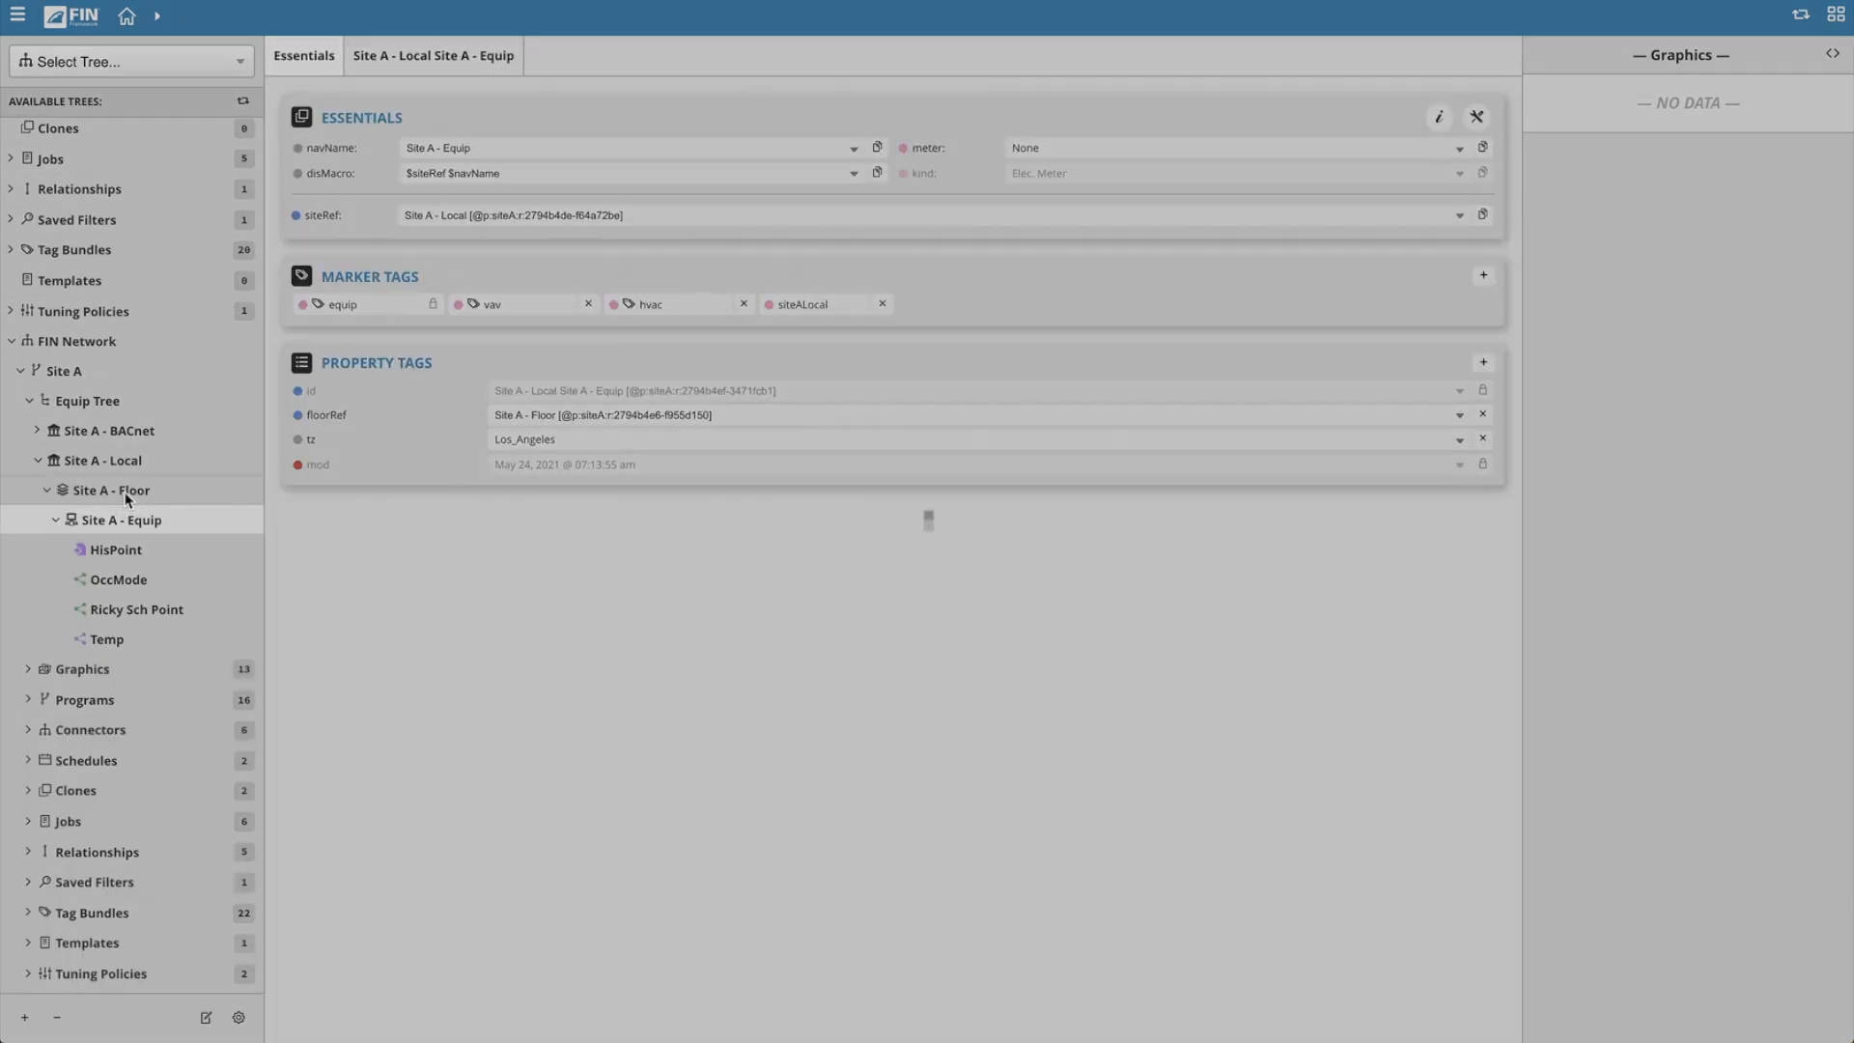
click(110, 490)
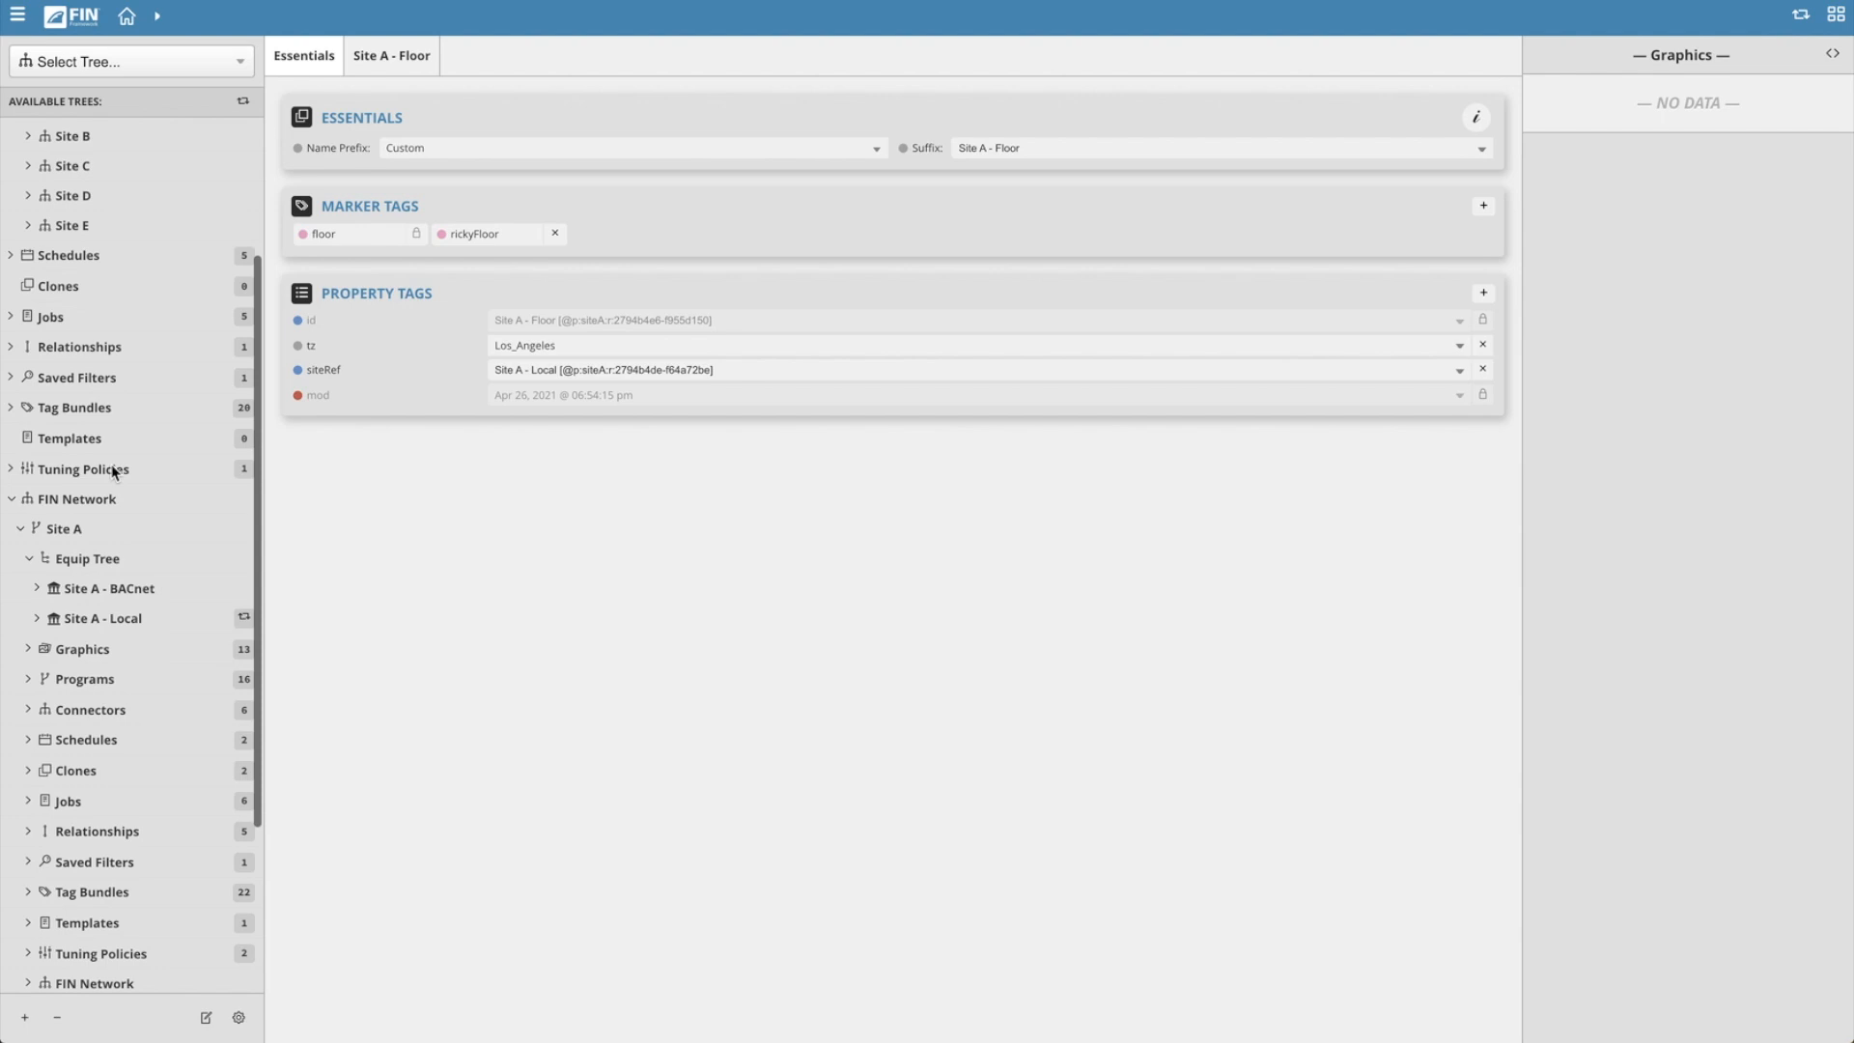
scroll(down, 3)
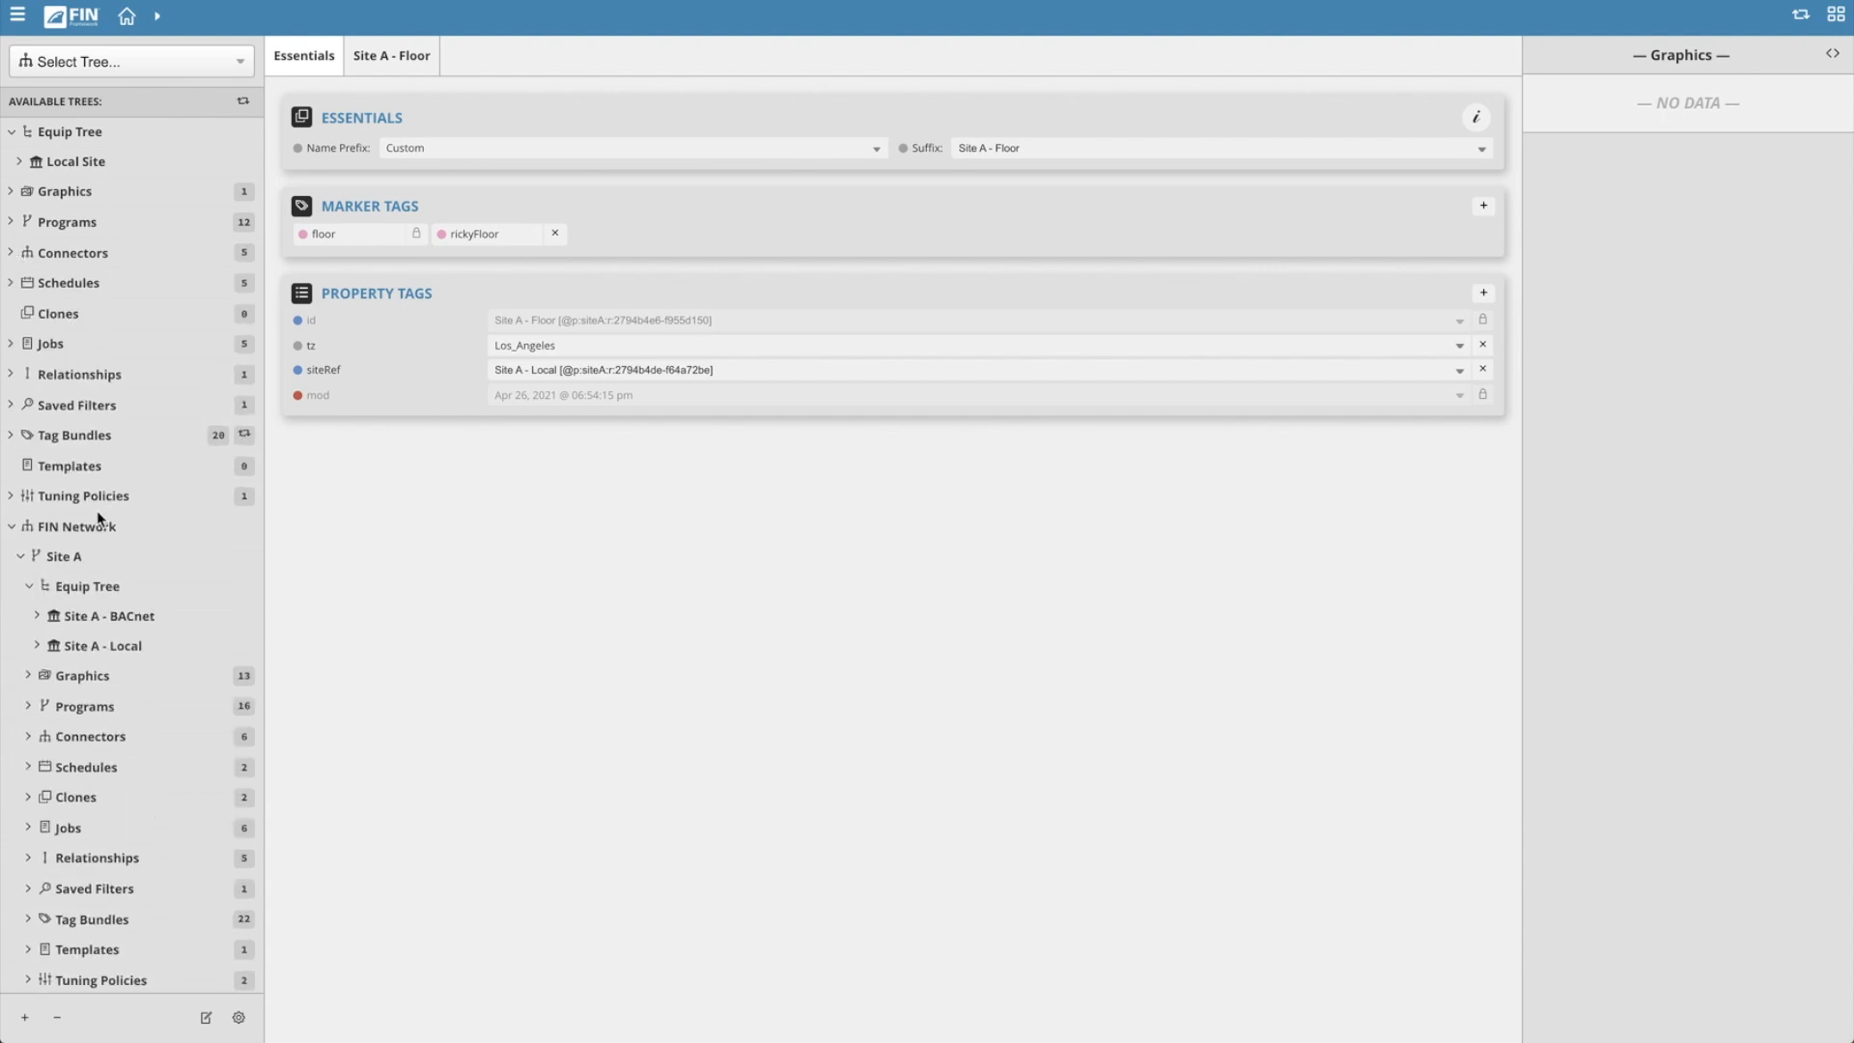
Copy networked Site A - Local into the local Equip Tree and expand it.
click(104, 646)
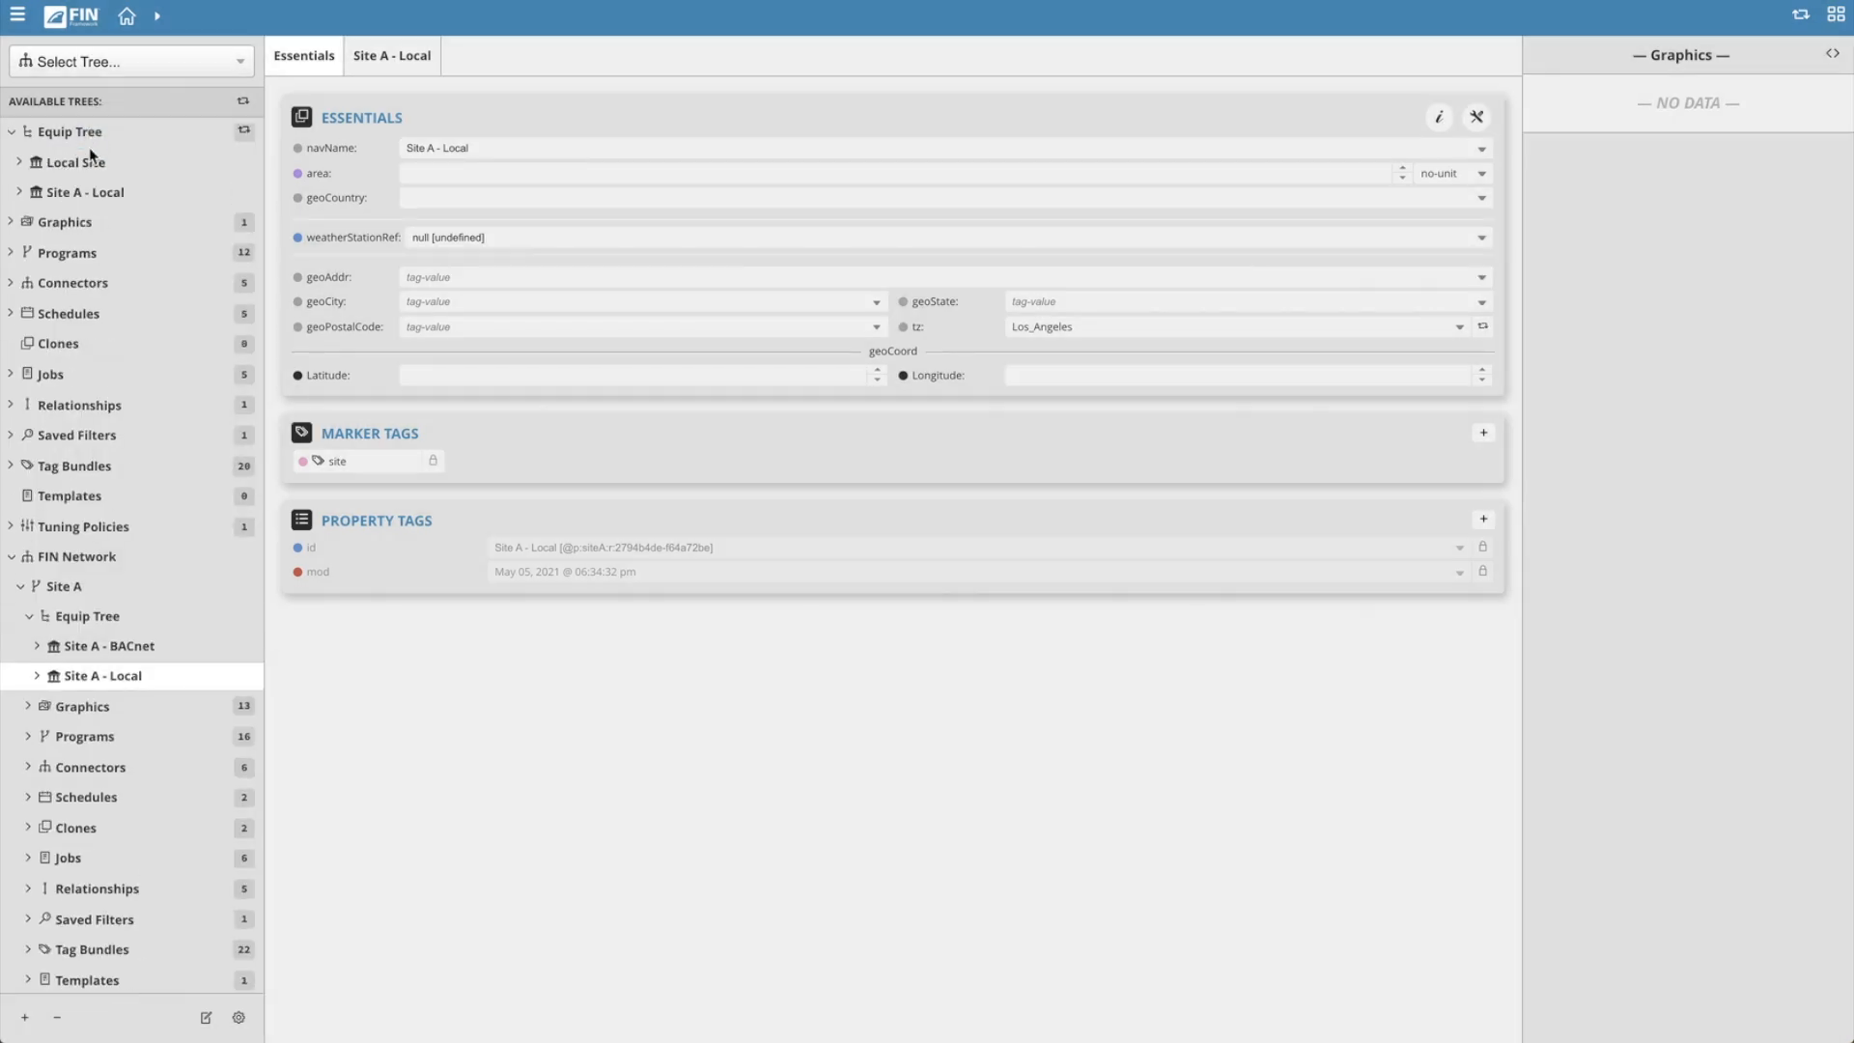
click(19, 191)
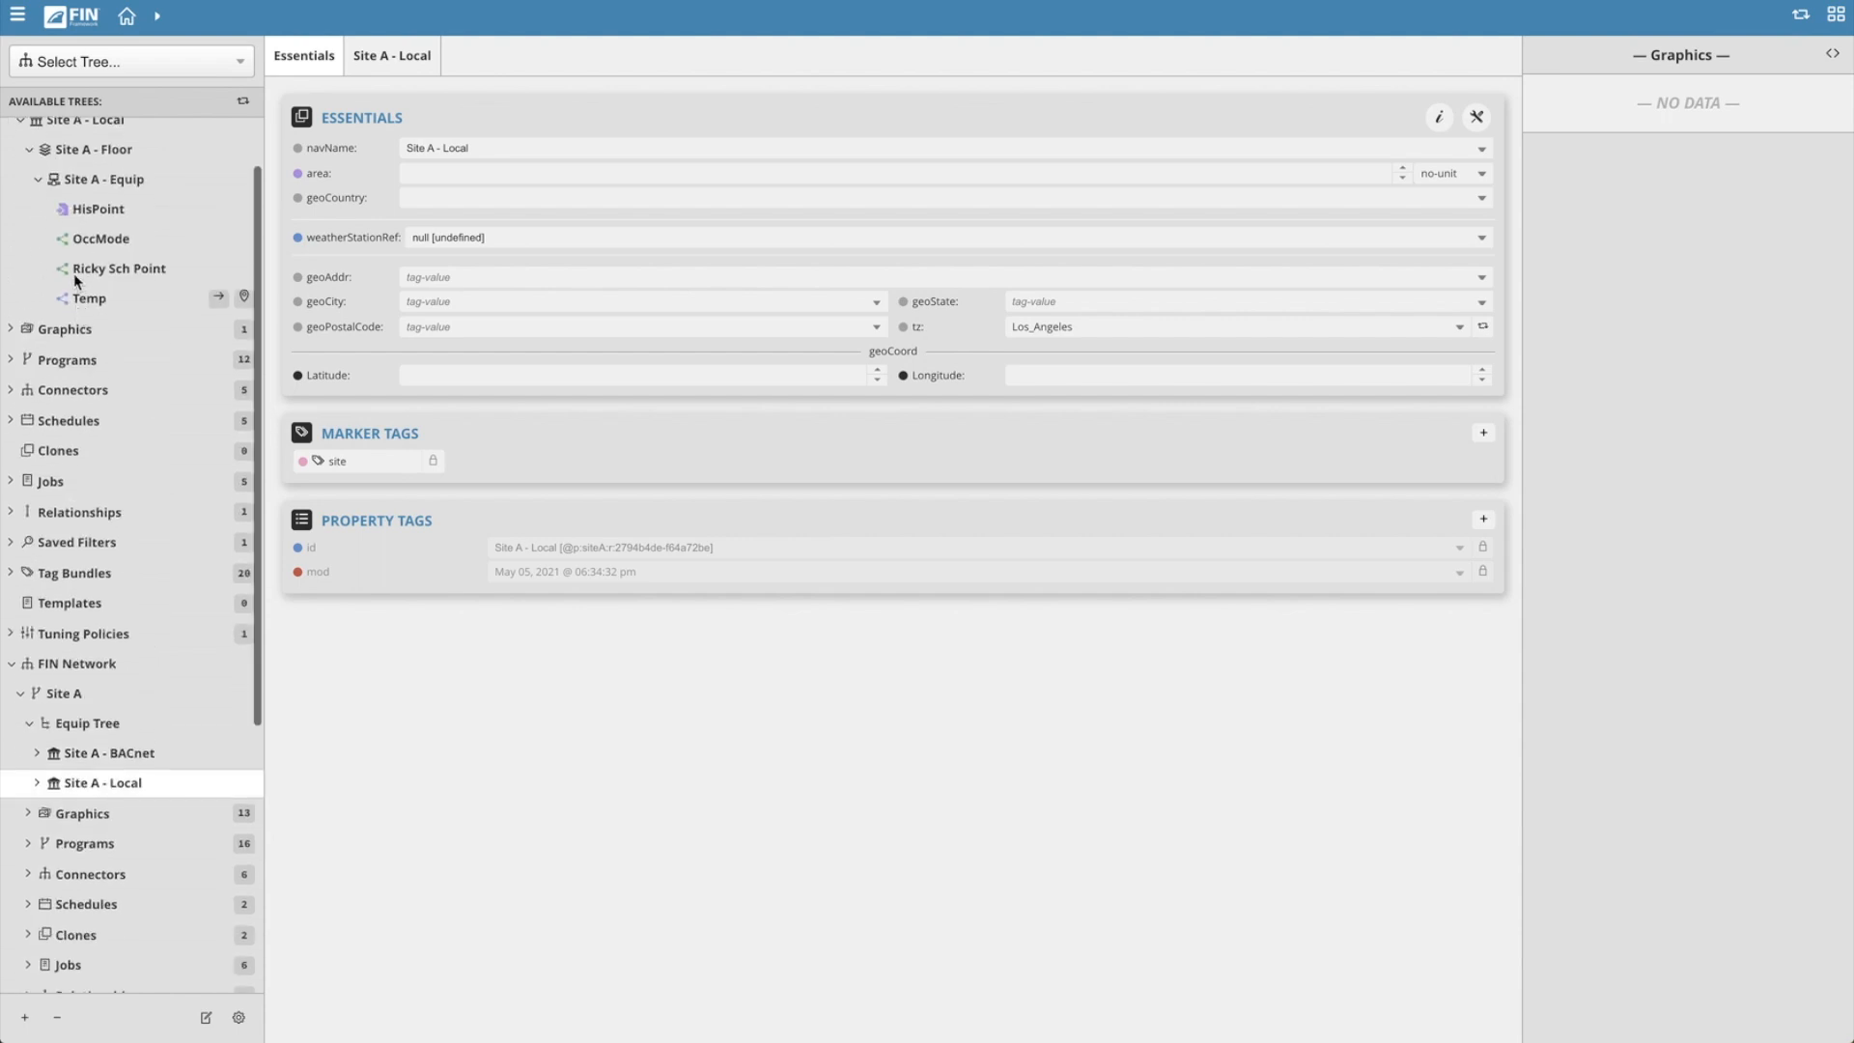
Open the local OccMode point and expand archivedRefs to show the remote scheduleRef.
click(98, 239)
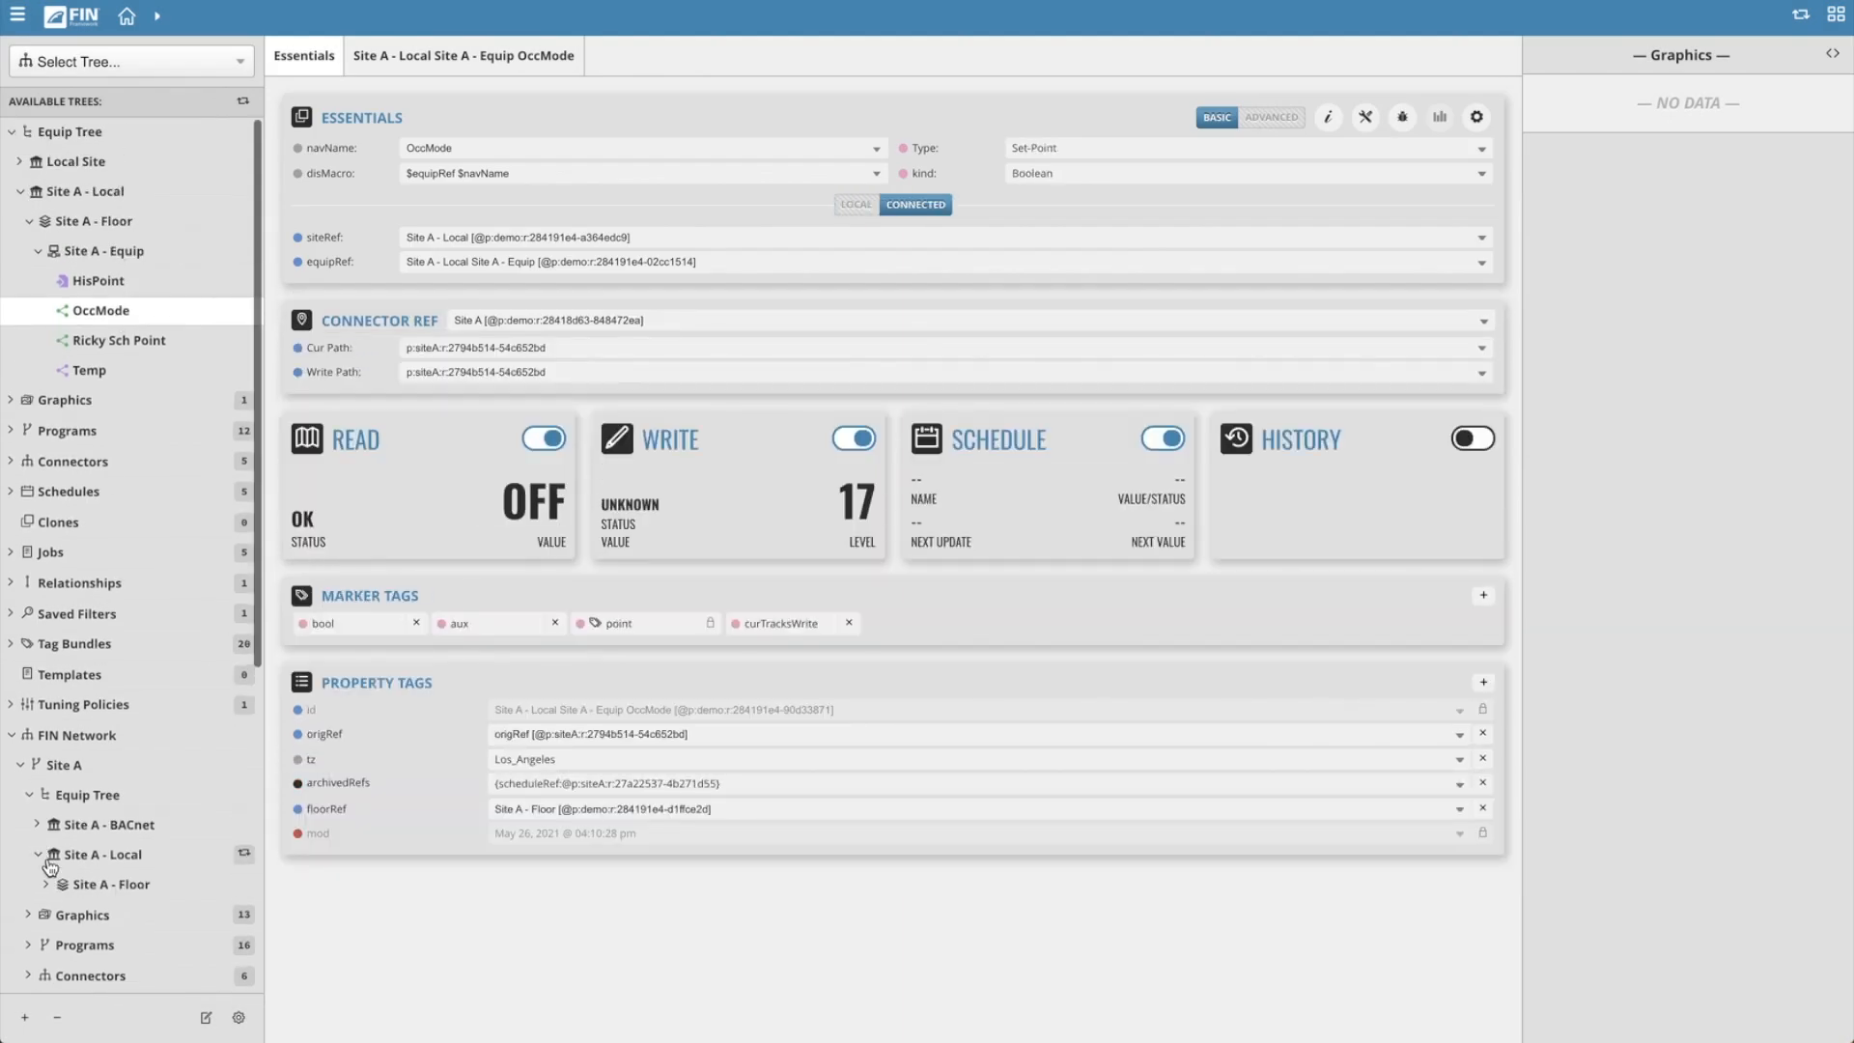
click(51, 884)
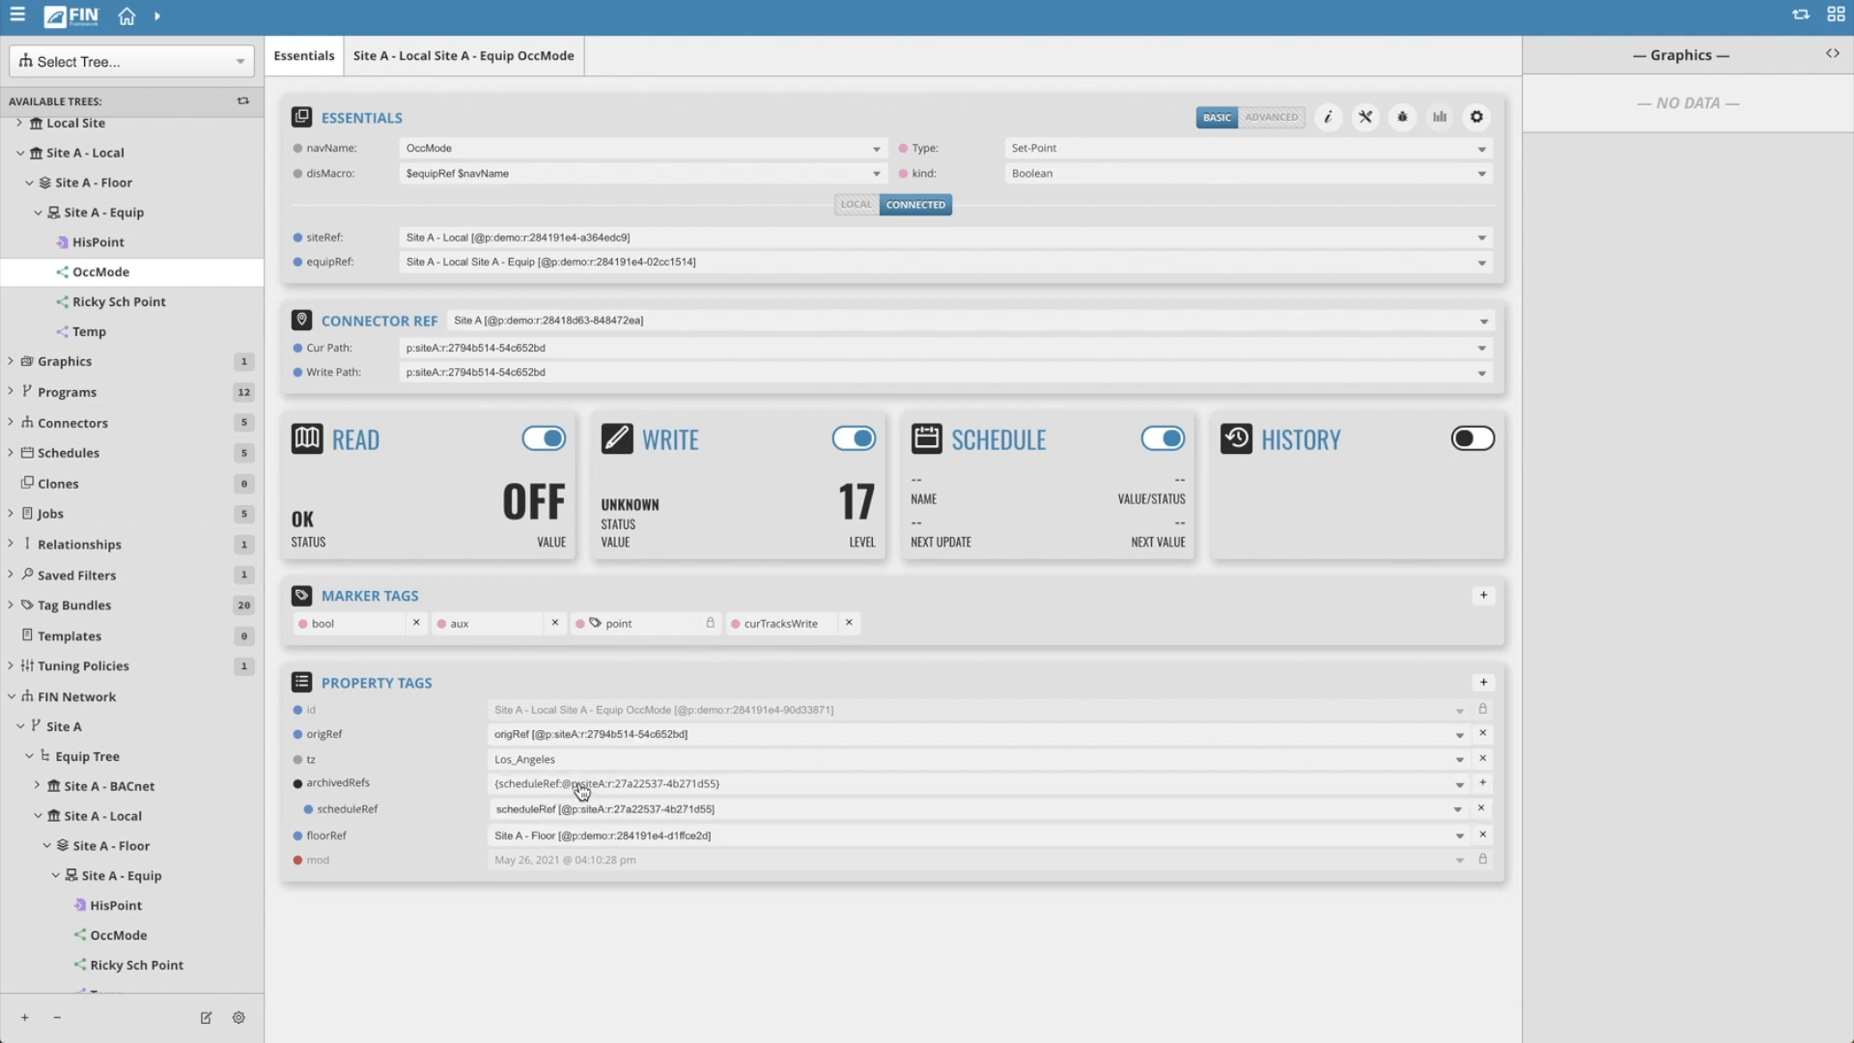
click(1483, 834)
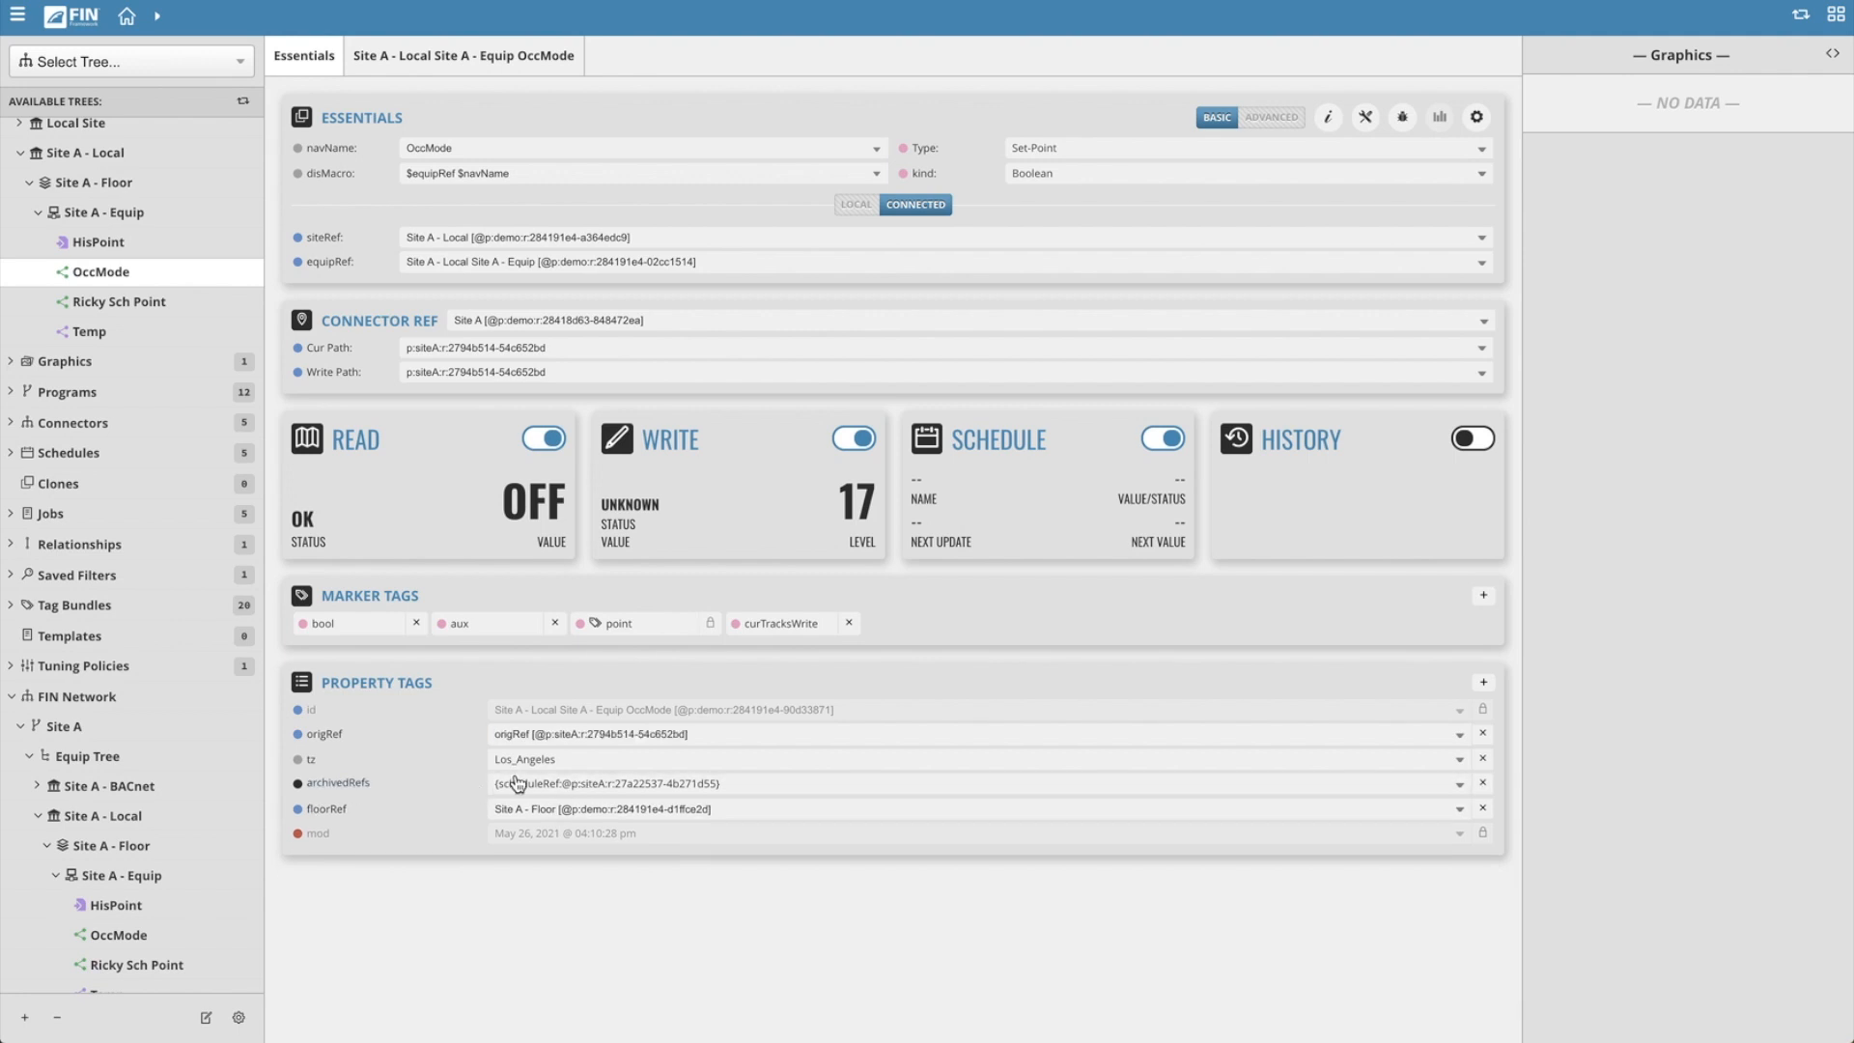
click(1481, 782)
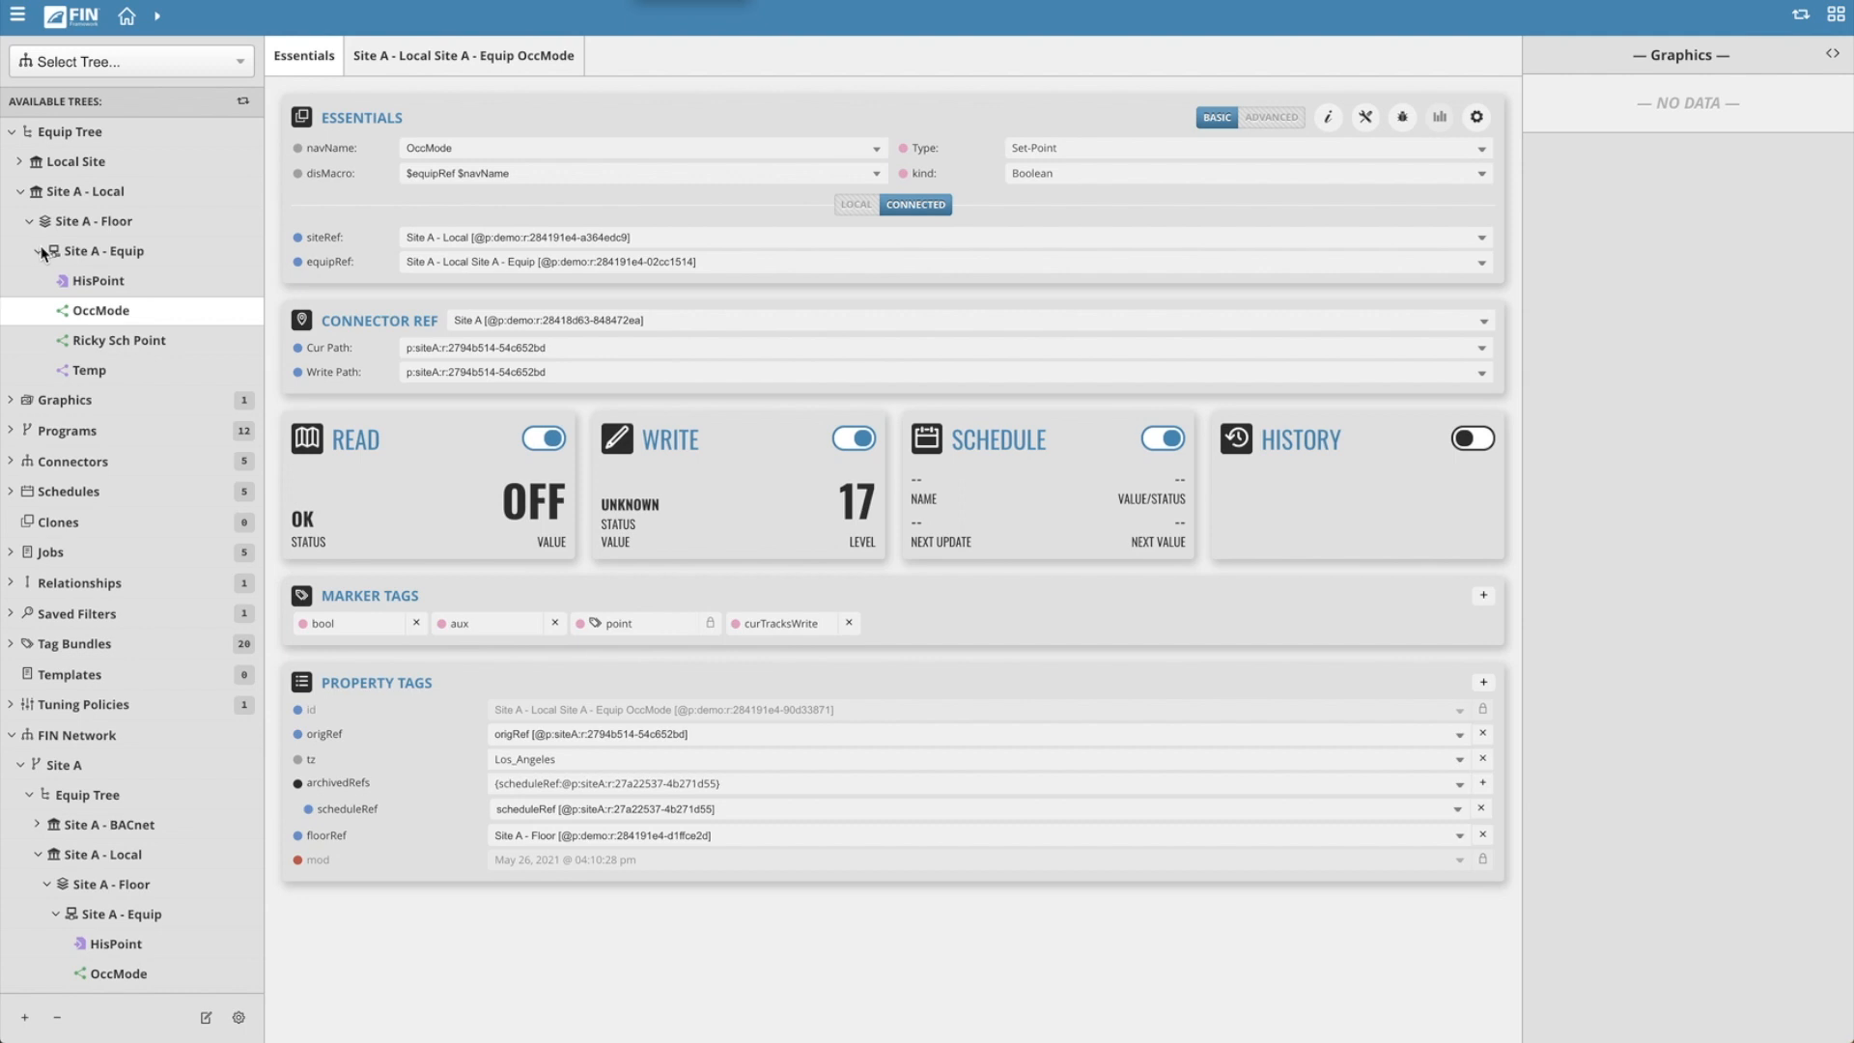
Move Site A - Equip under Local Floor, accept the warning, and review its points.
click(33, 191)
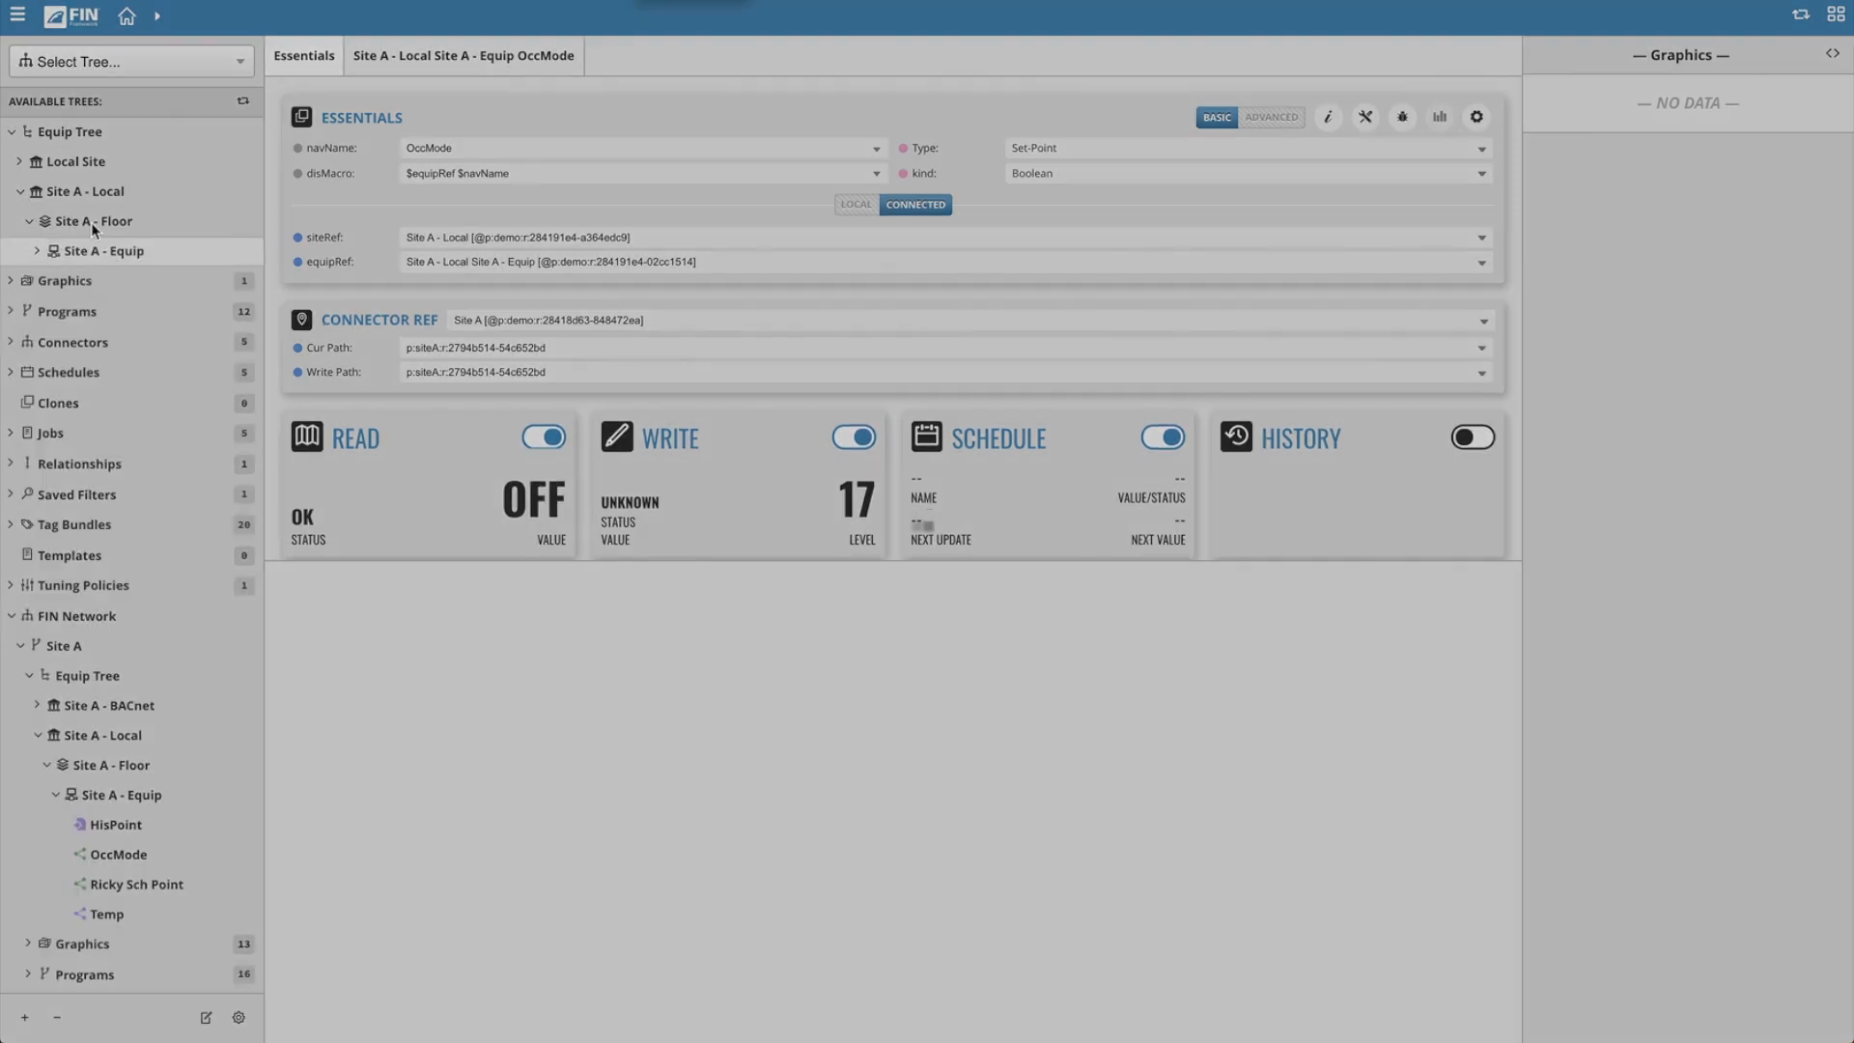
click(94, 281)
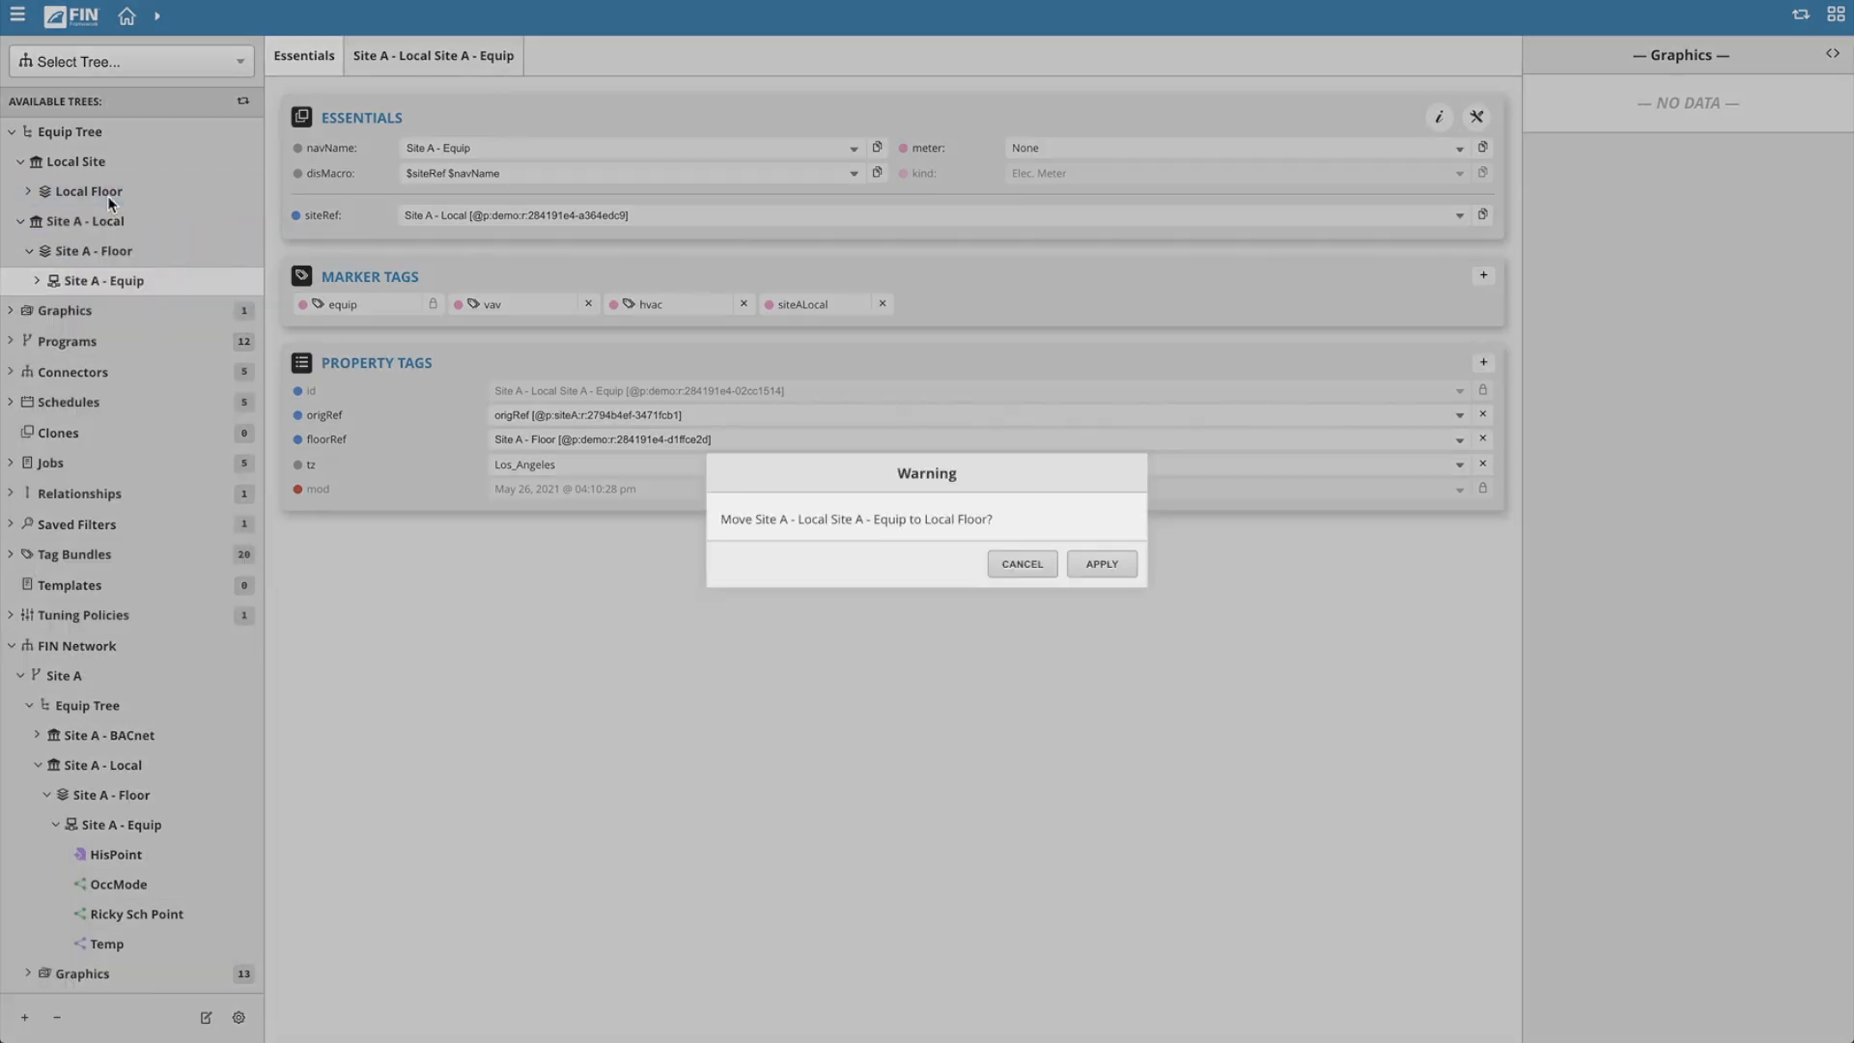
click(1102, 564)
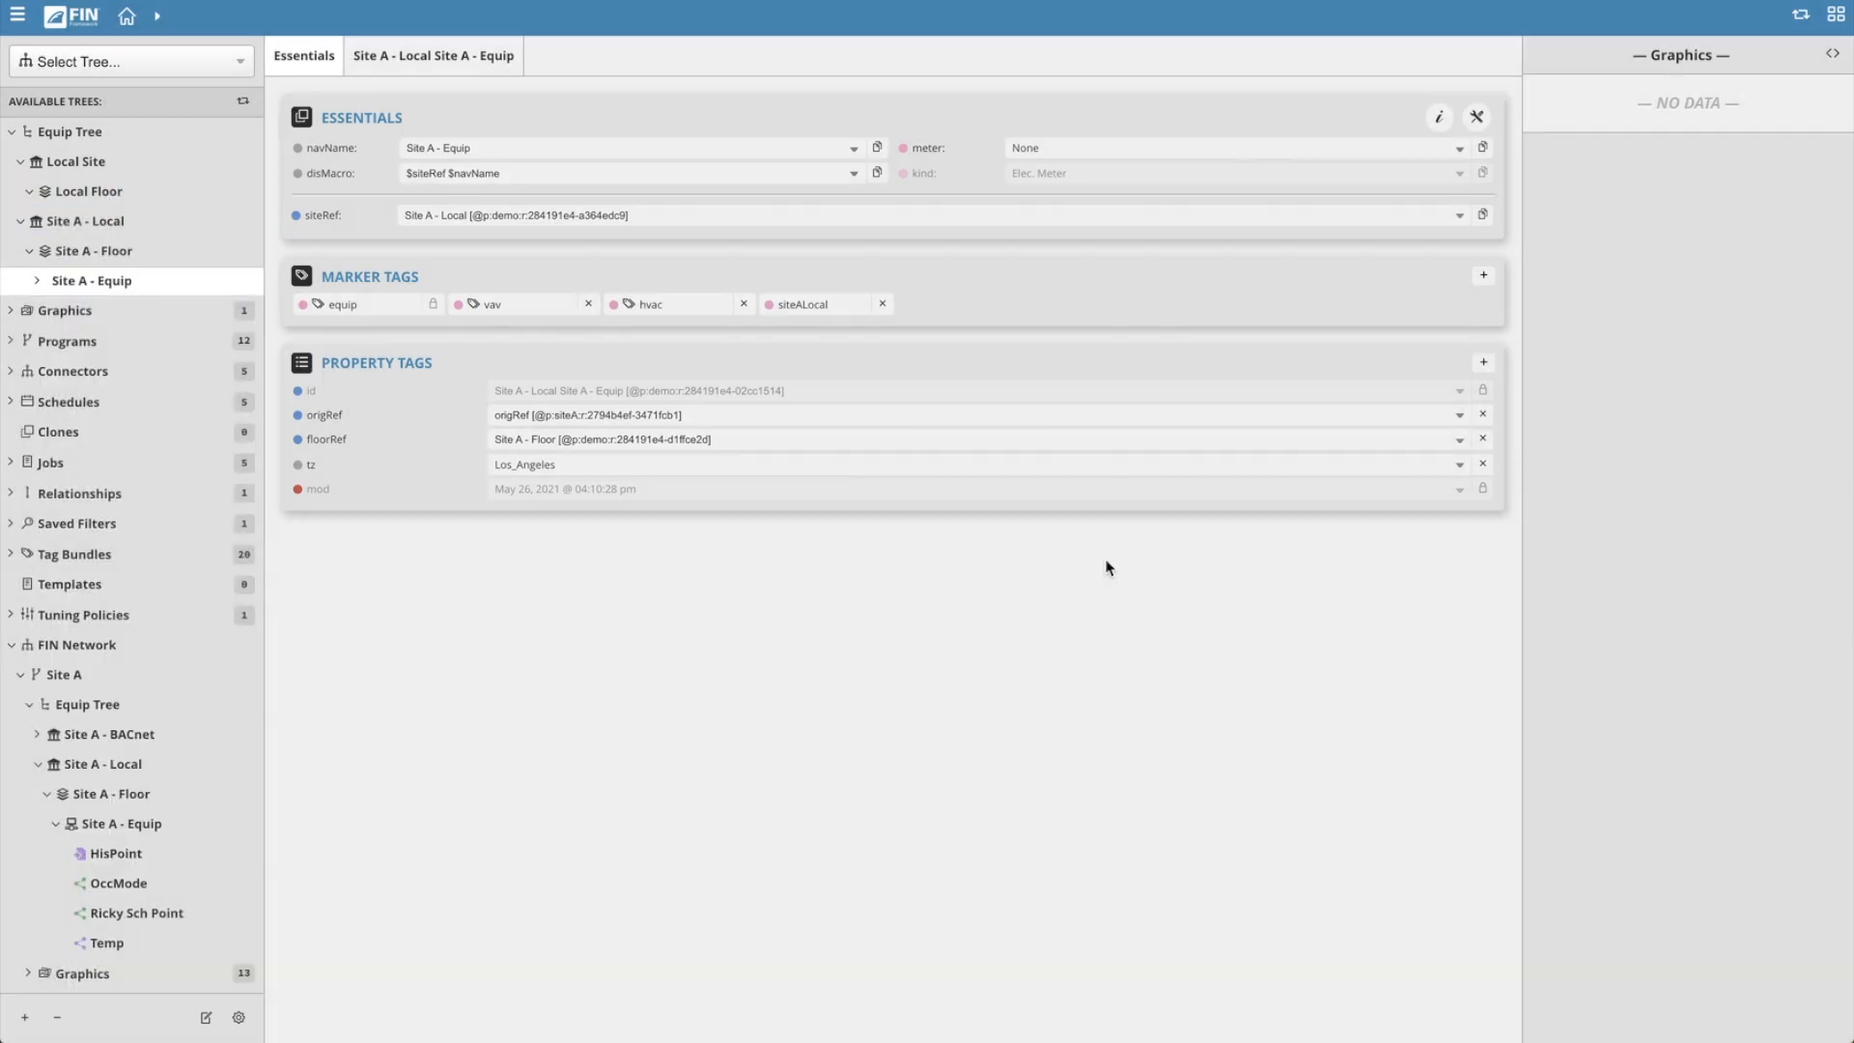
click(432, 55)
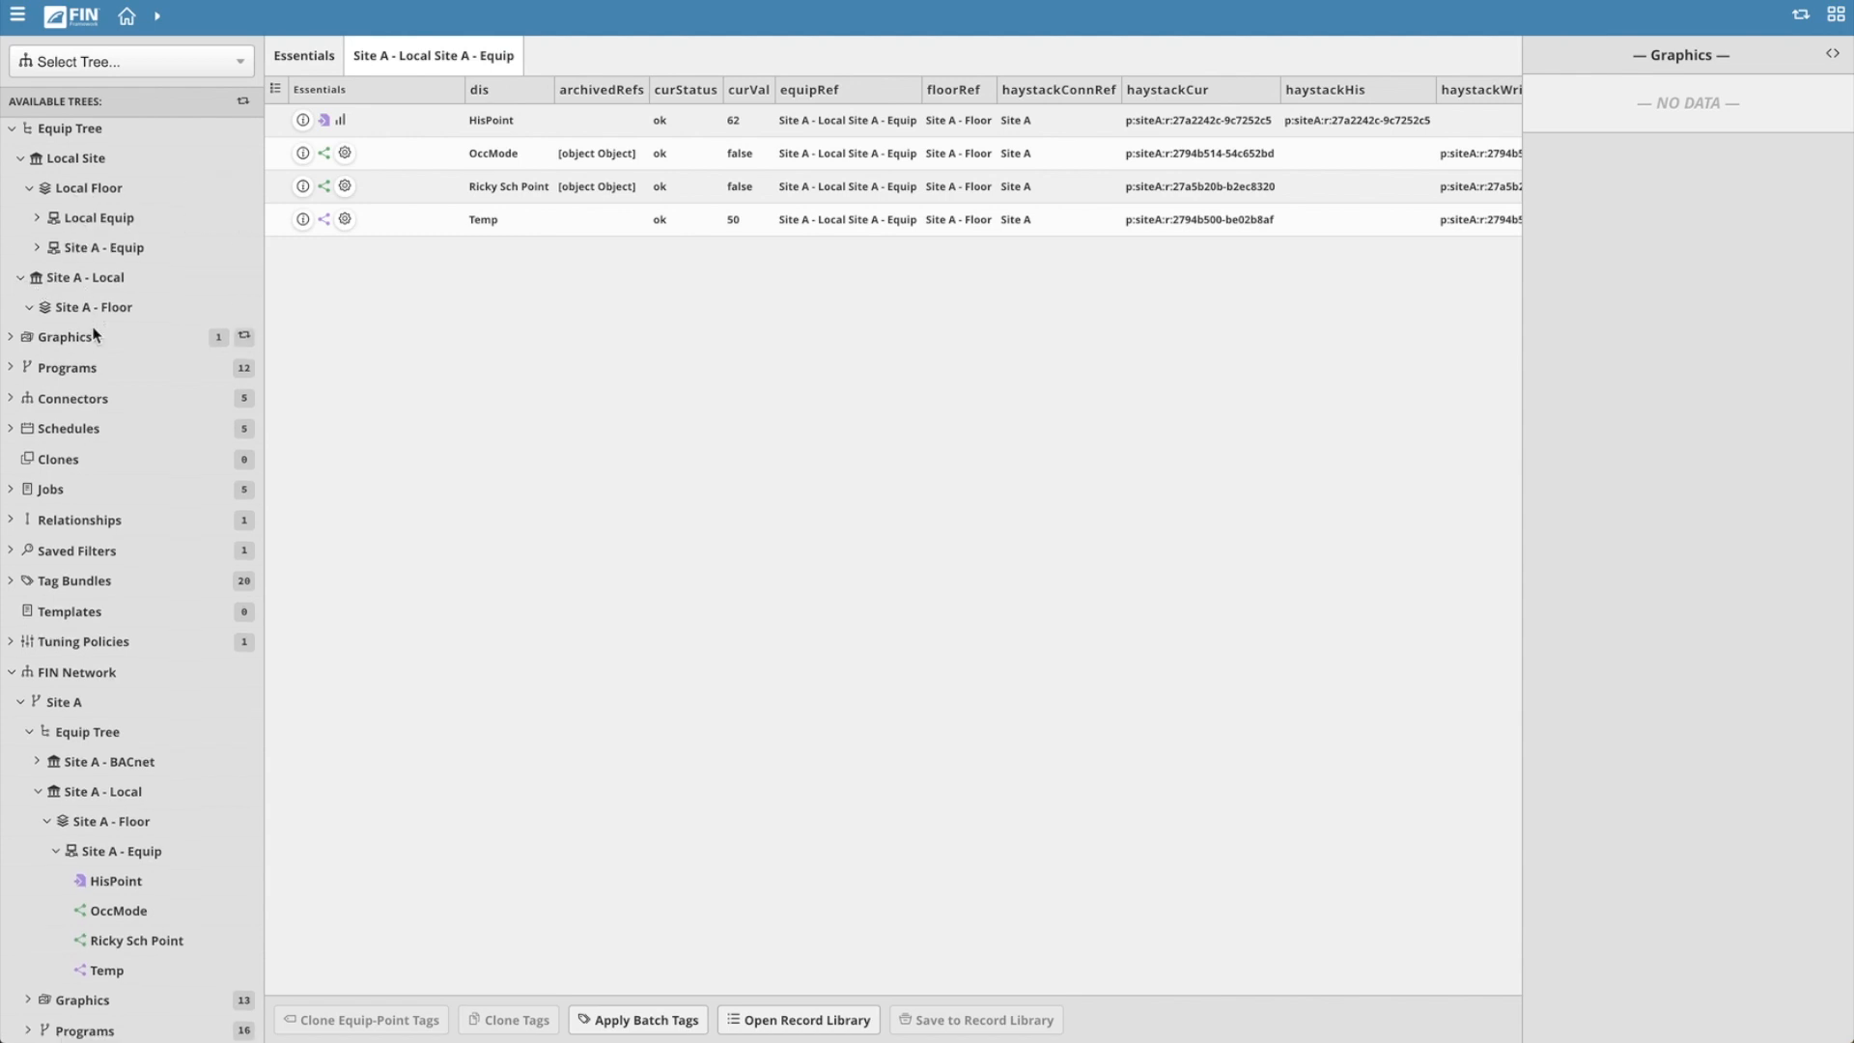
scroll(down, 3)
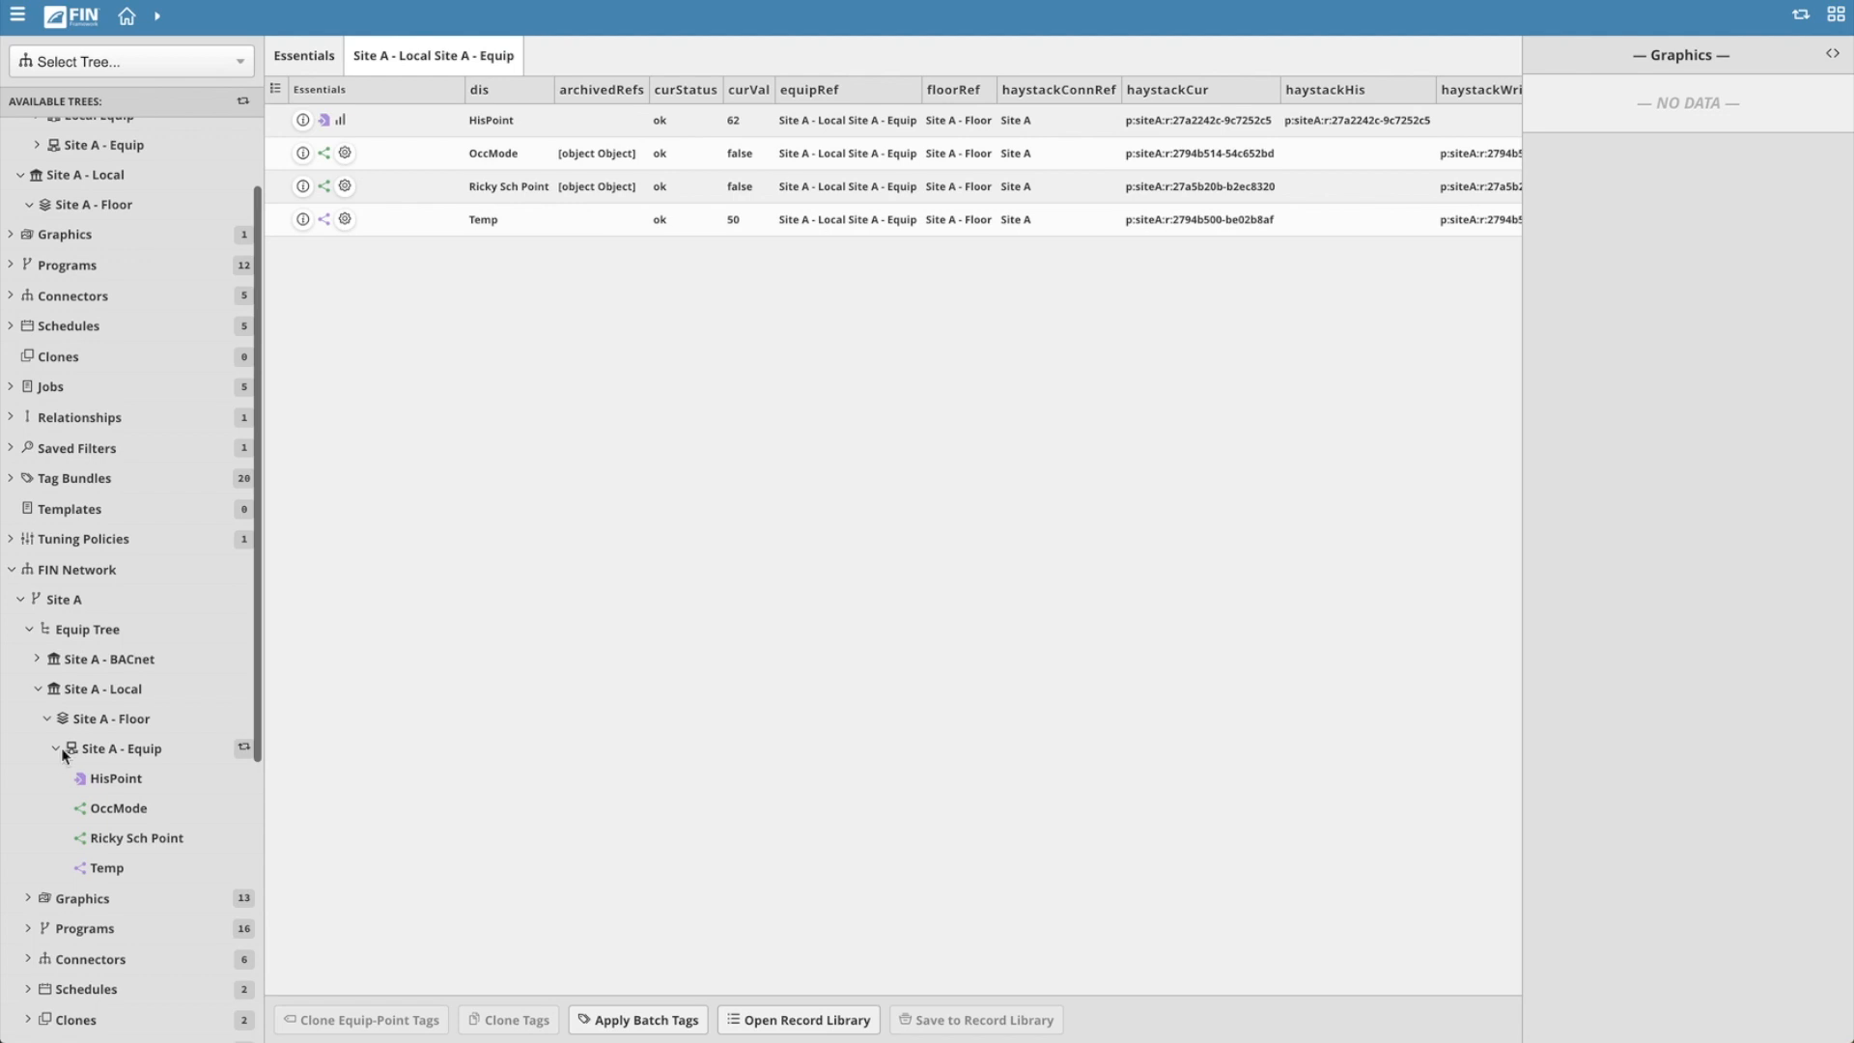
click(121, 749)
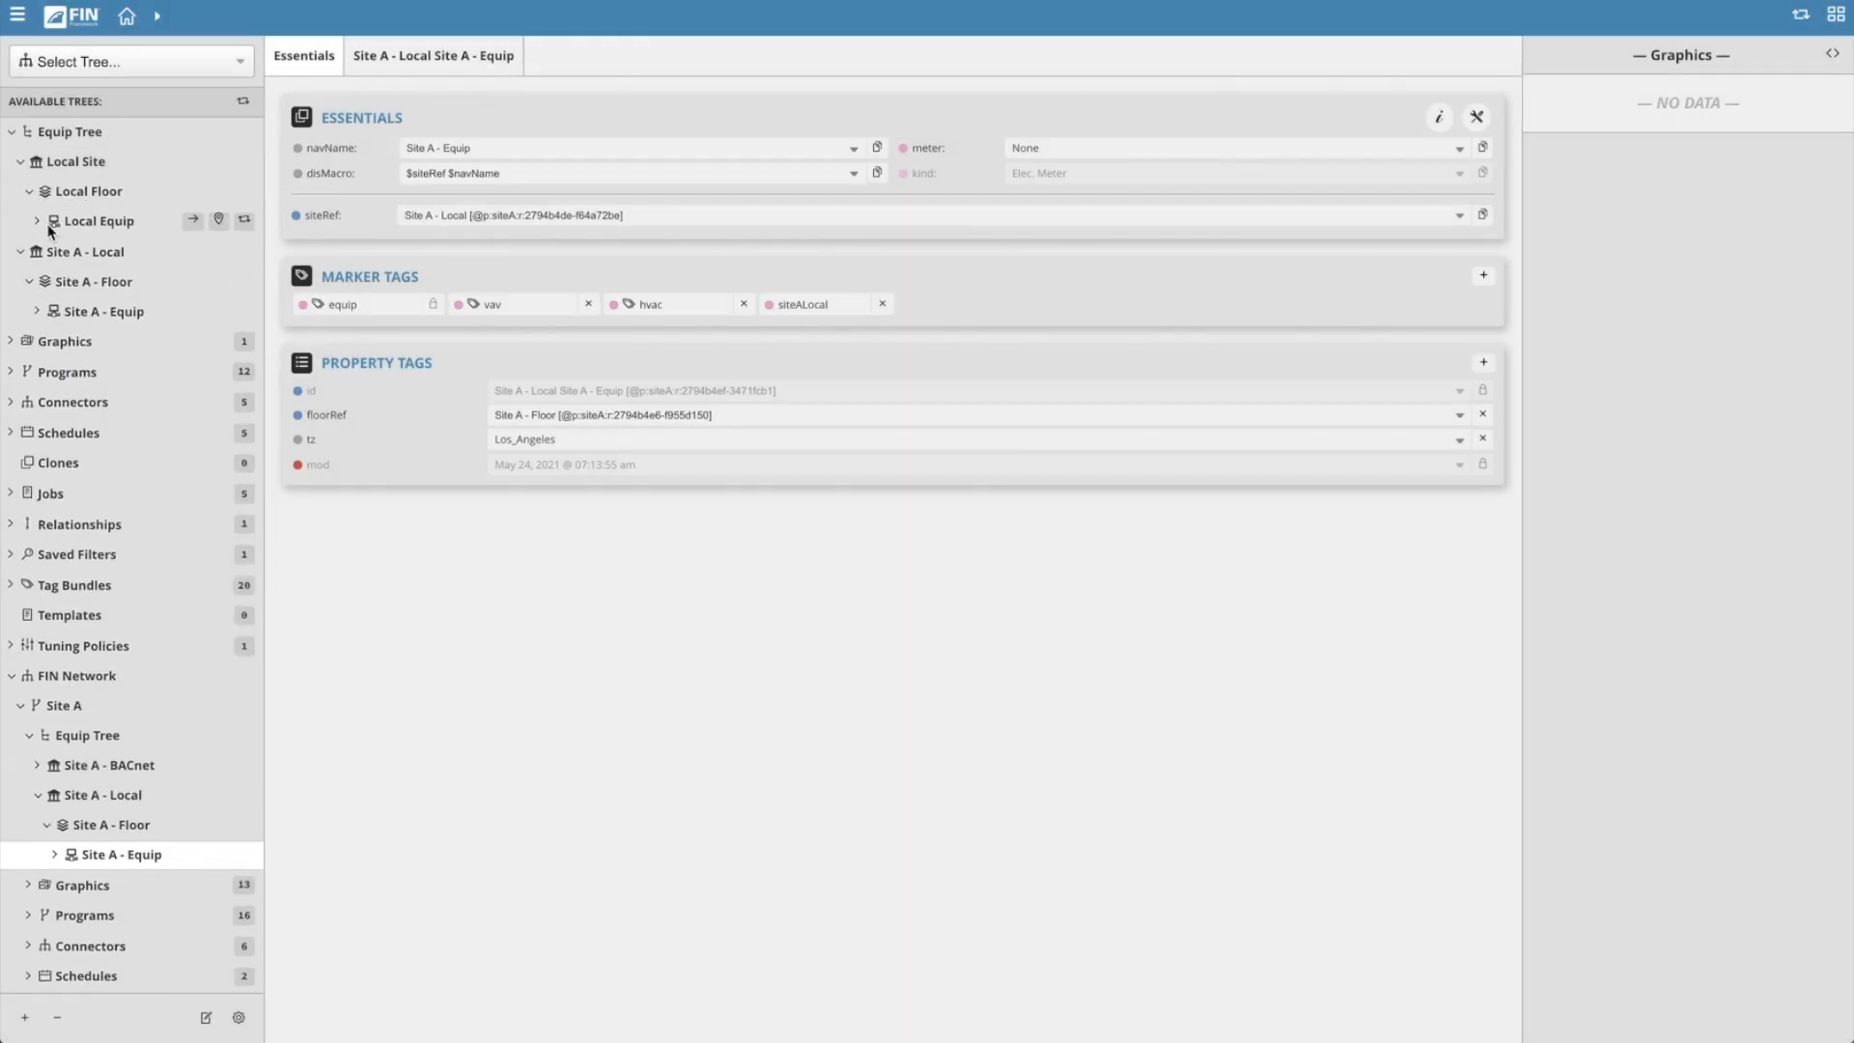
mouse_move(81, 256)
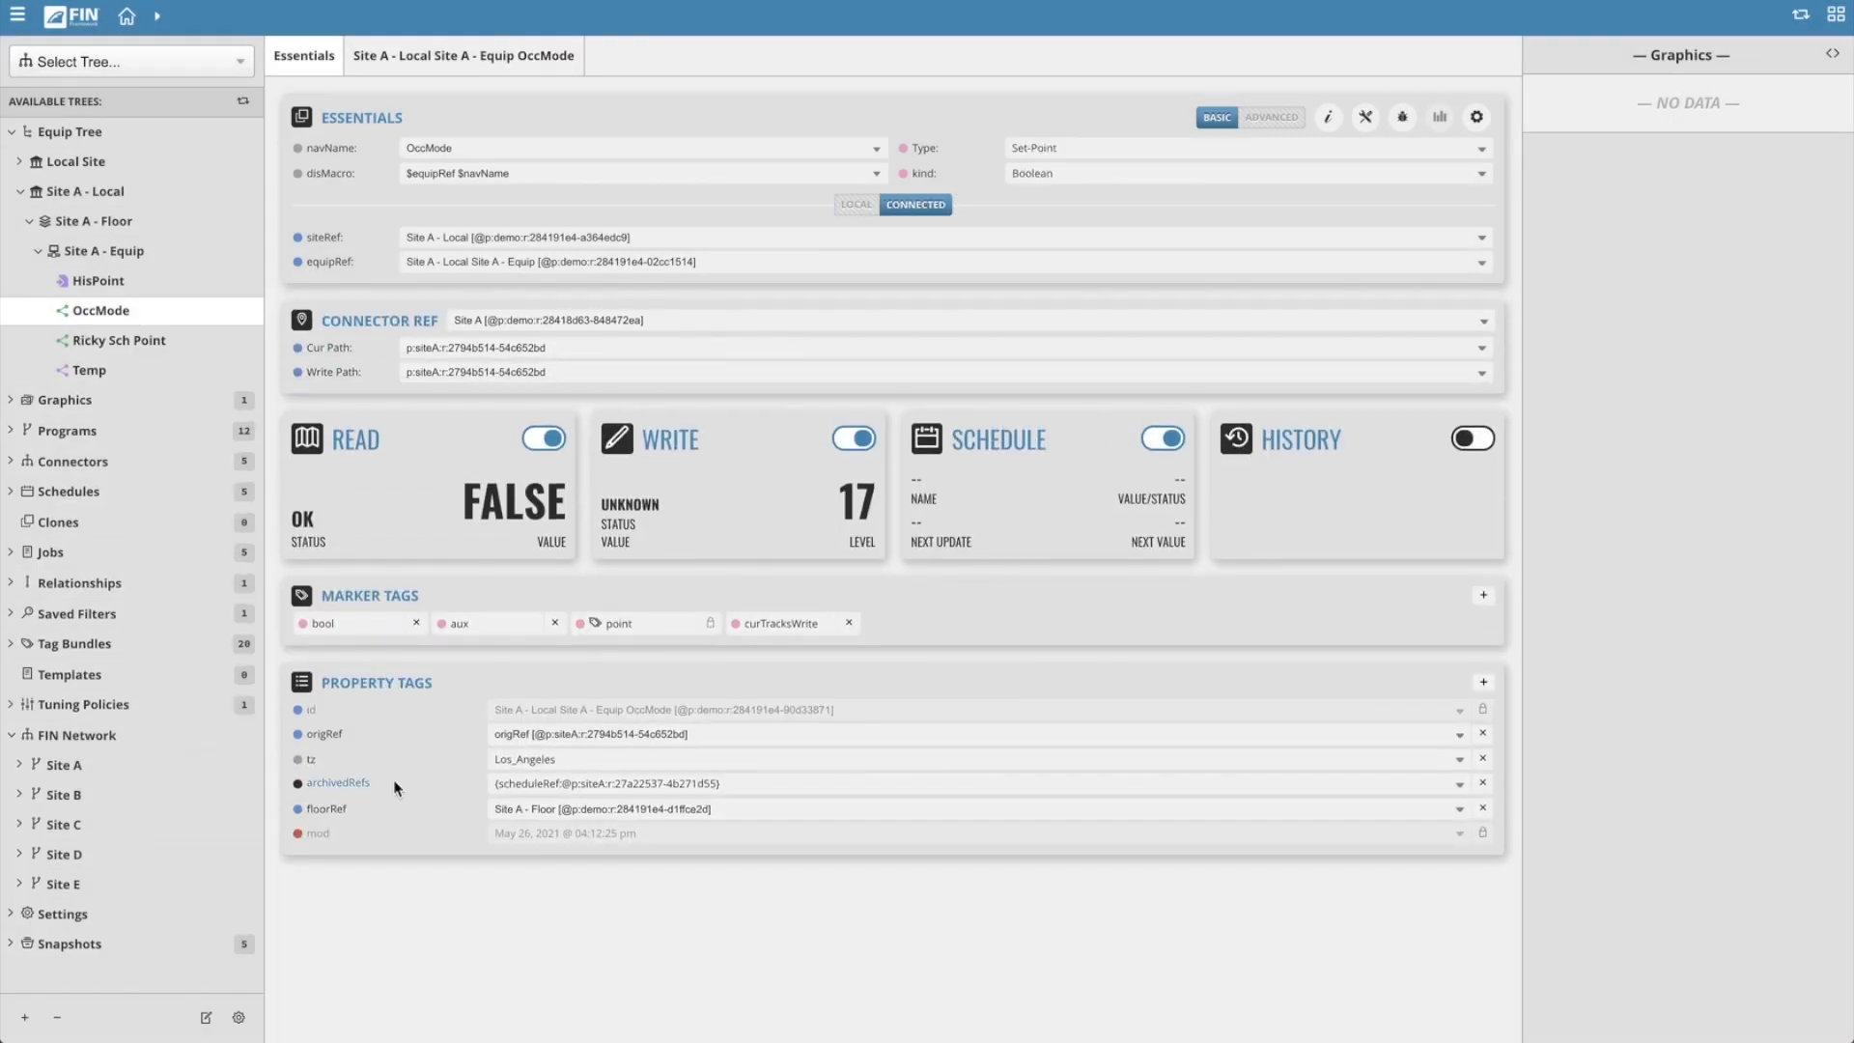
Reveal OccMode's archived schedule reference and switch the point to the Advanced layout.
click(1482, 782)
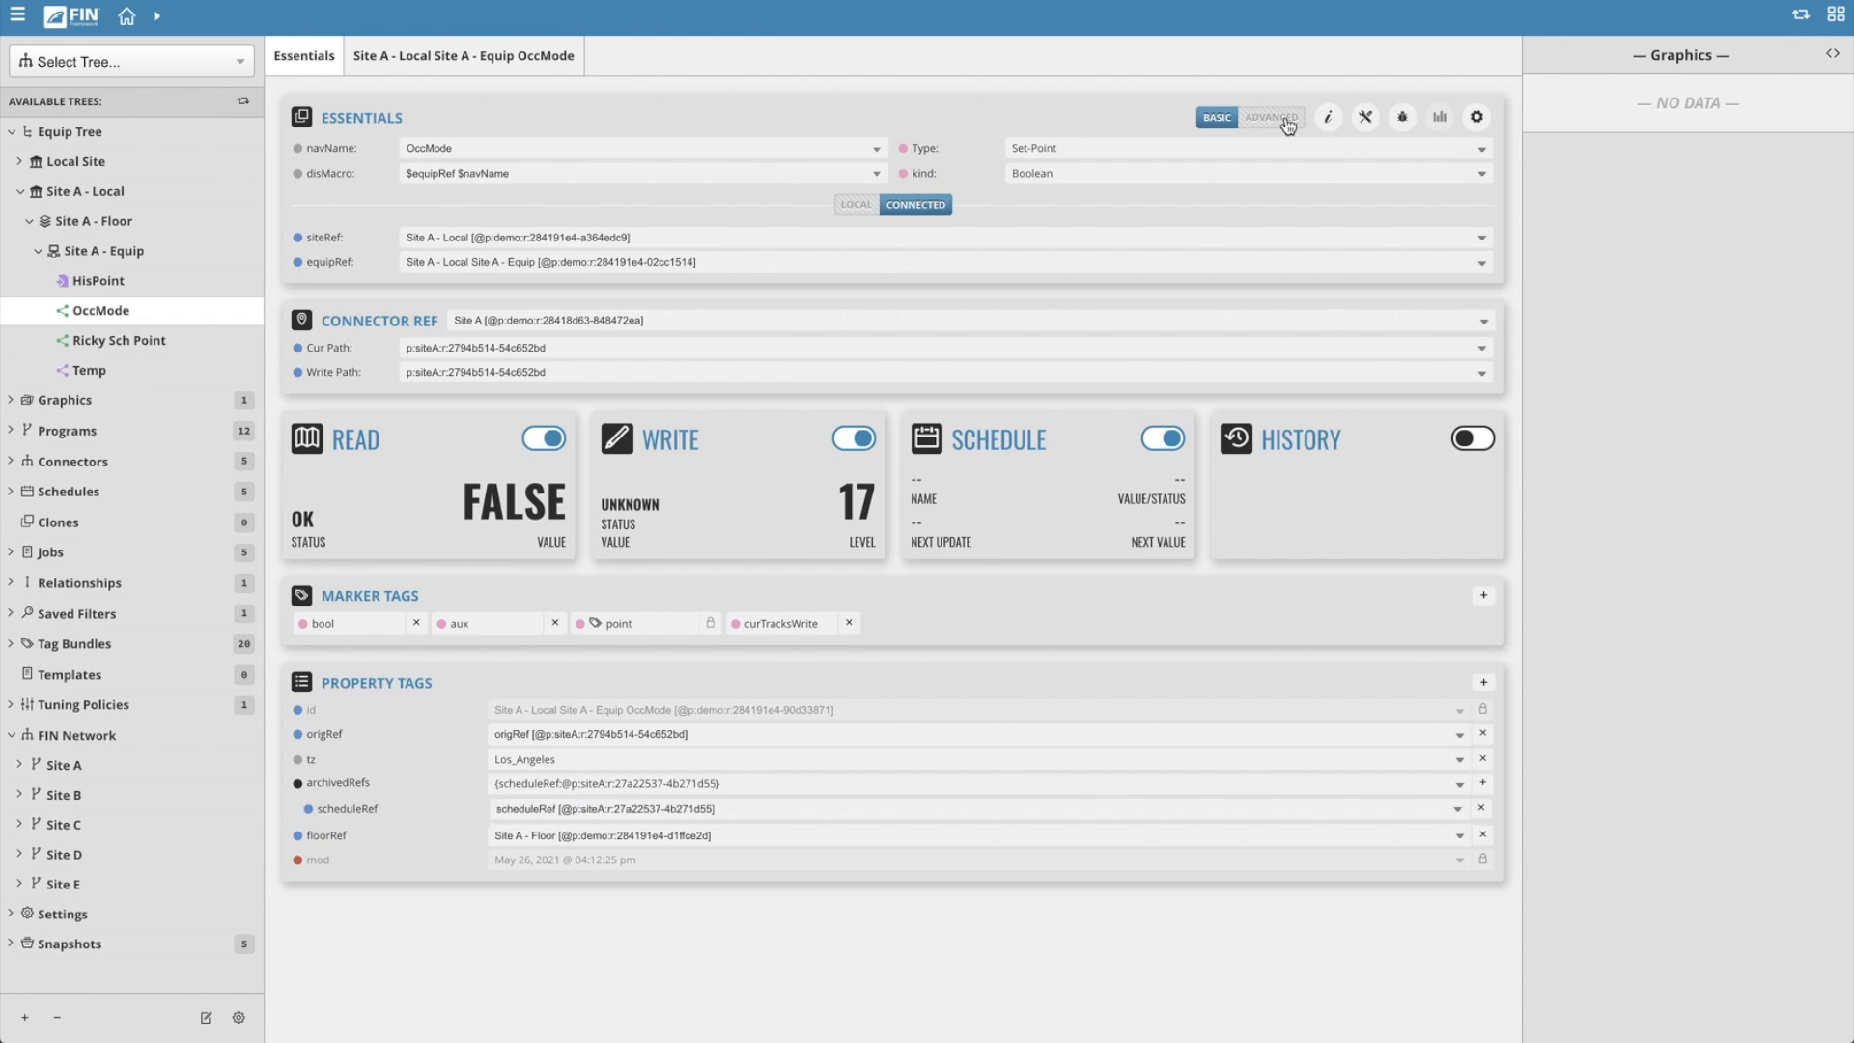
click(1267, 117)
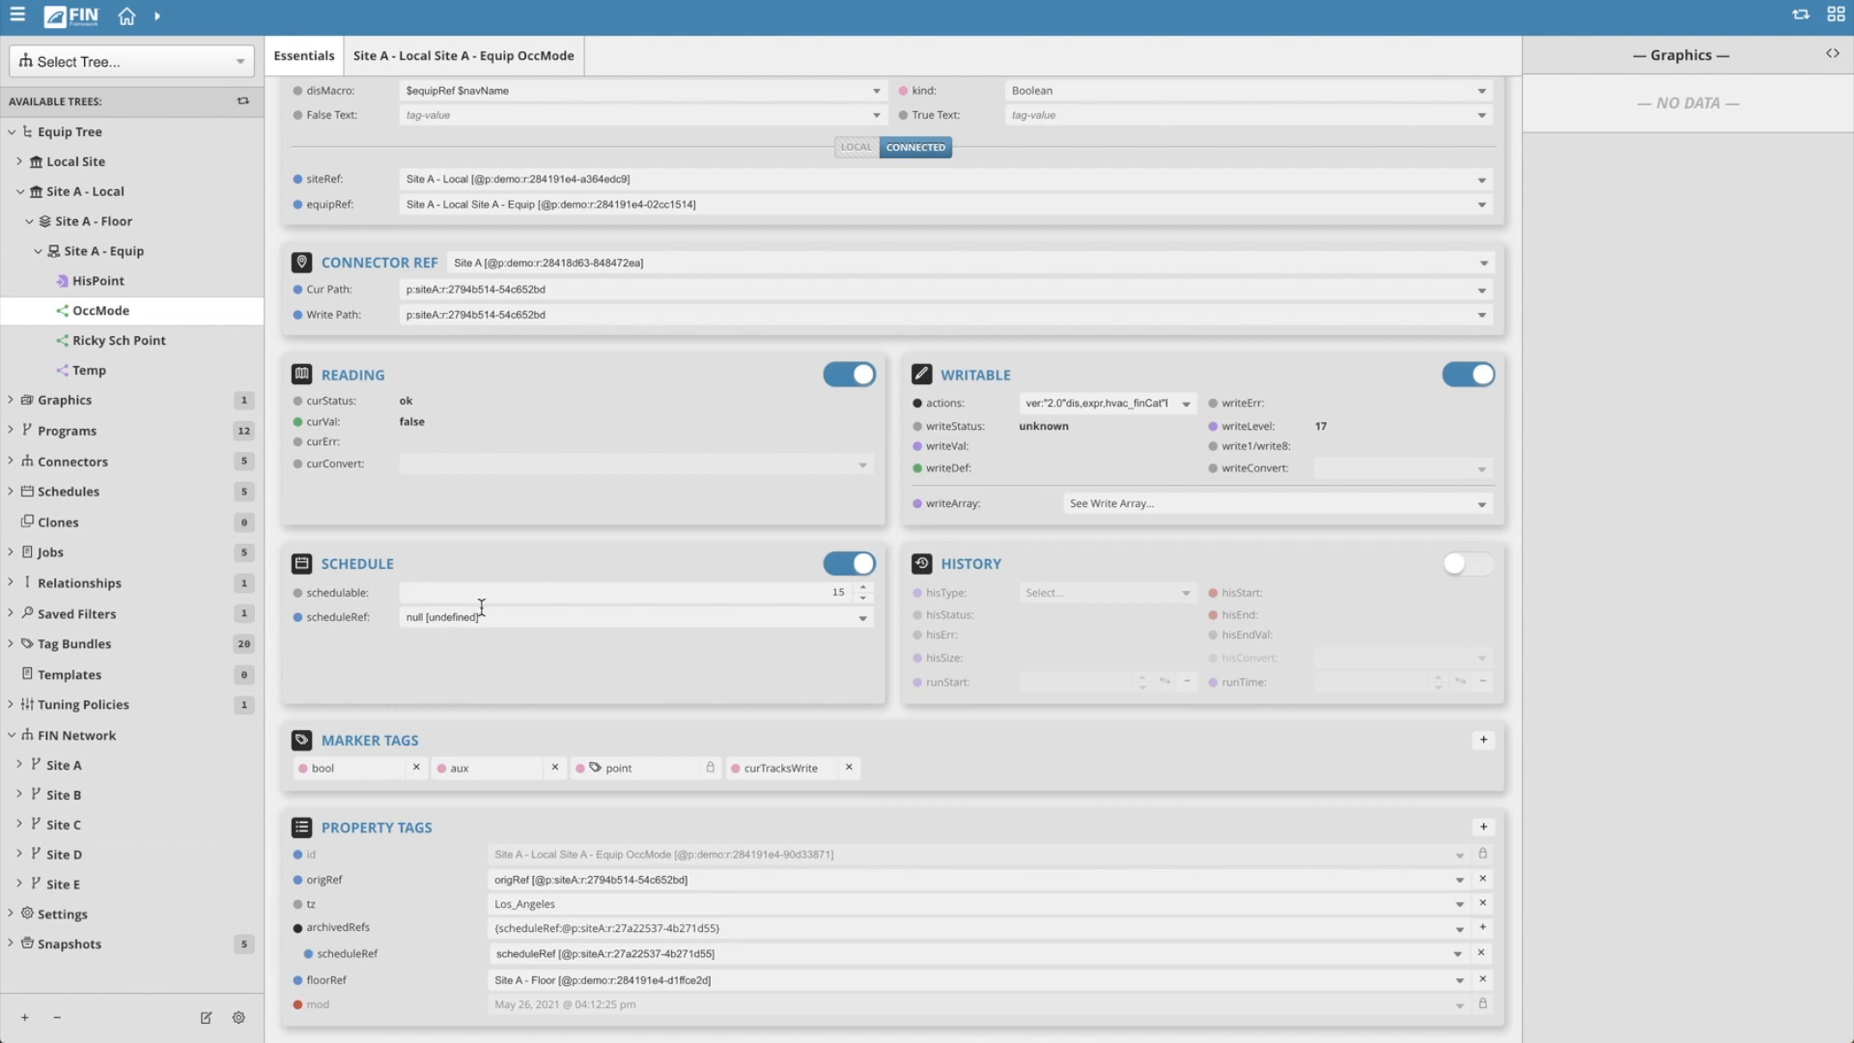
mouse_move(483, 847)
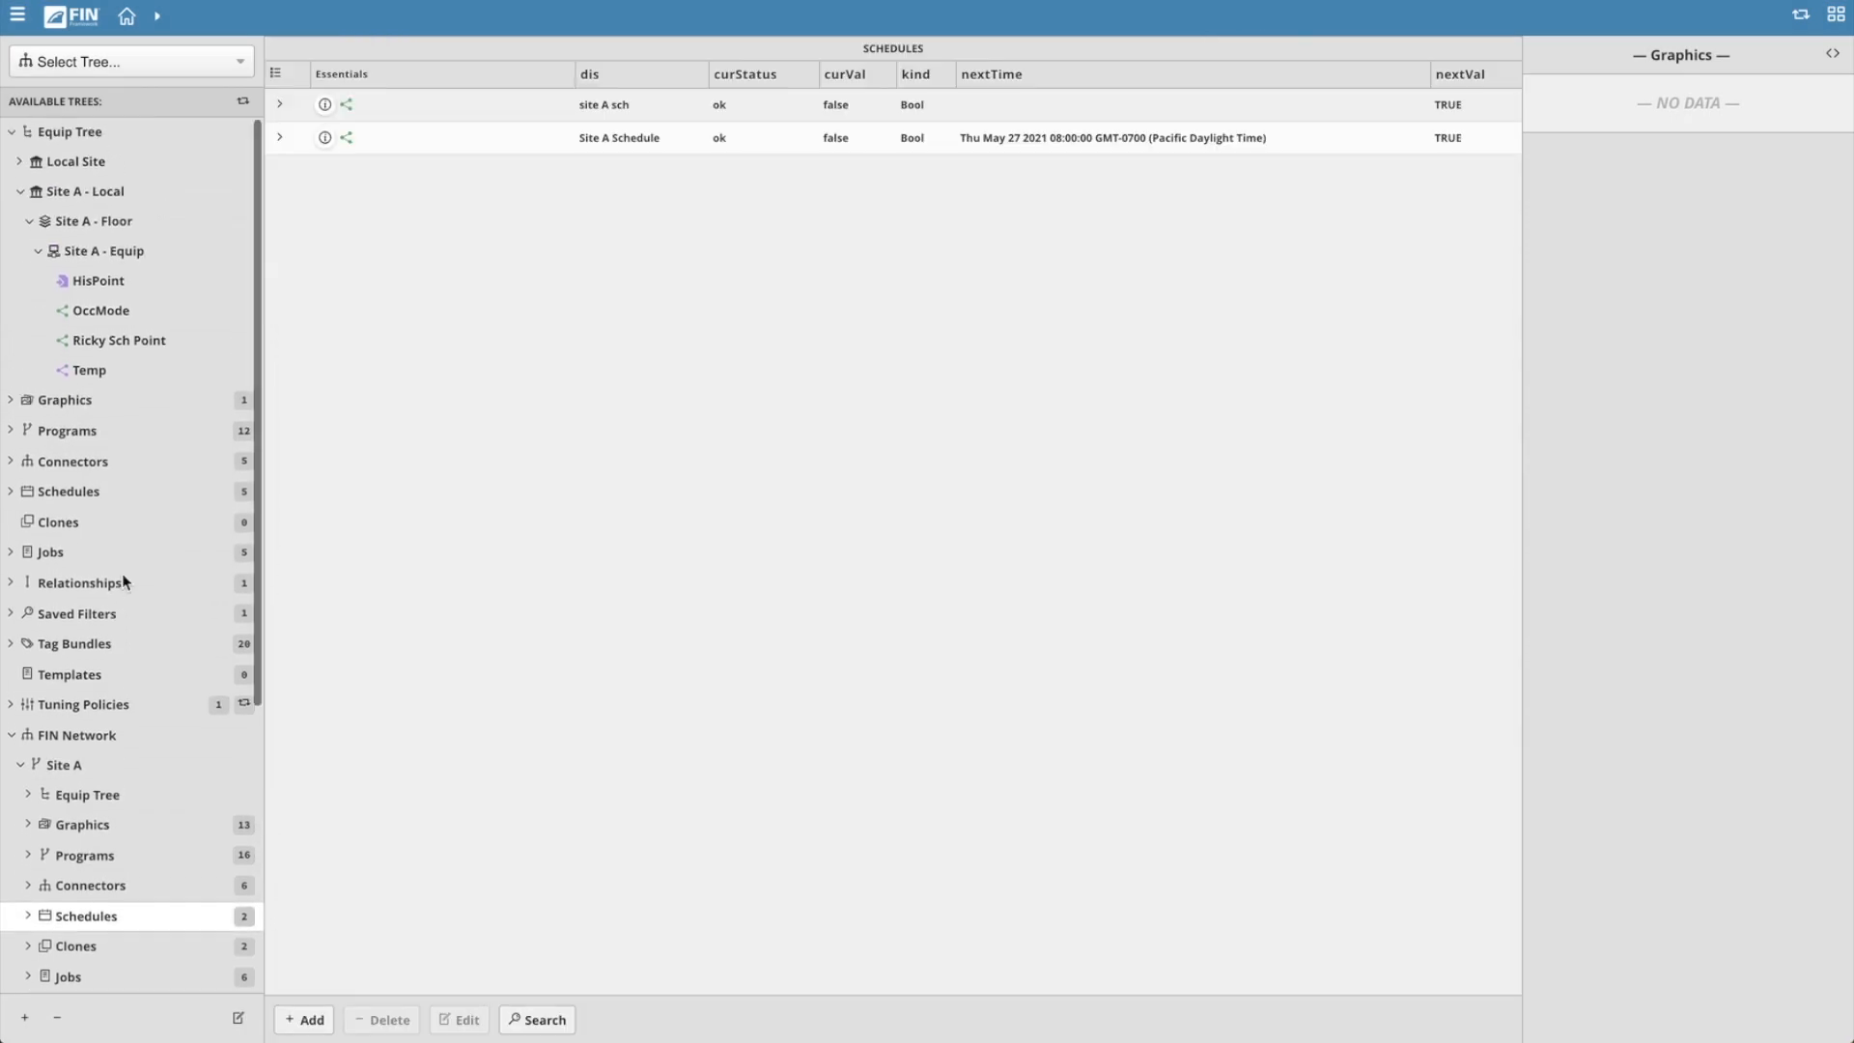
Expand local Schedules, open them as a table, and select the Site A Schedule row.
click(619, 137)
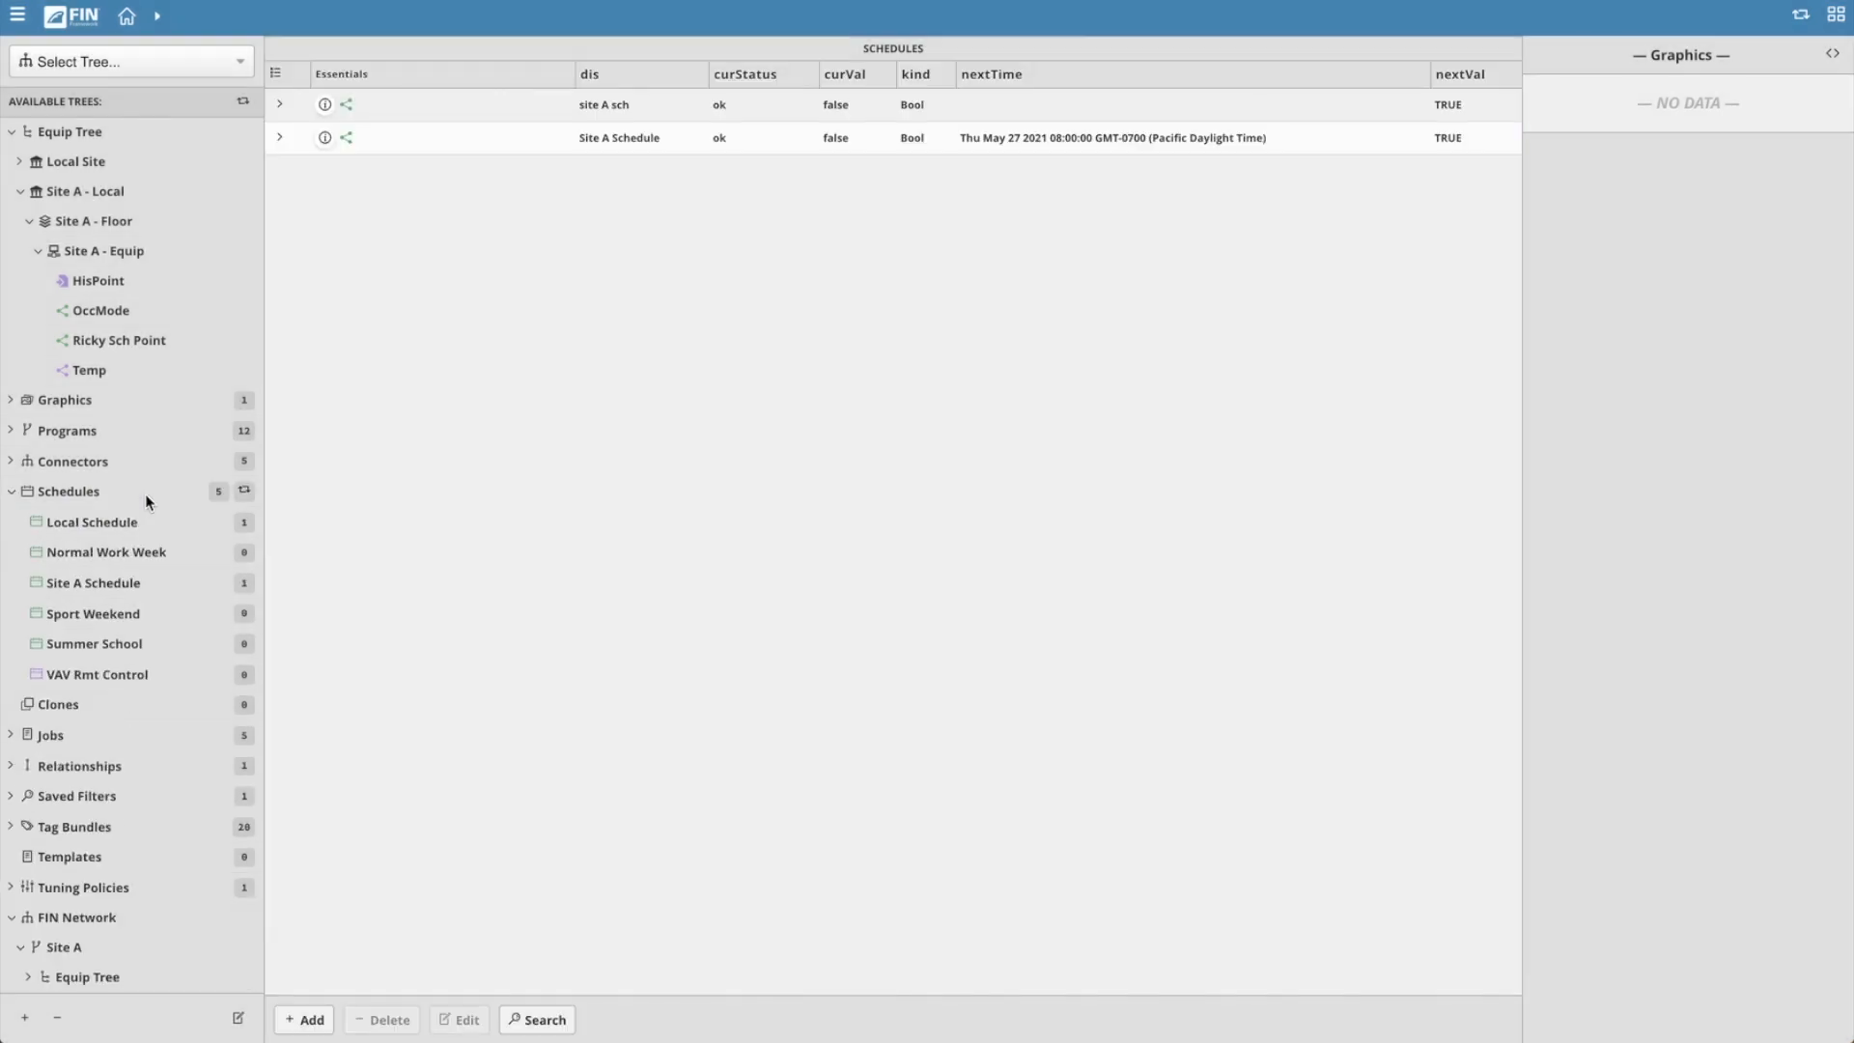
mouse_move(111, 555)
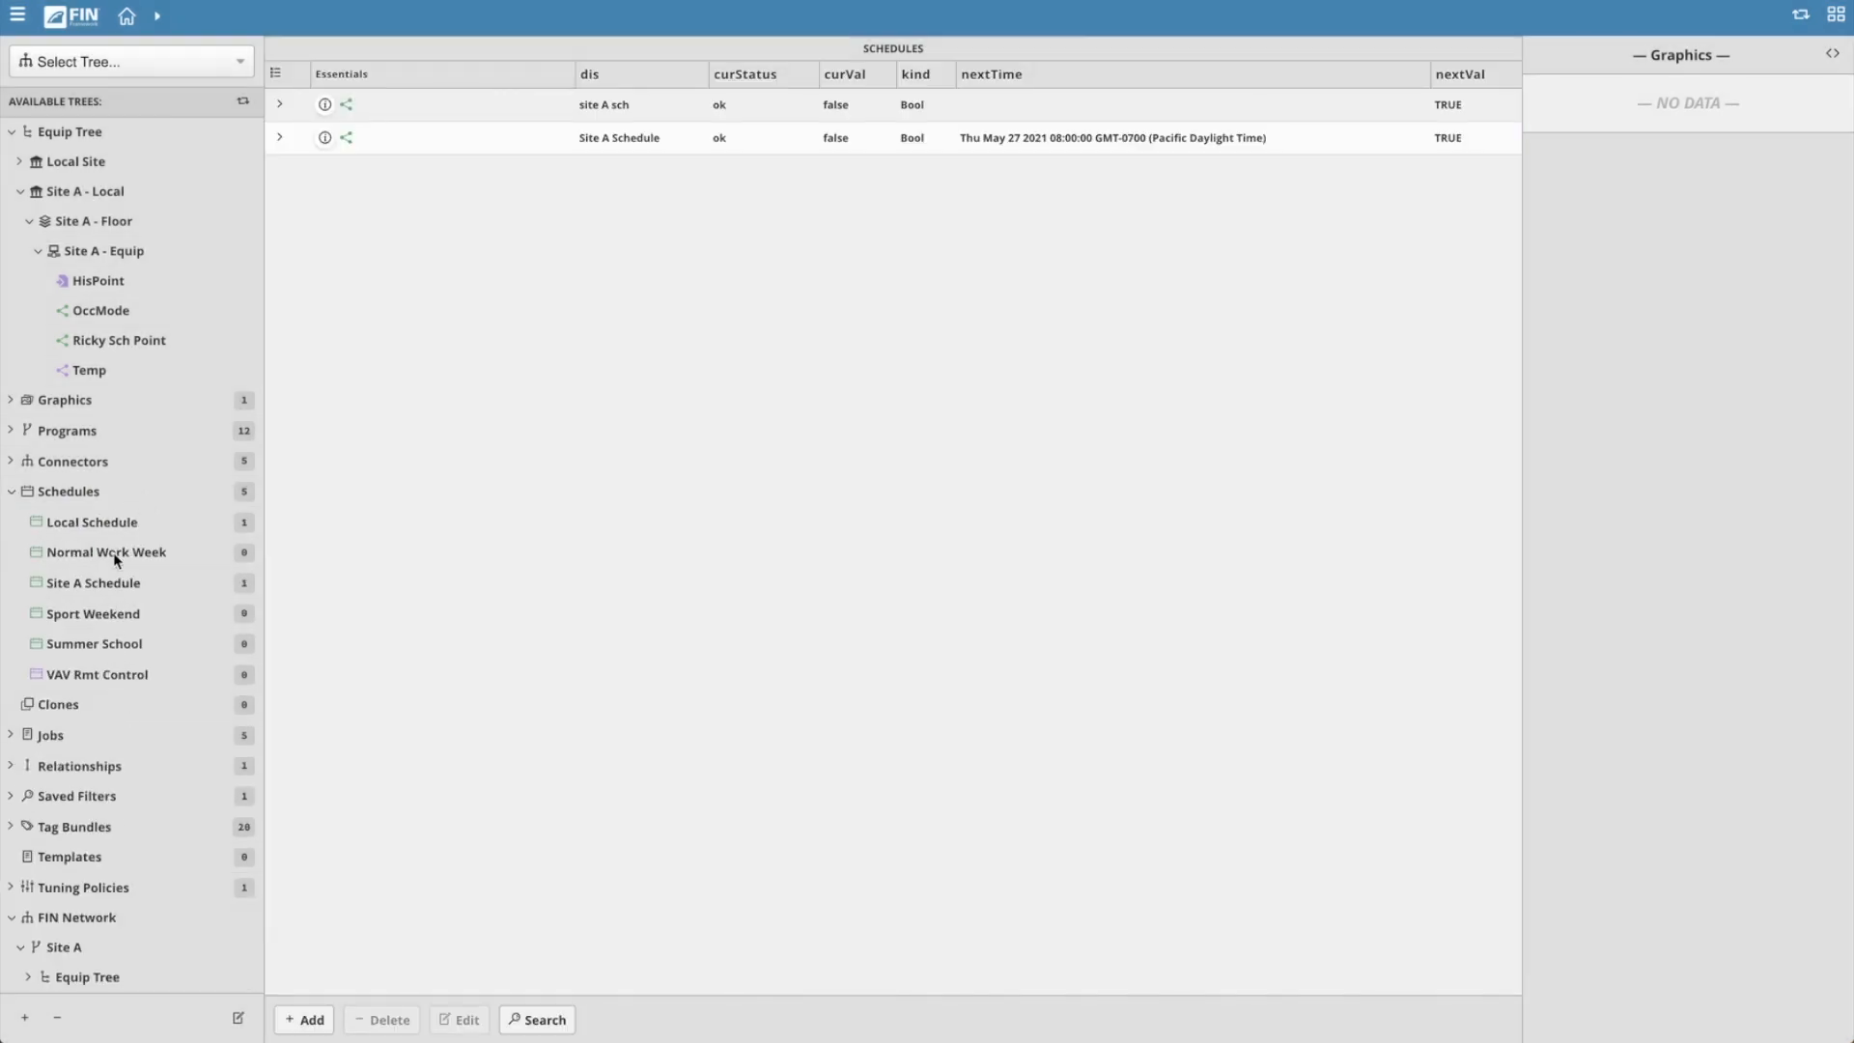
click(65, 492)
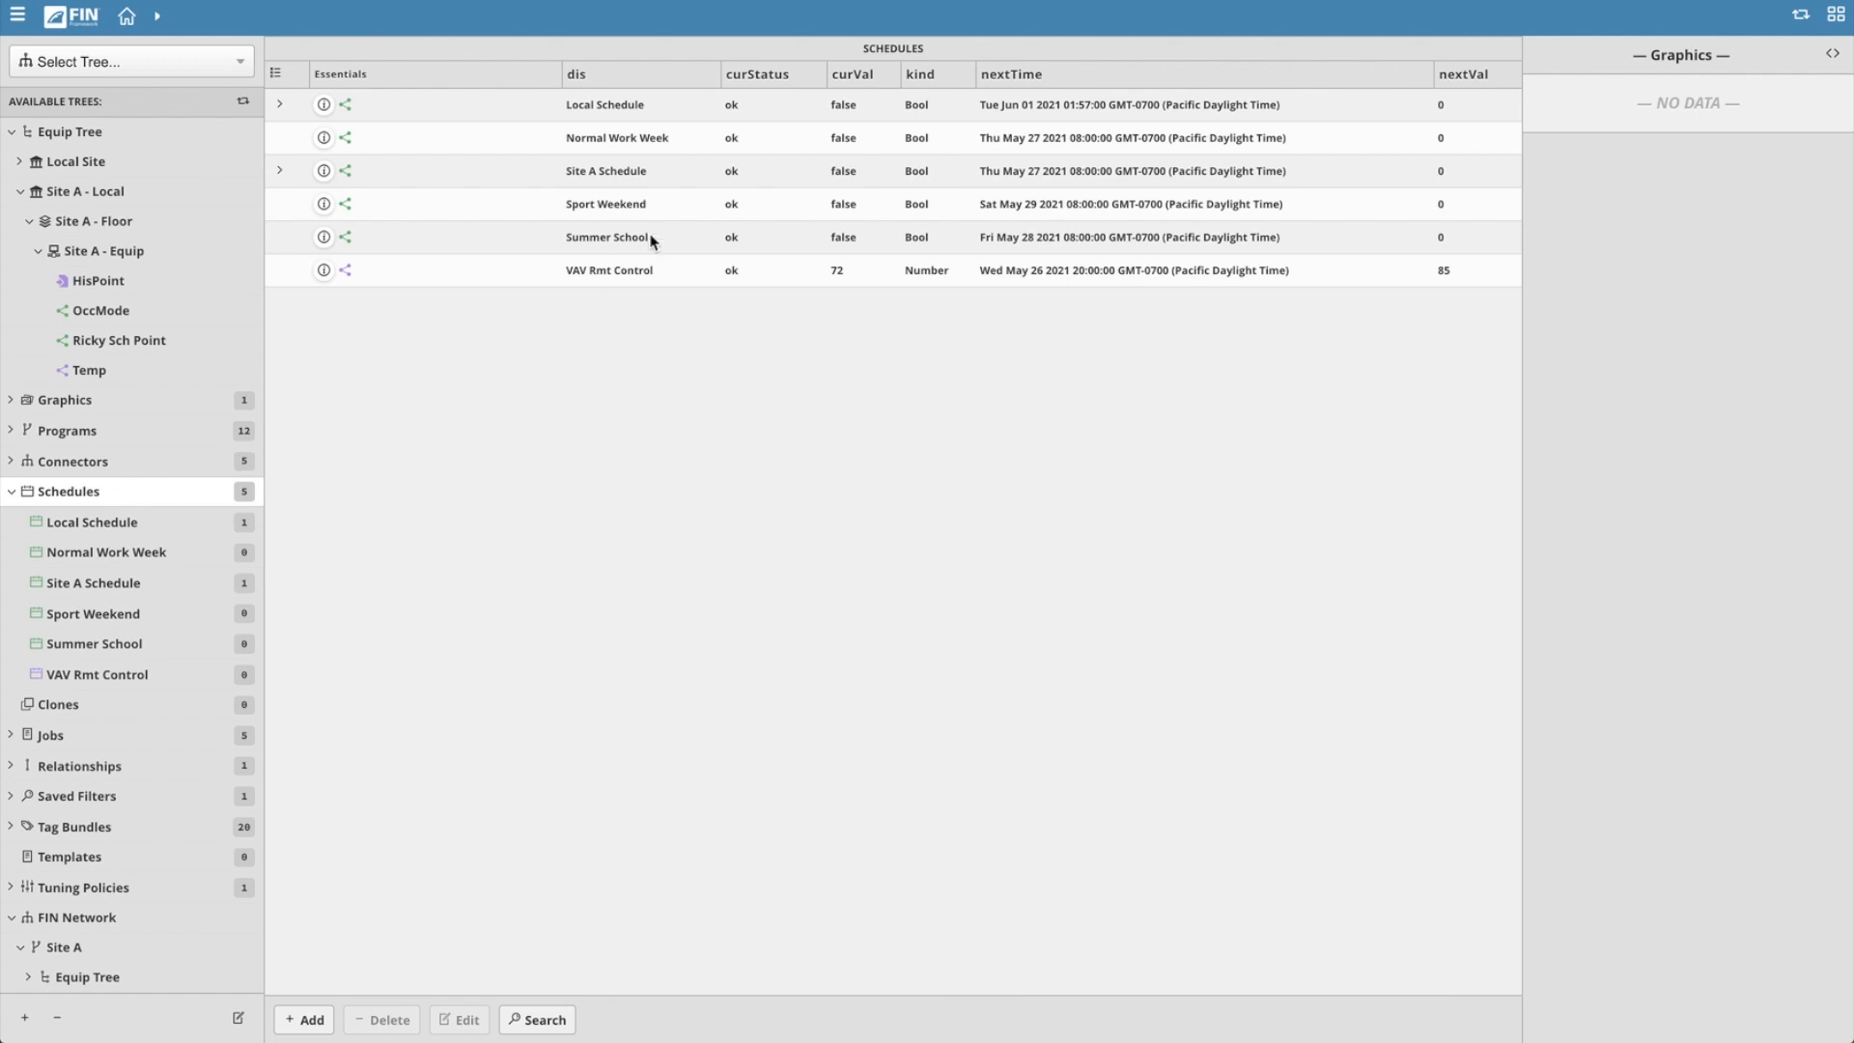
click(604, 171)
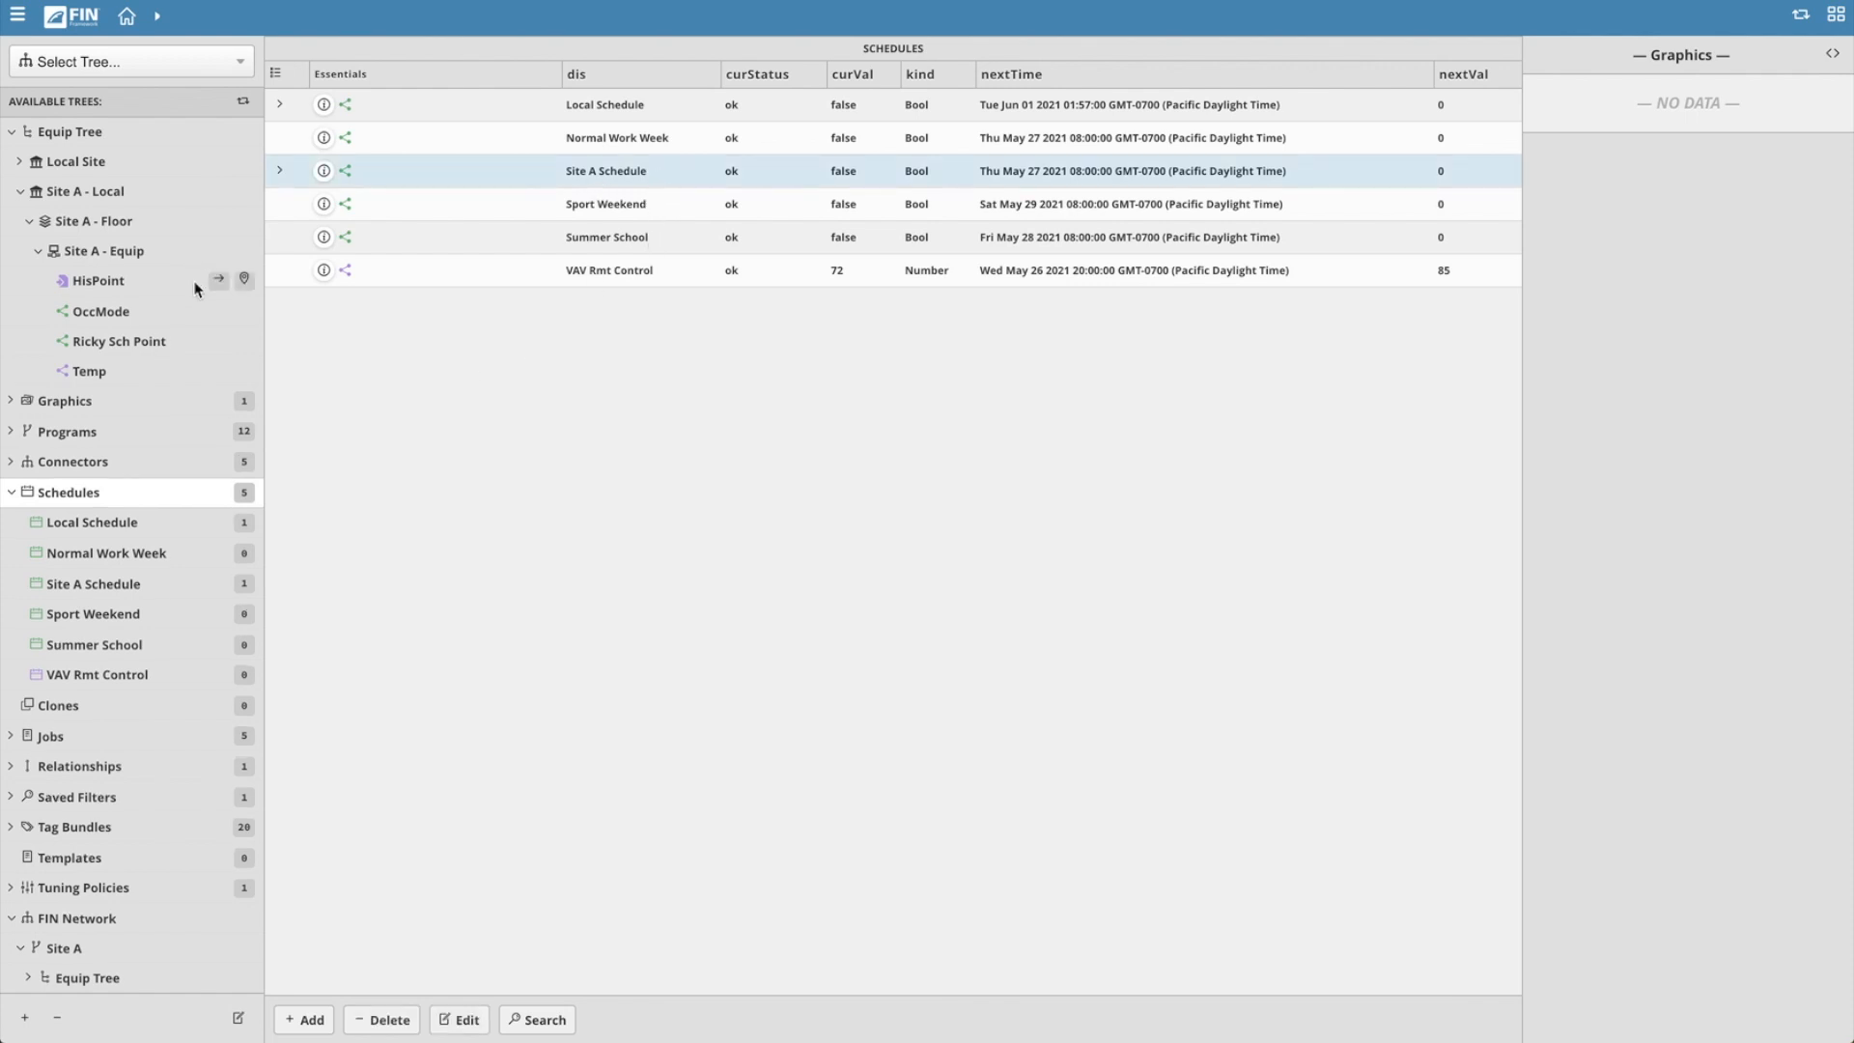
click(99, 311)
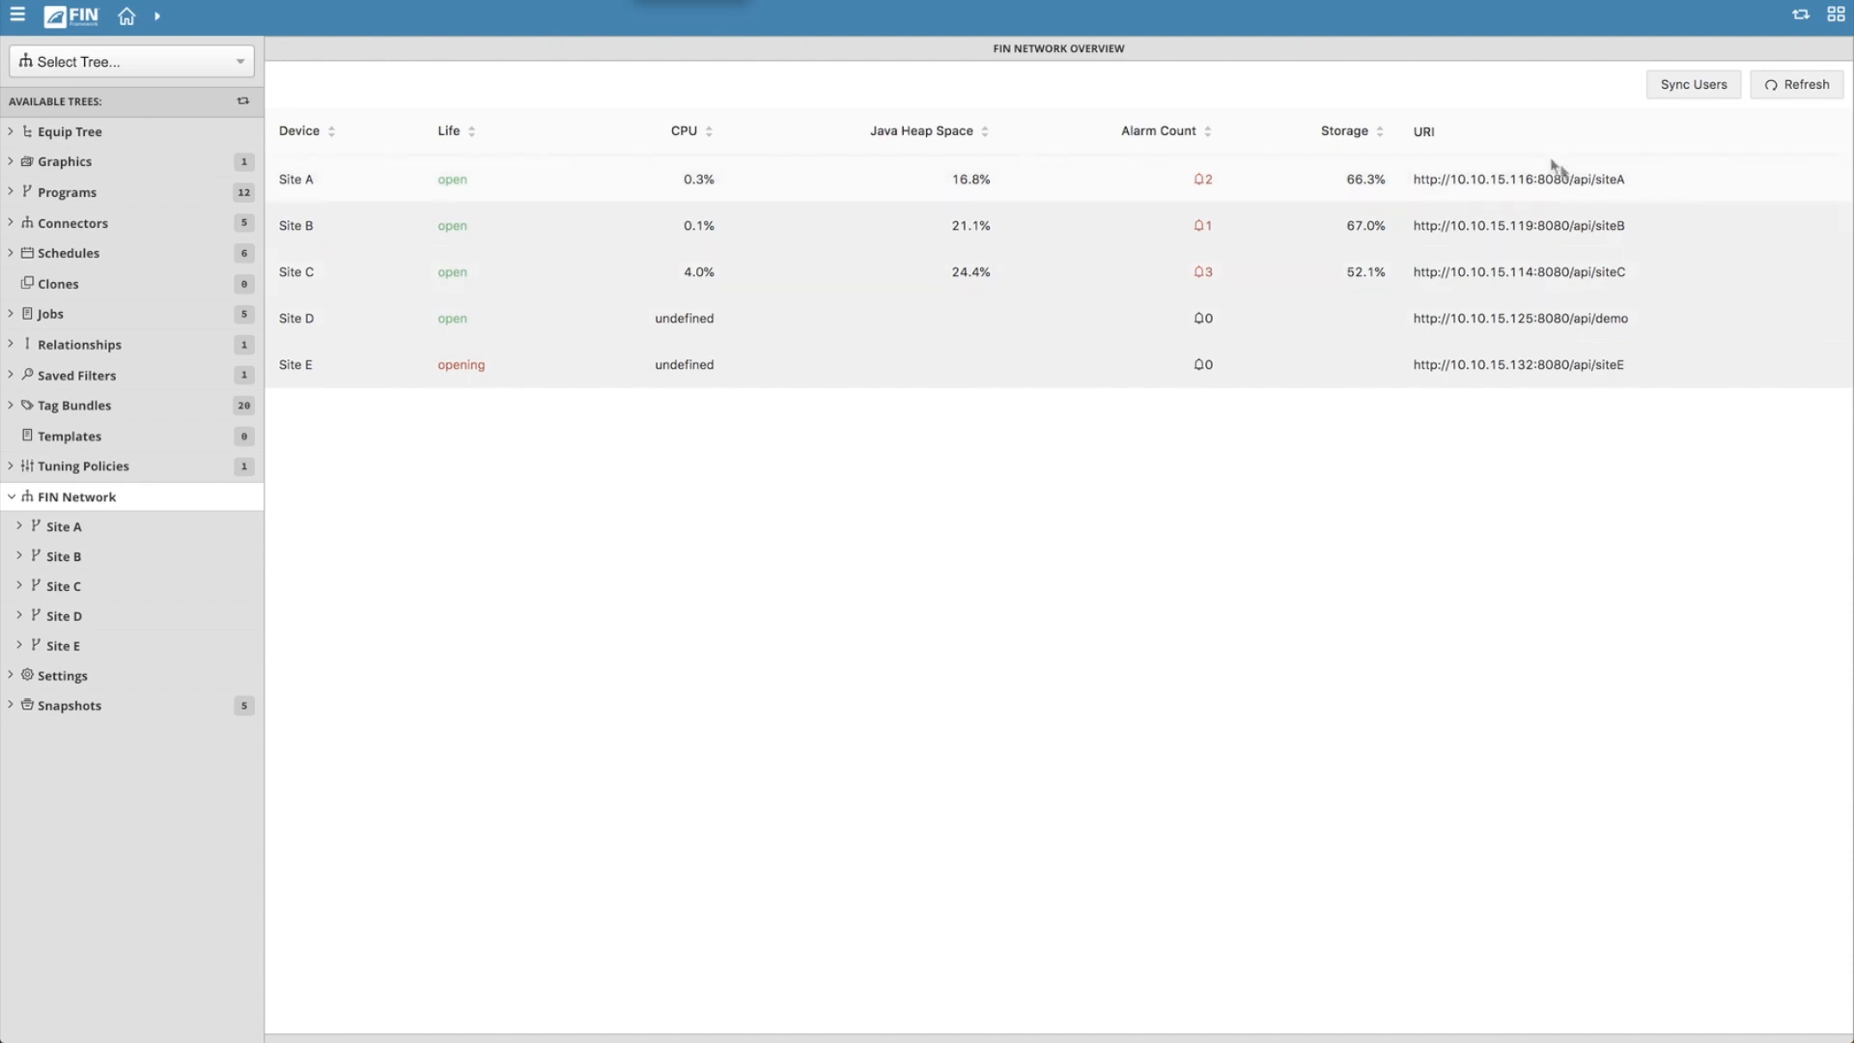
mouse_move(1501, 195)
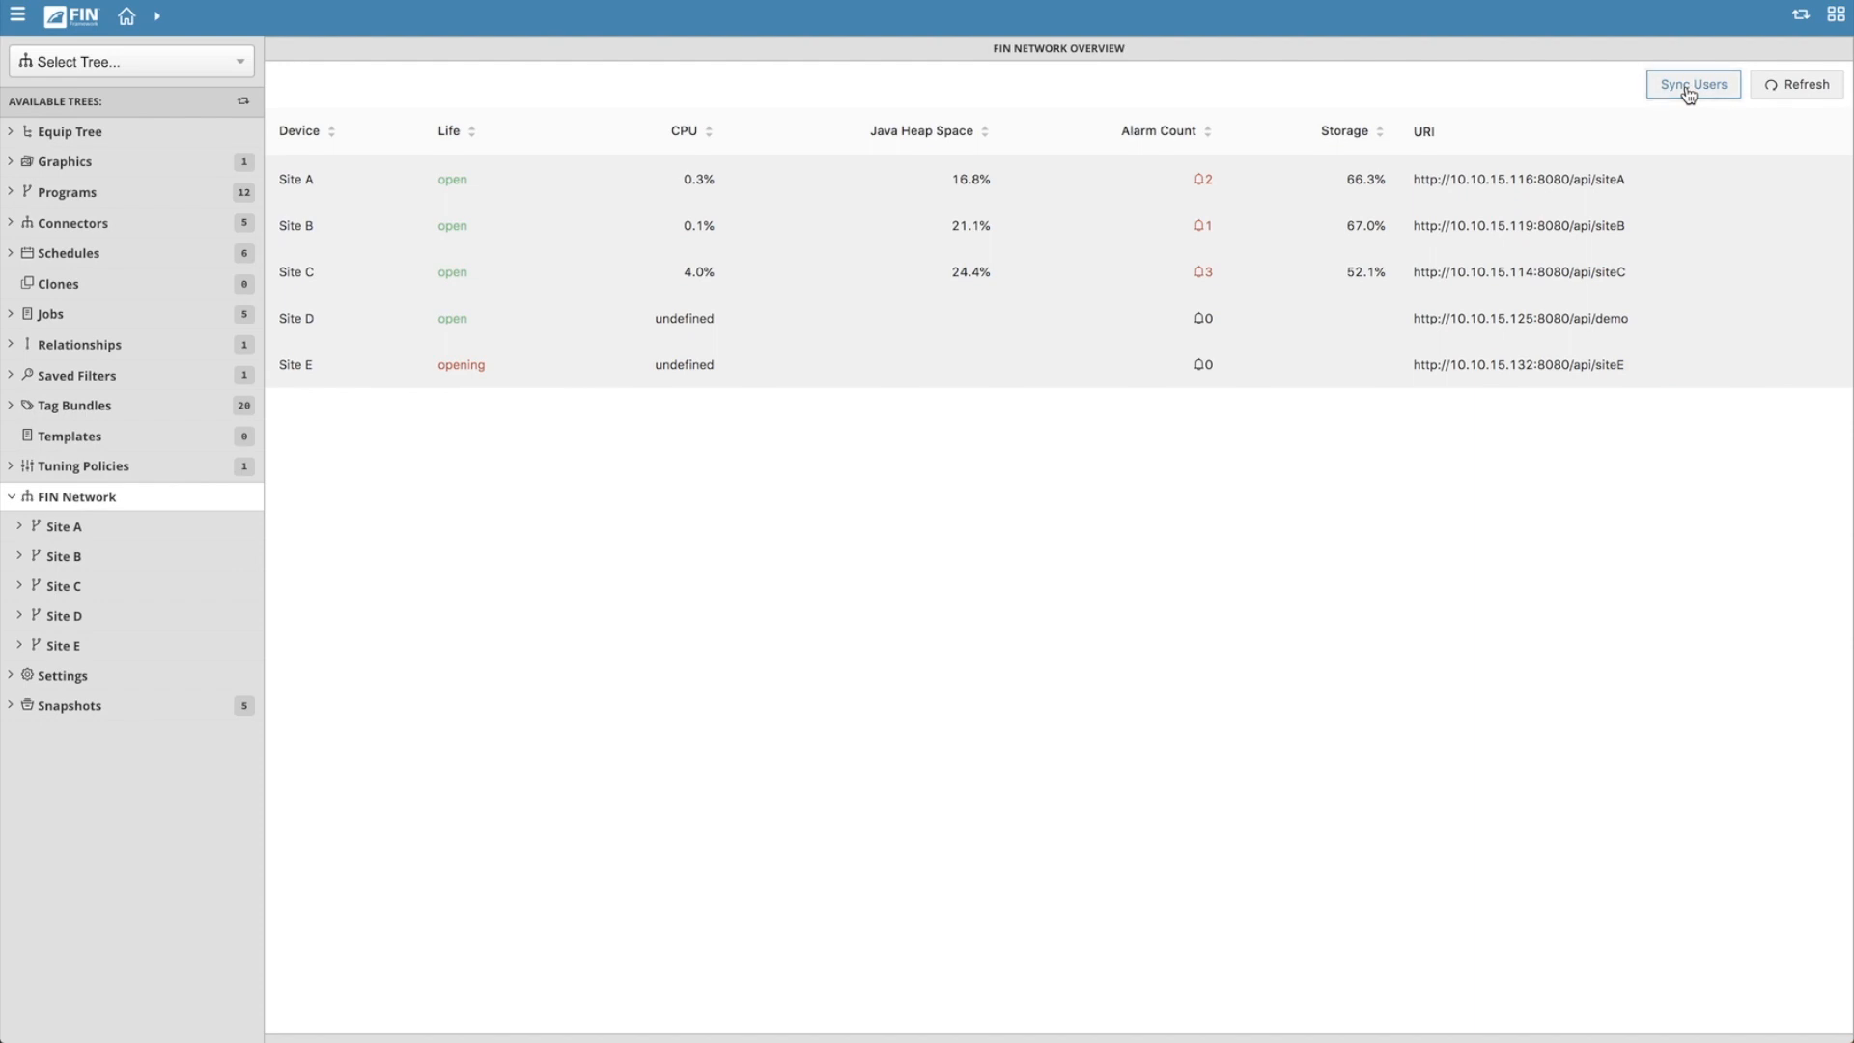
mouse_move(1692, 92)
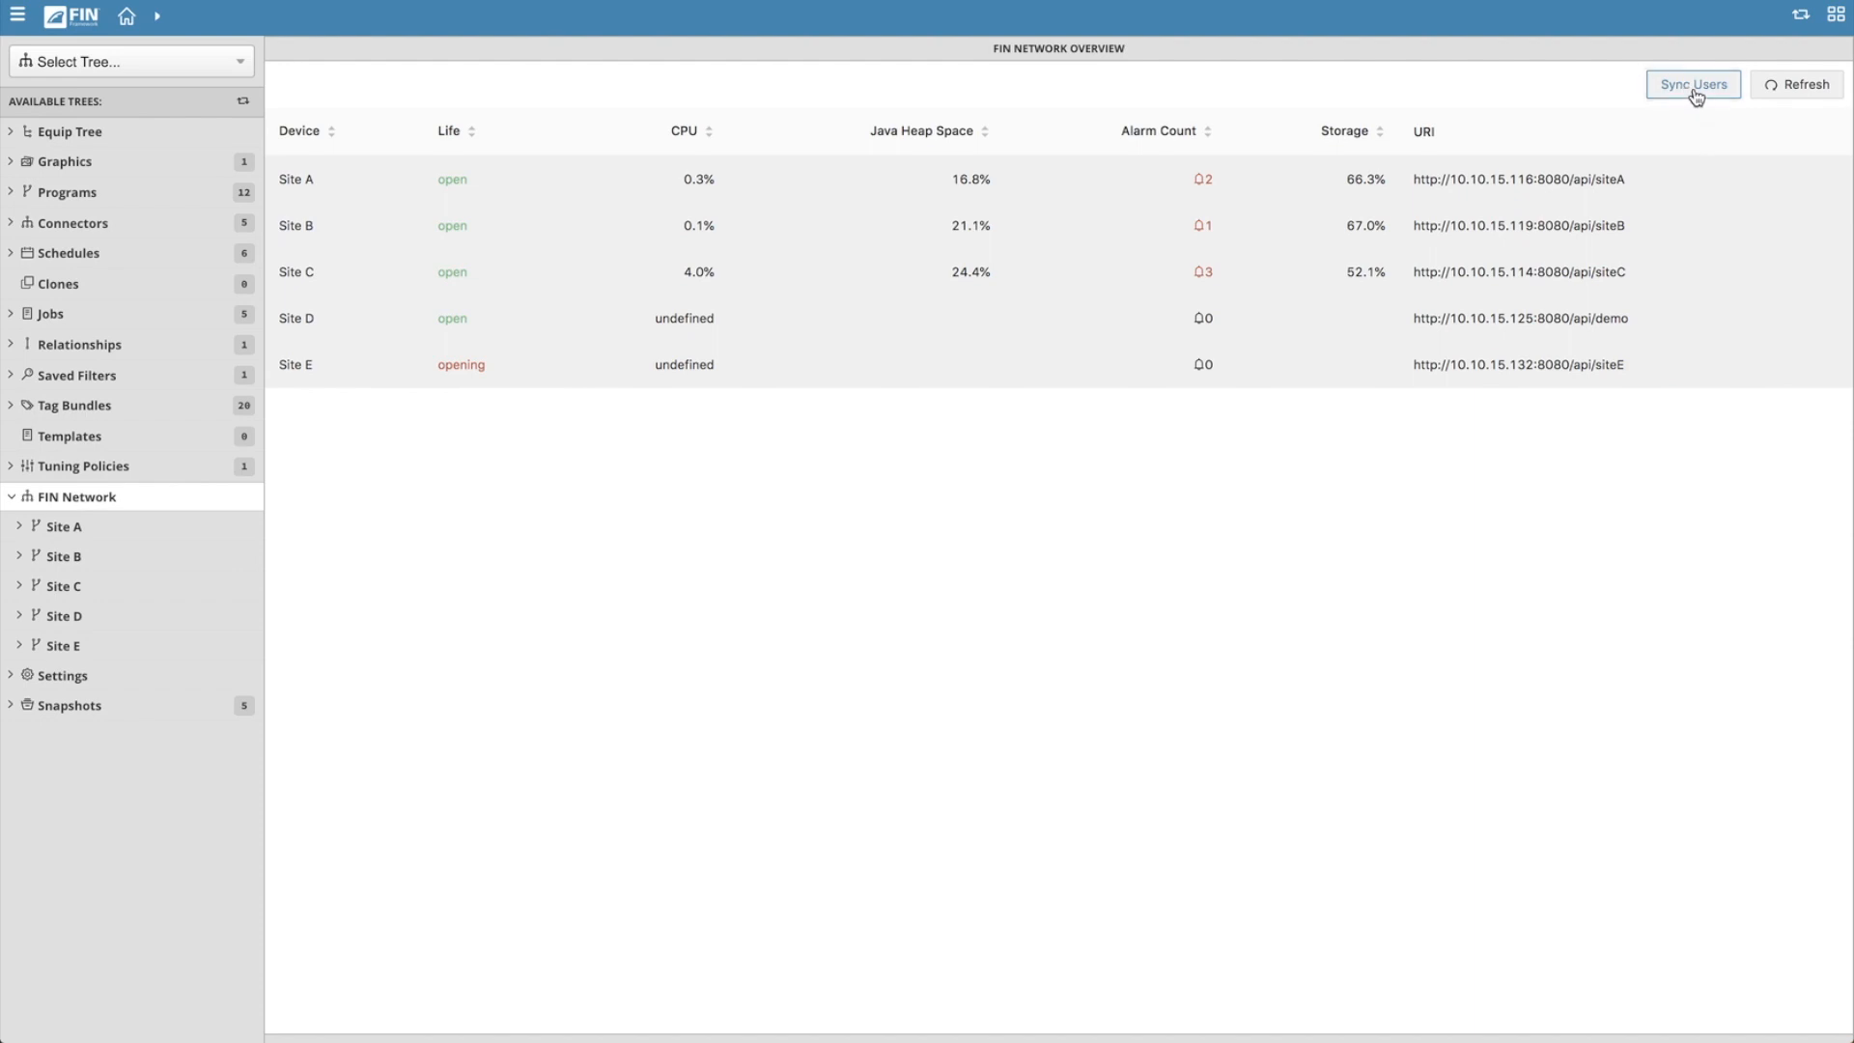
Sync local user accounts to all remote sites from the FIN Network Overview.
click(1693, 84)
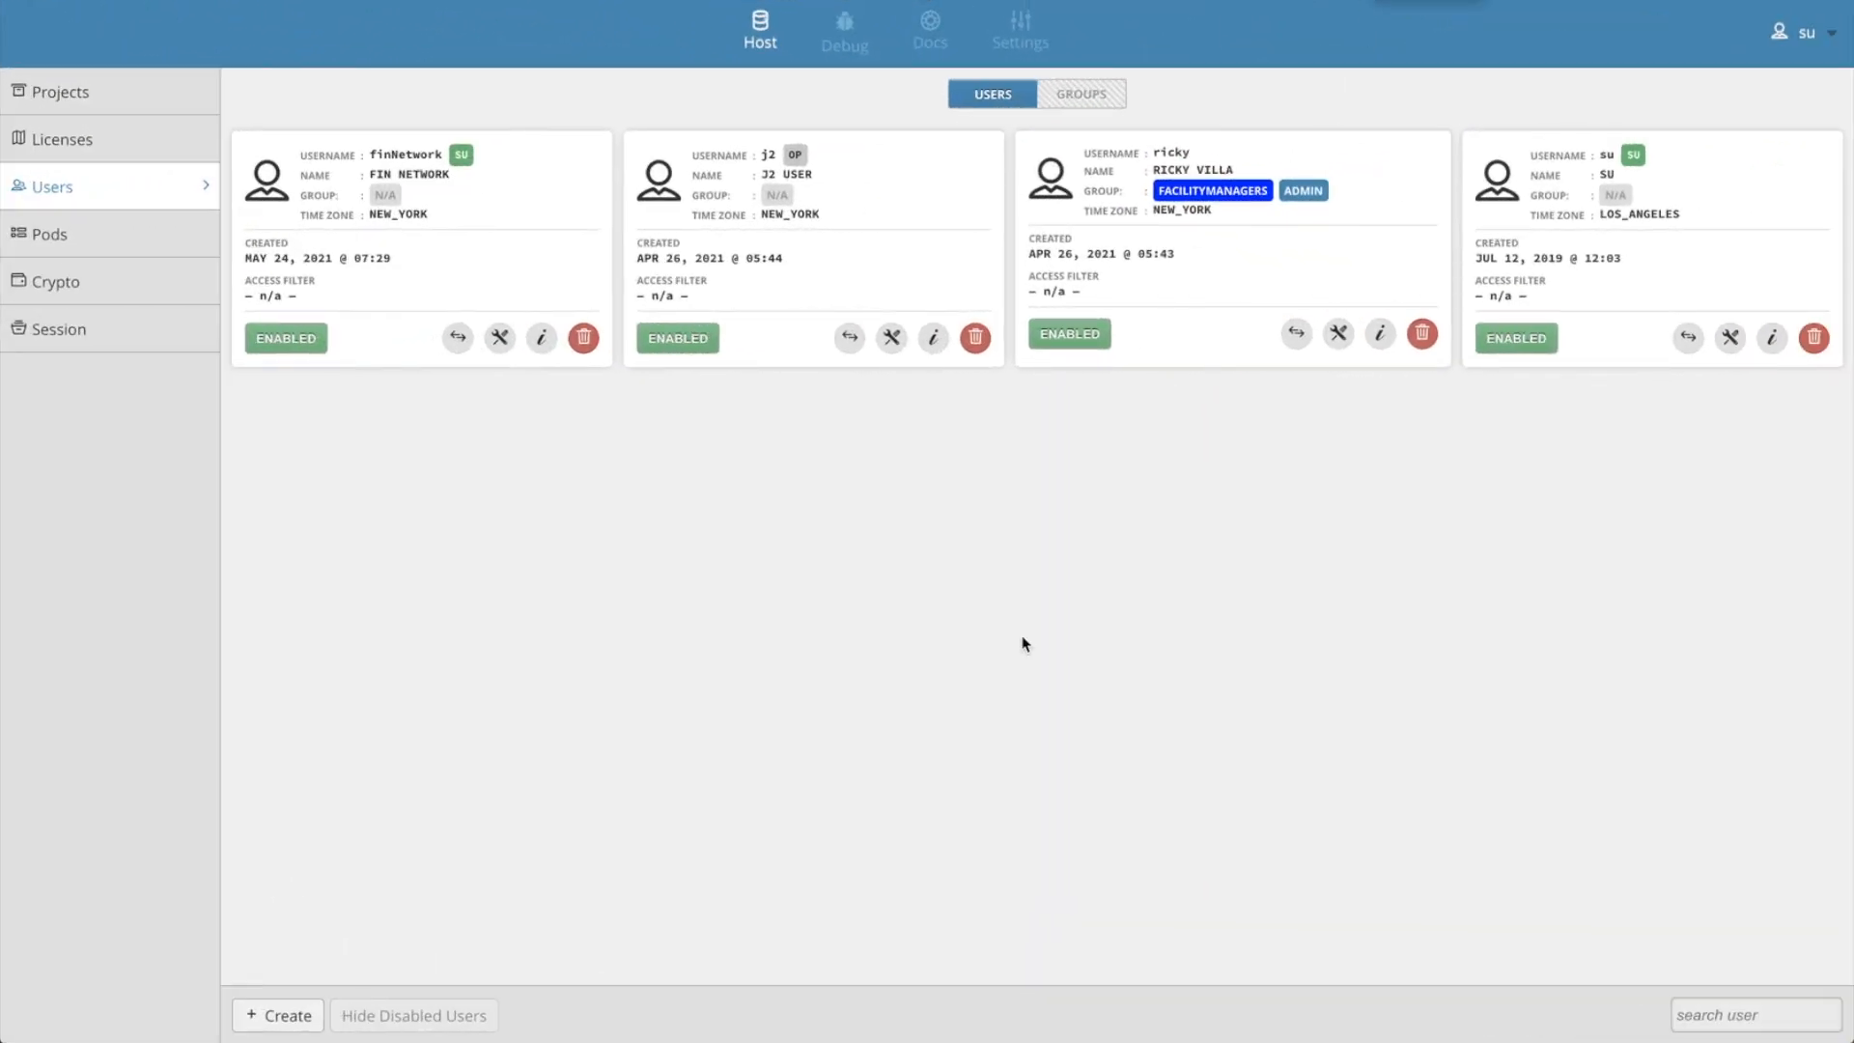
mouse_move(1019, 557)
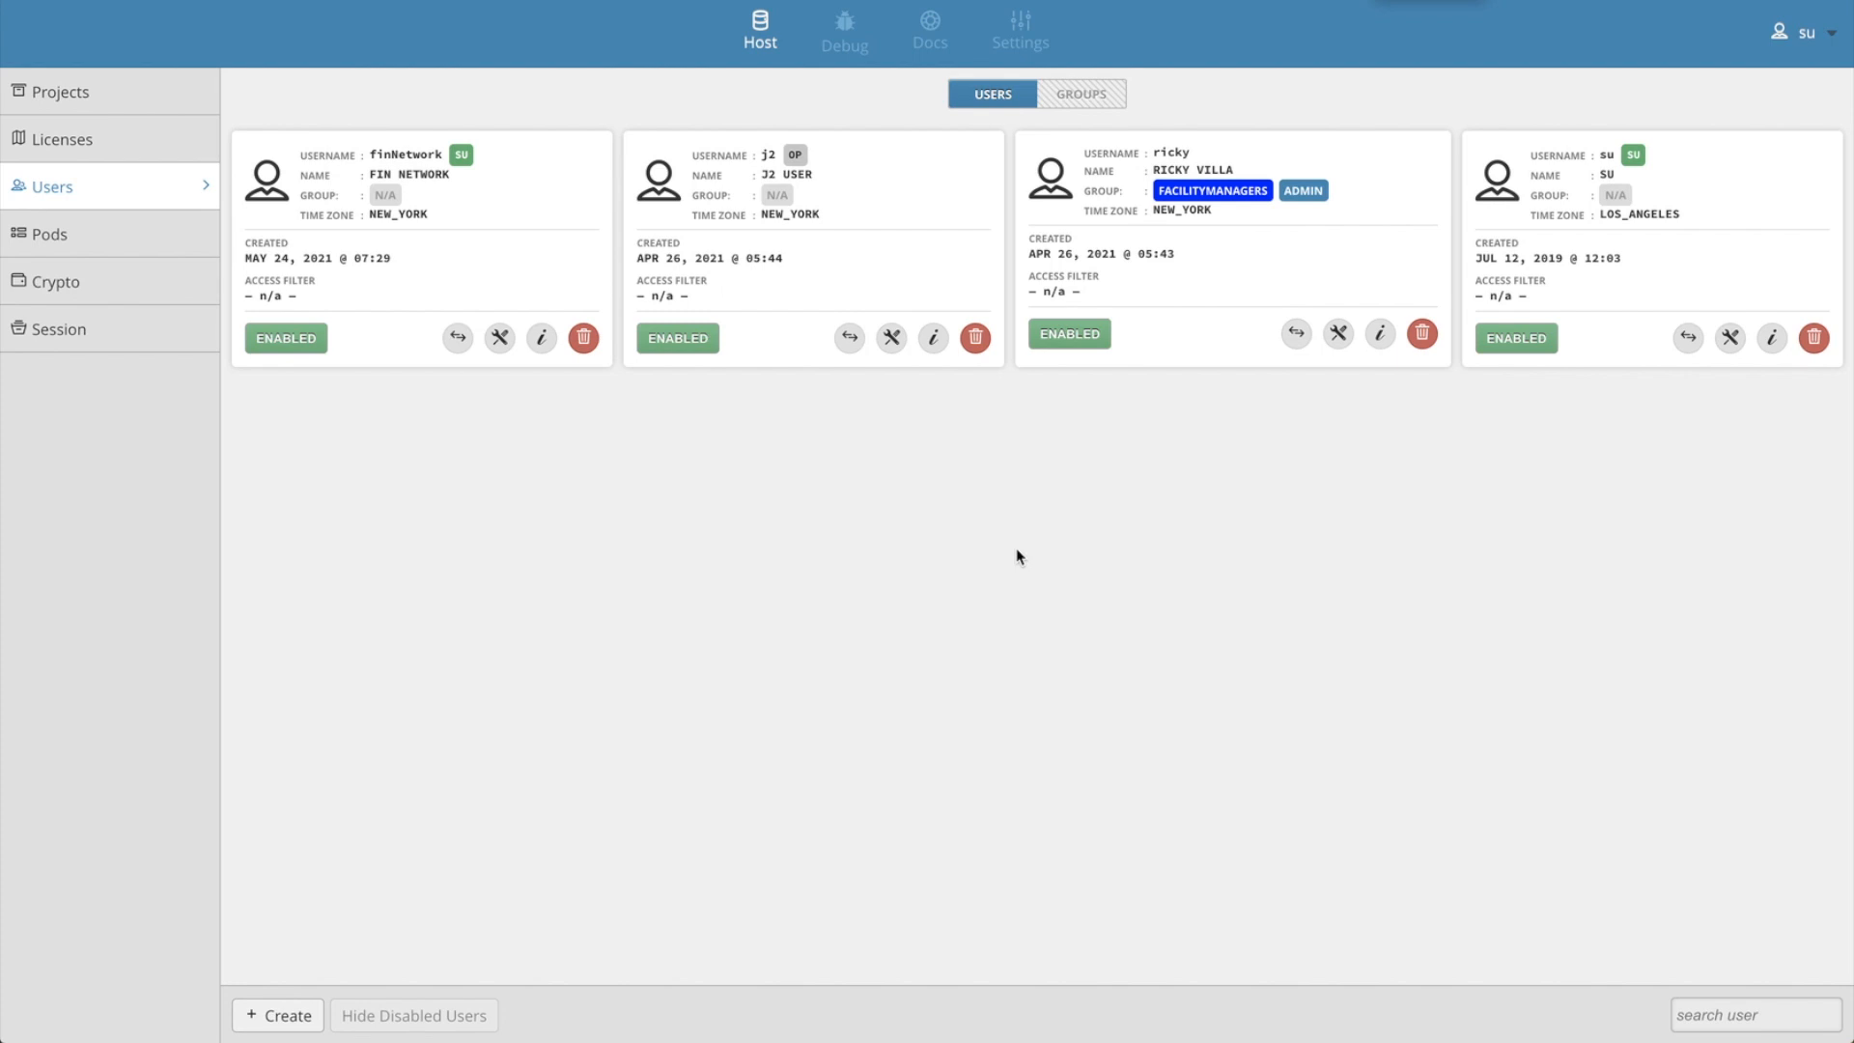
mouse_move(1069, 453)
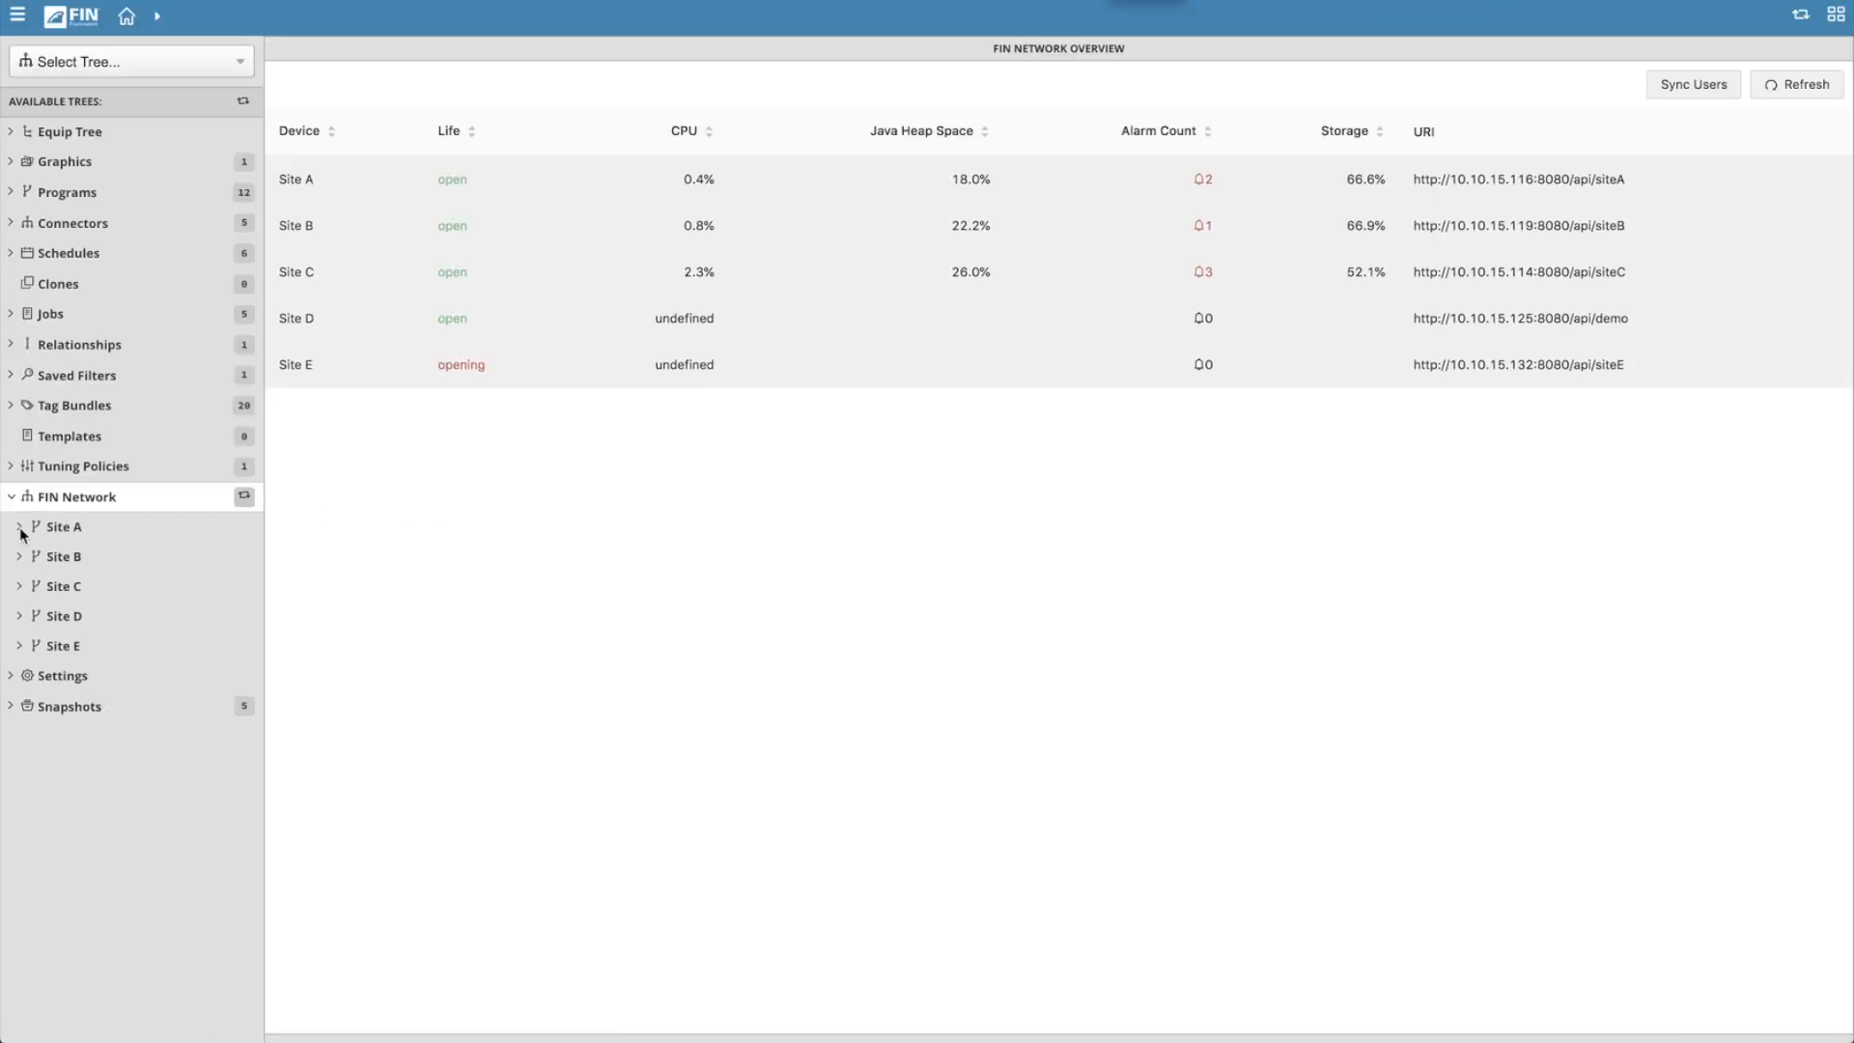
Expand Site A in the FIN Network tree to show its equipment, graphics, programs and schedules.
click(19, 526)
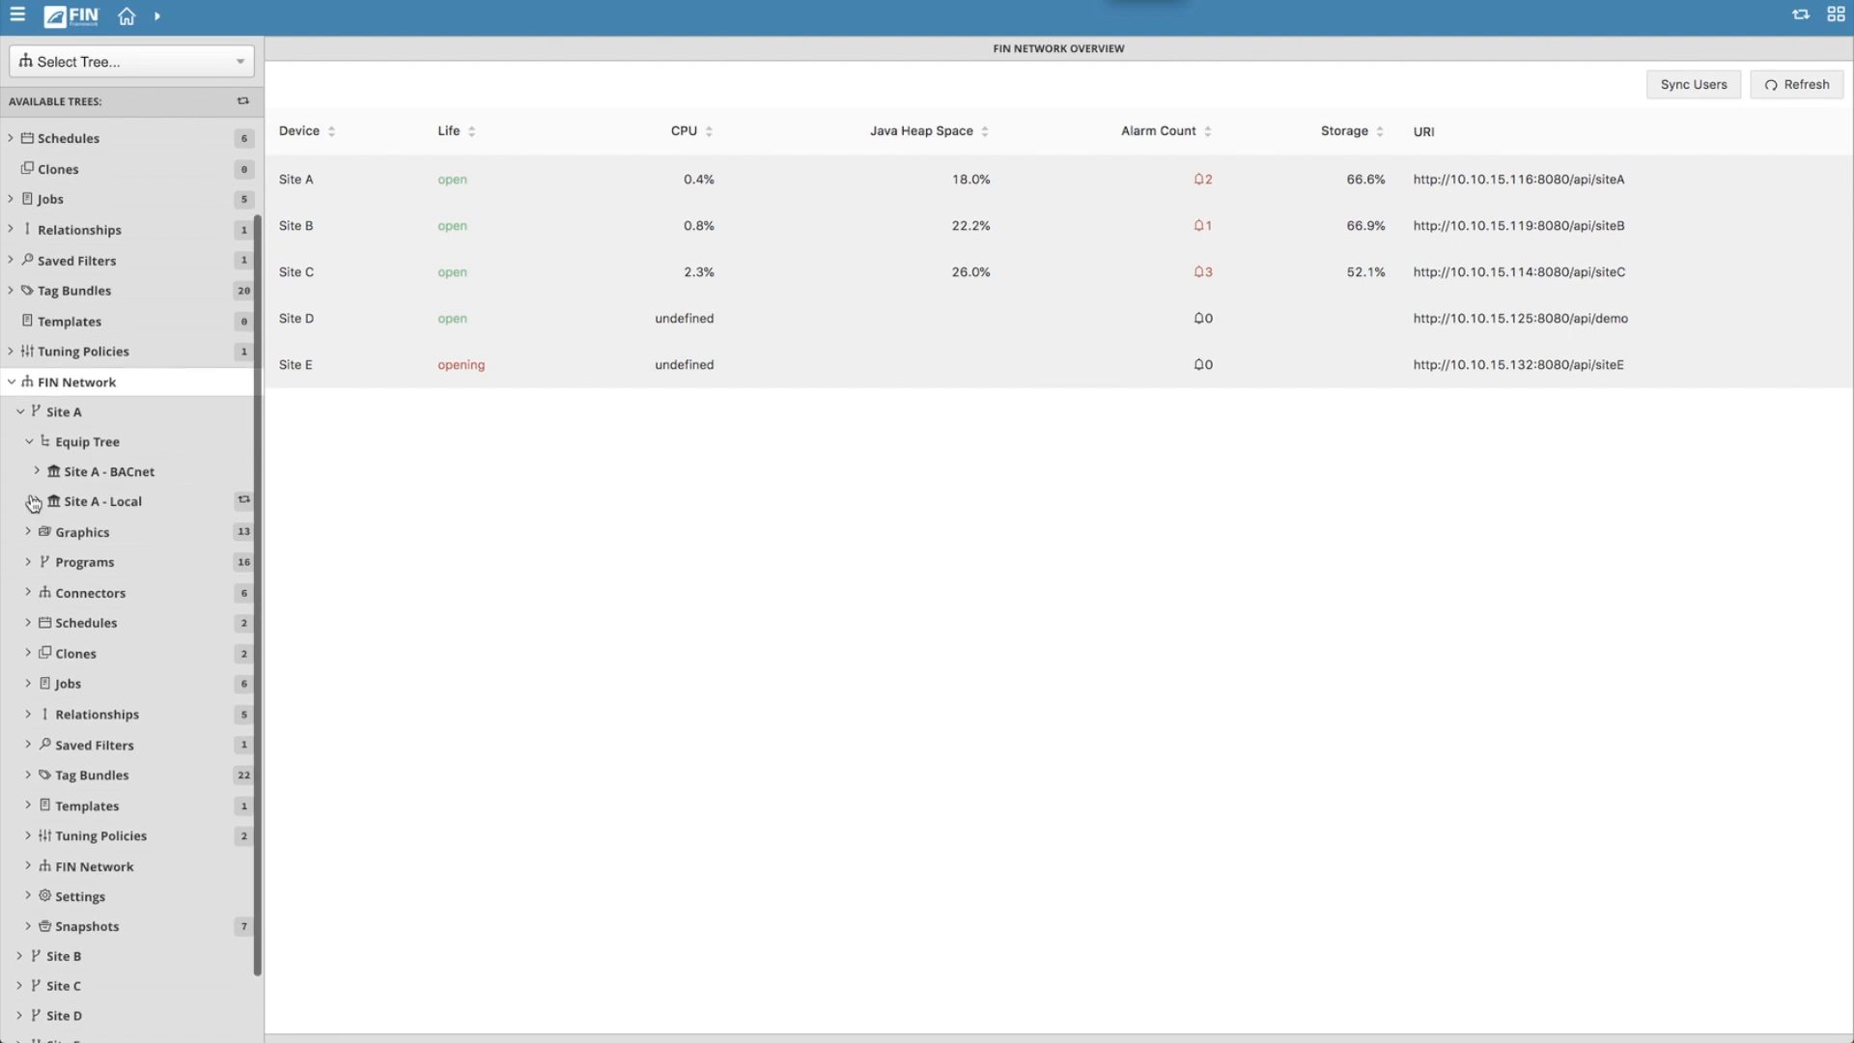